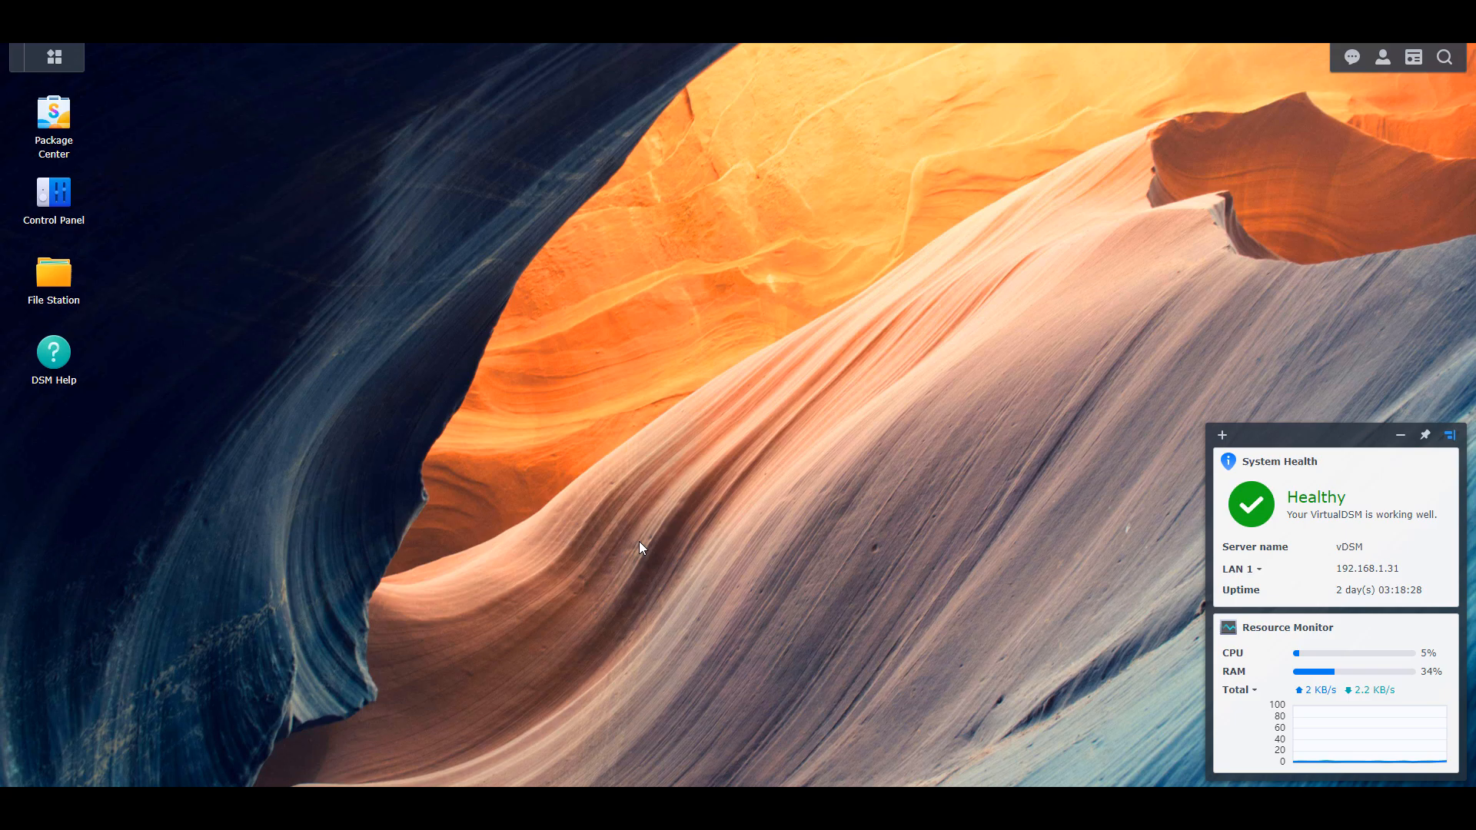
pyautogui.moveTo(671, 509)
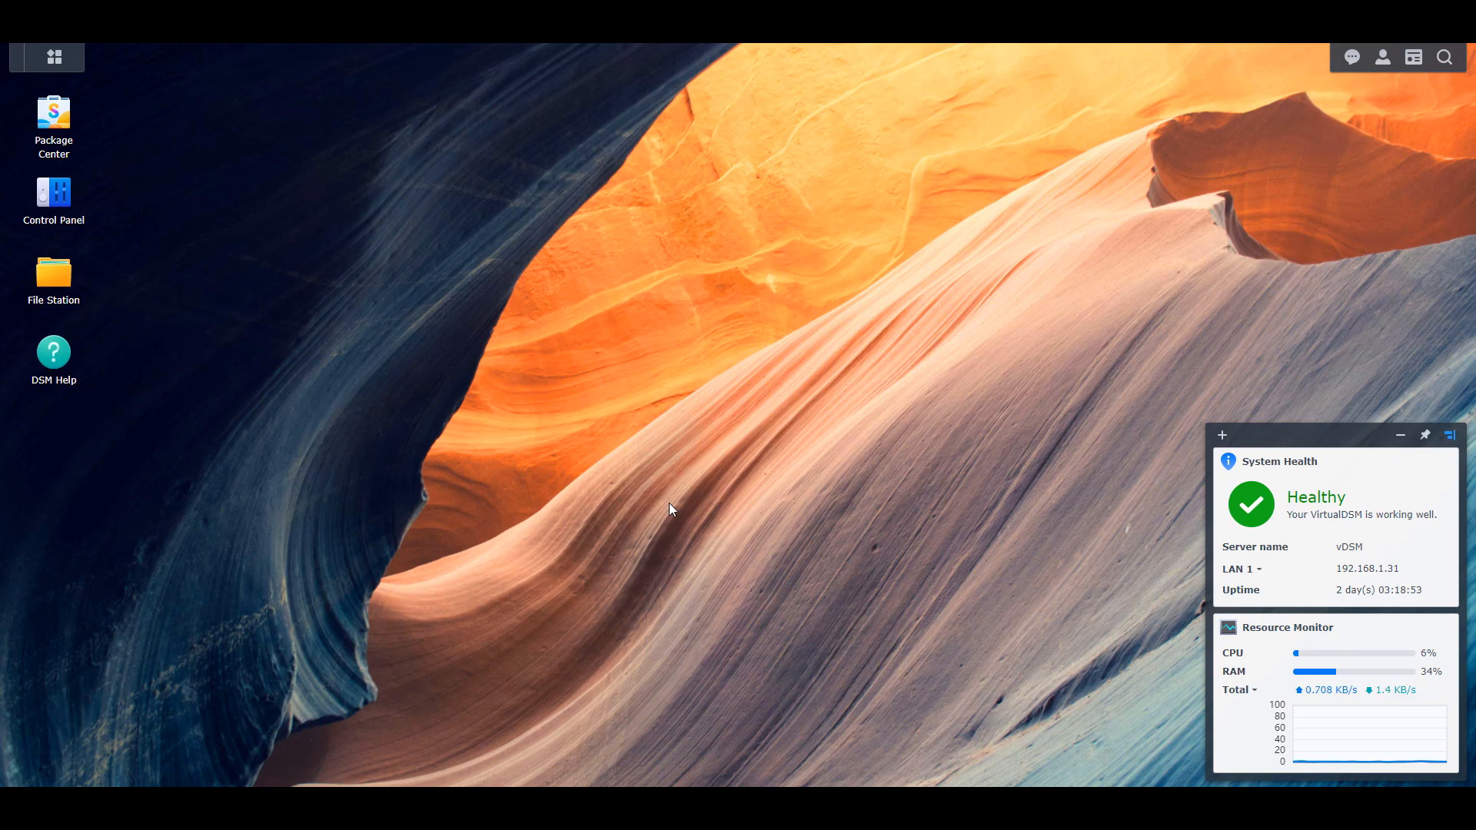
pyautogui.moveTo(631, 496)
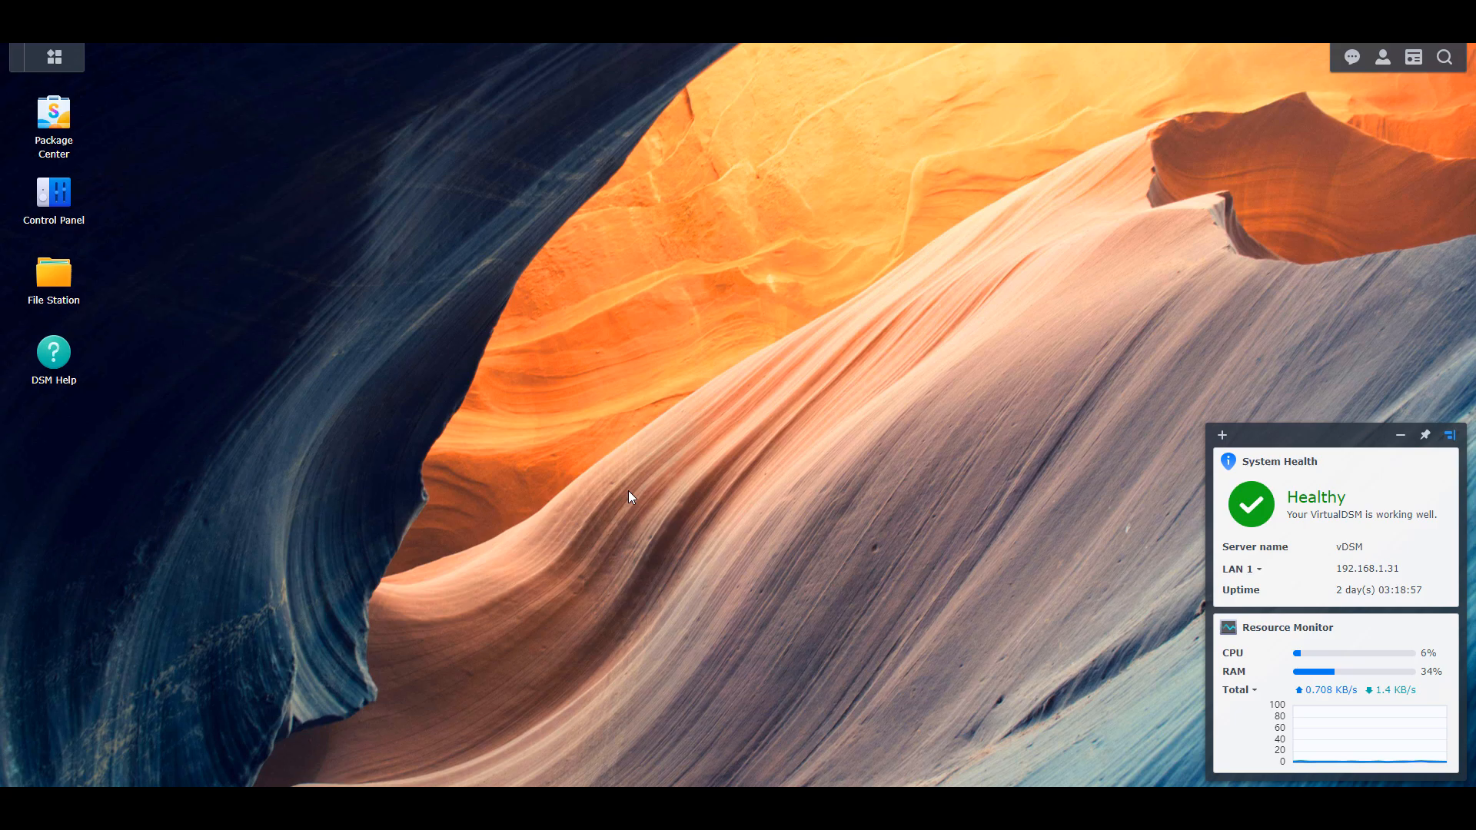
pyautogui.moveTo(631, 497)
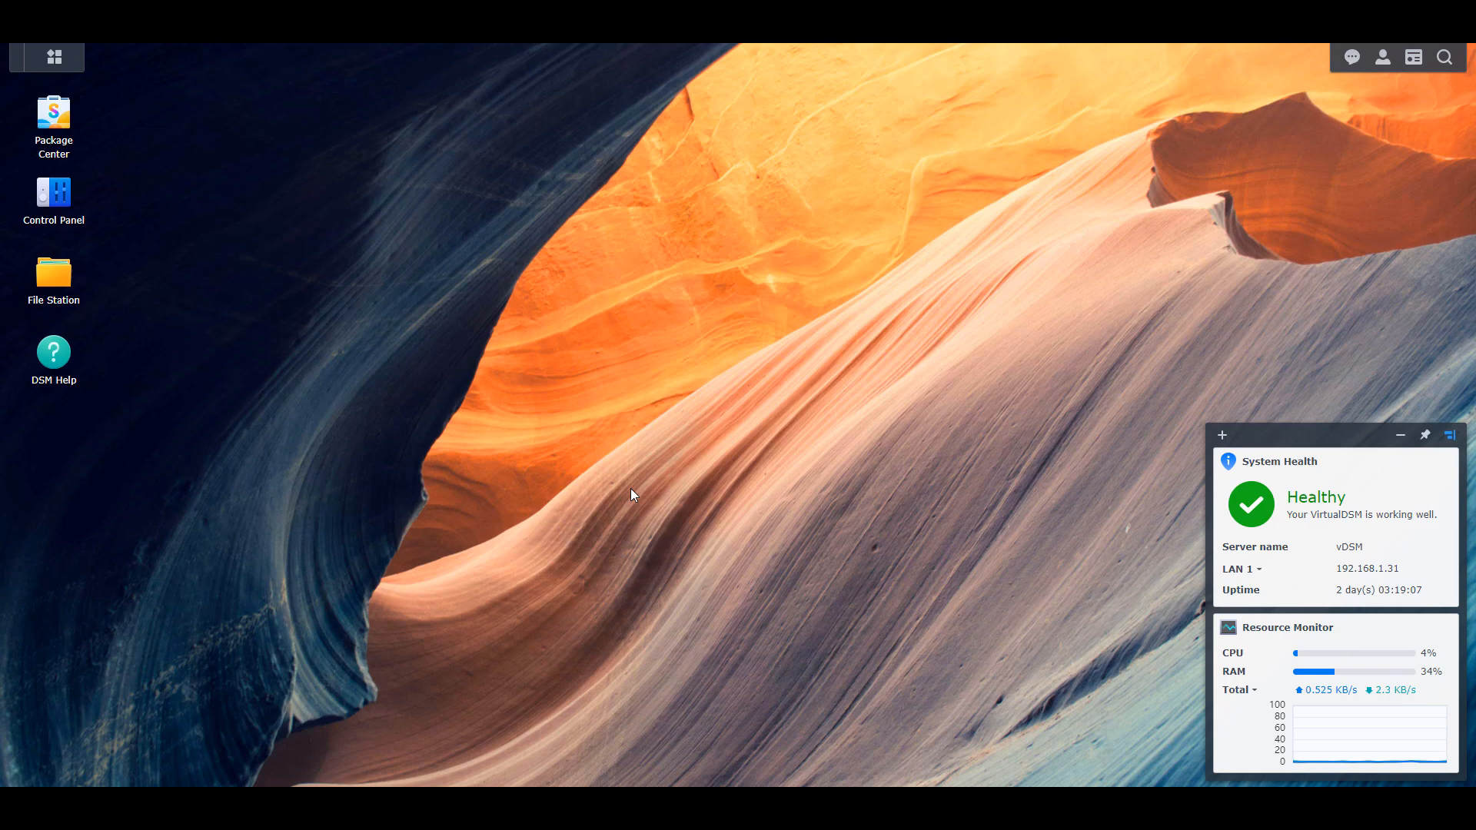
pyautogui.moveTo(648, 443)
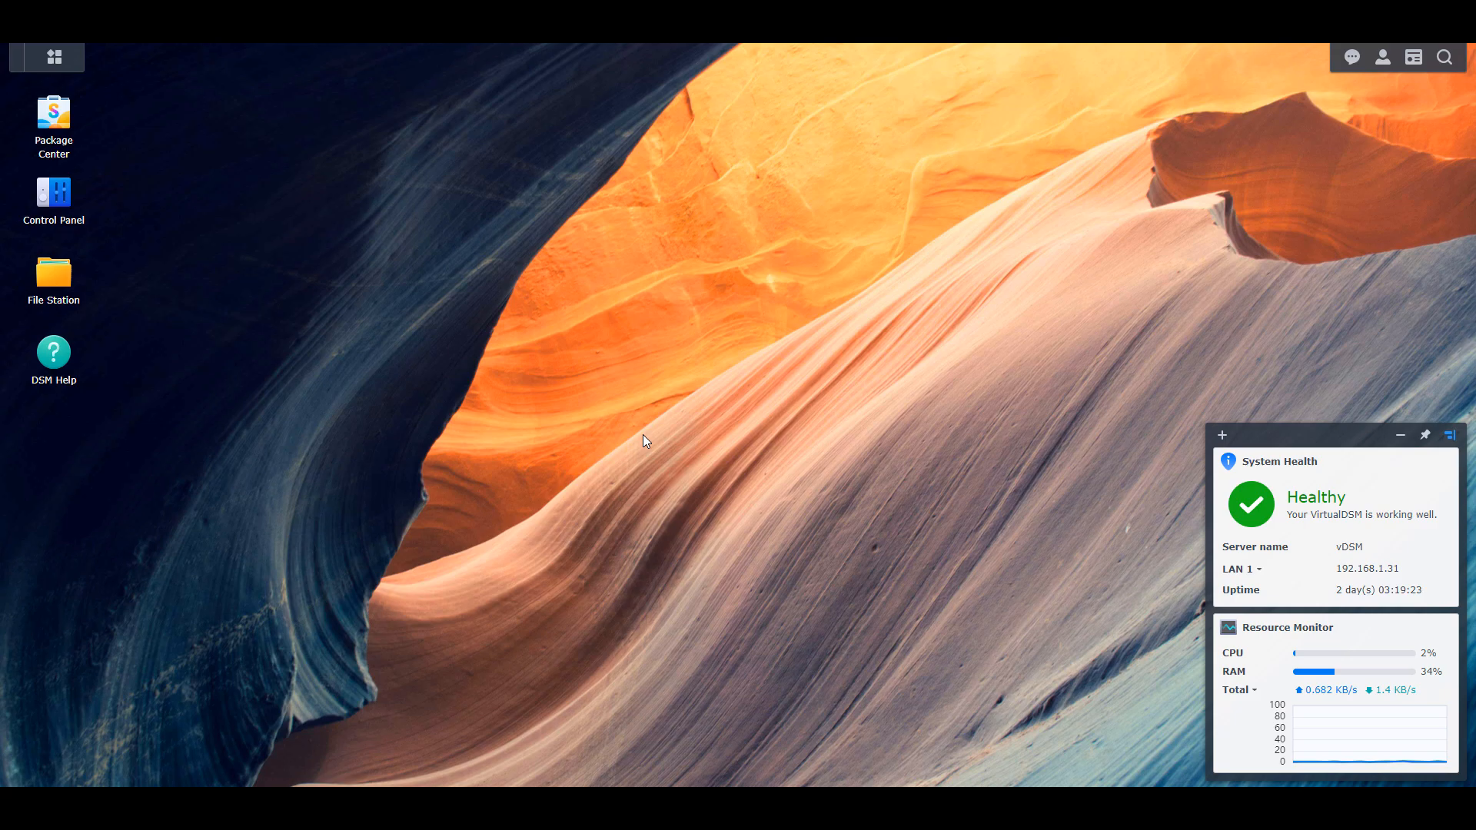
pyautogui.moveTo(647, 435)
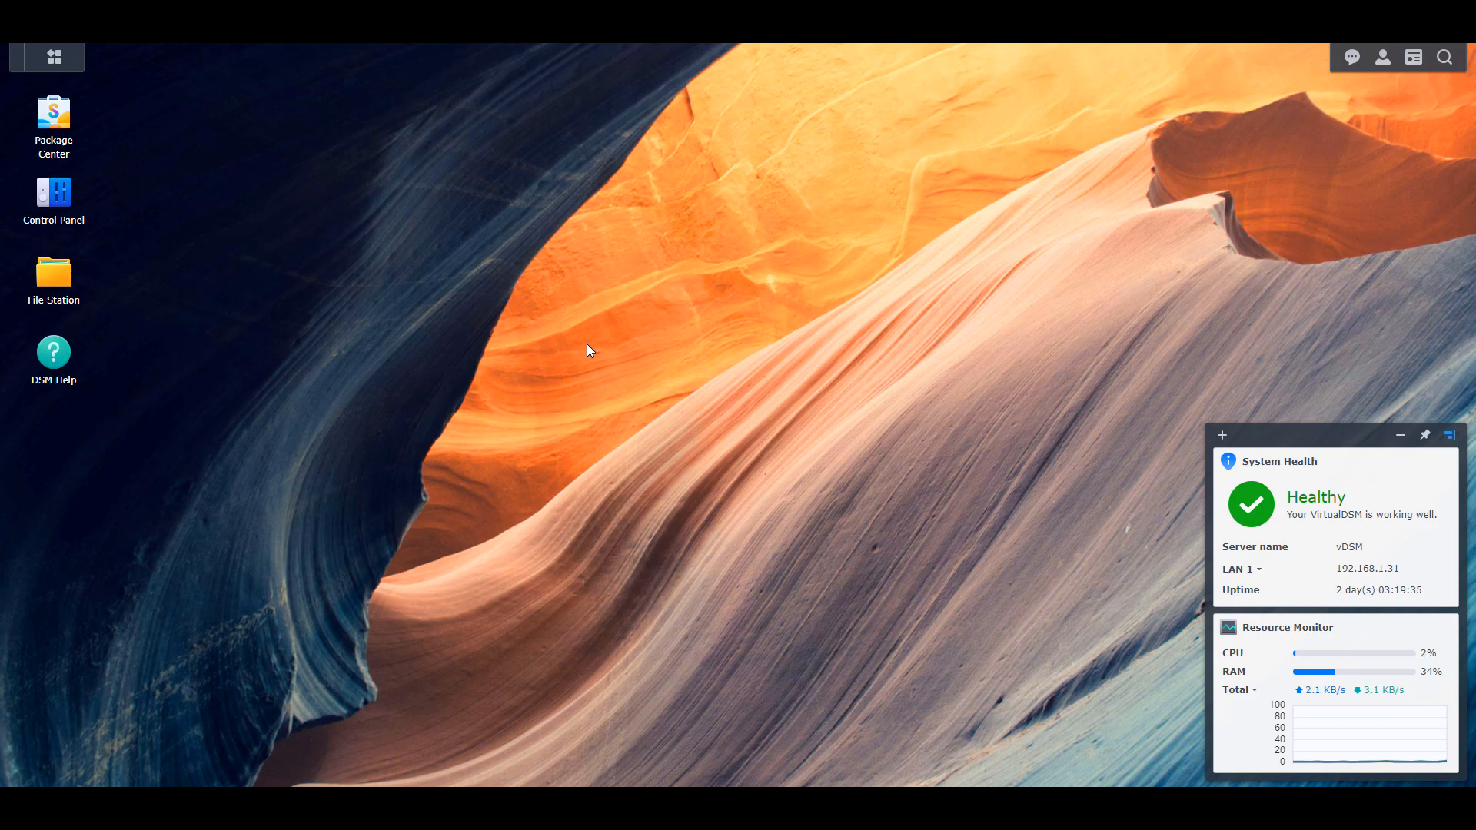
pyautogui.moveTo(74, 206)
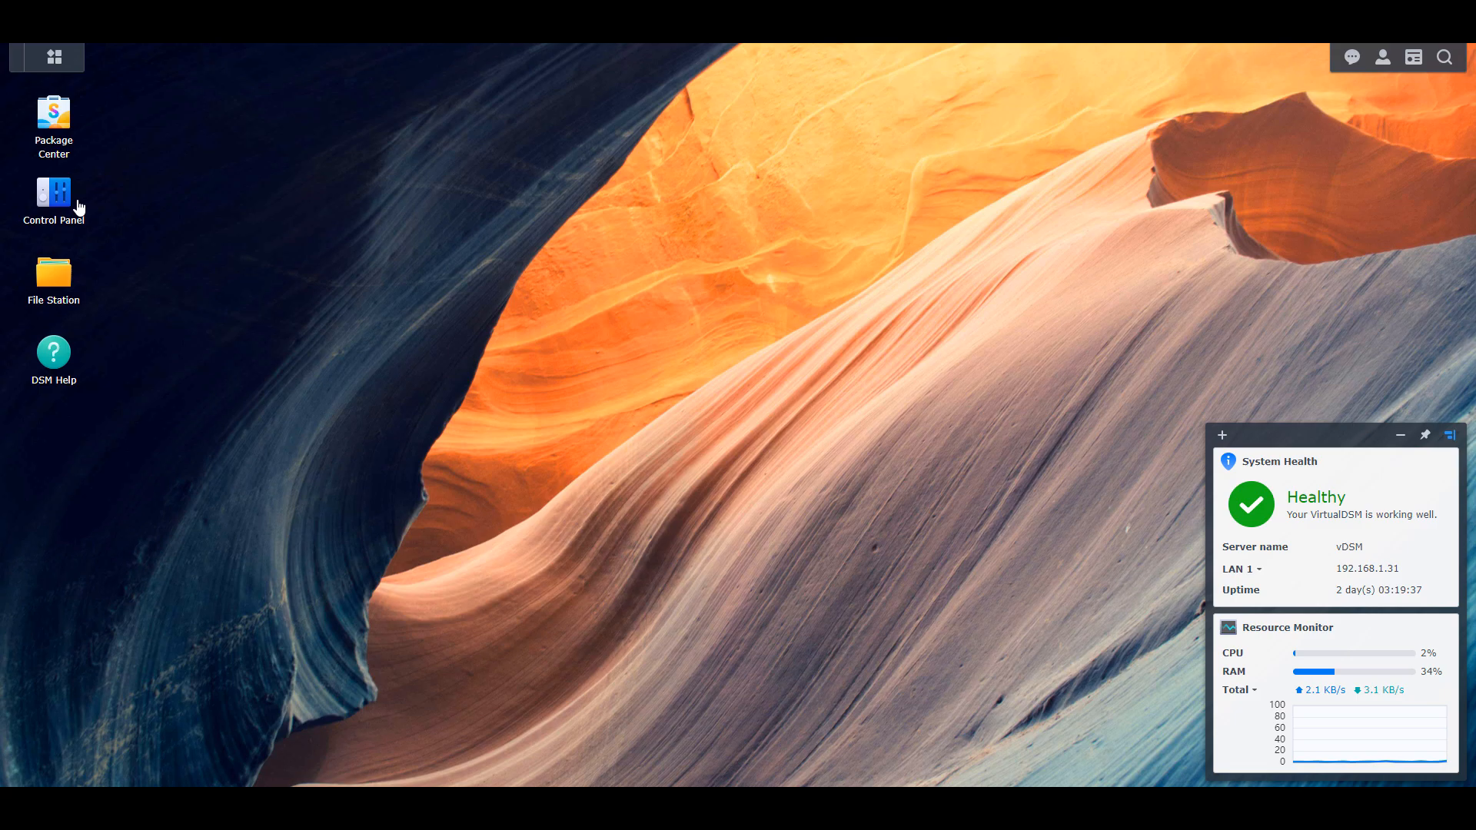
# Step: Check the signed-in Synology Account, then go to the External Access settings
pyautogui.doubleClick(53, 192)
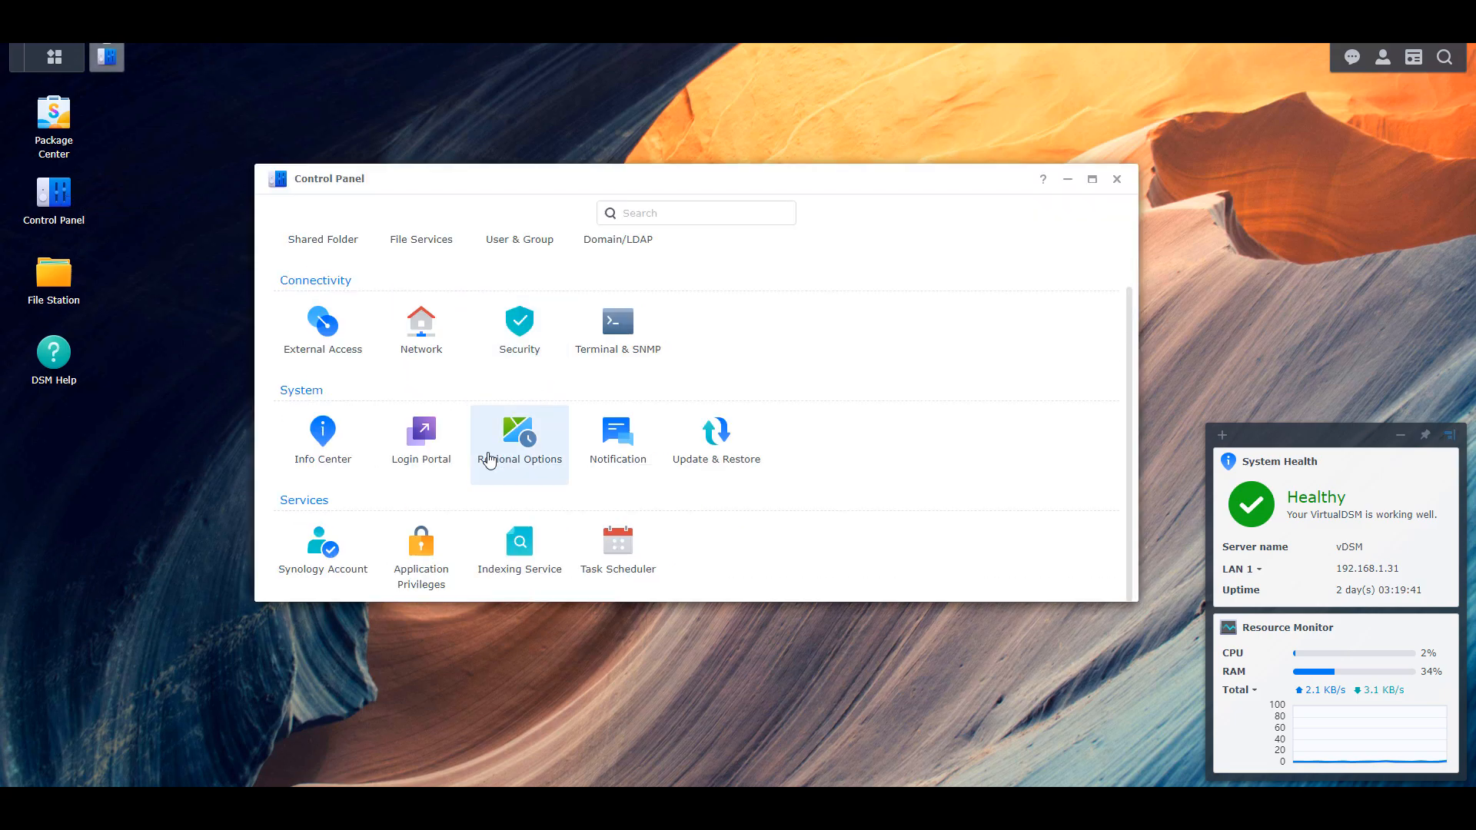
pyautogui.click(321, 551)
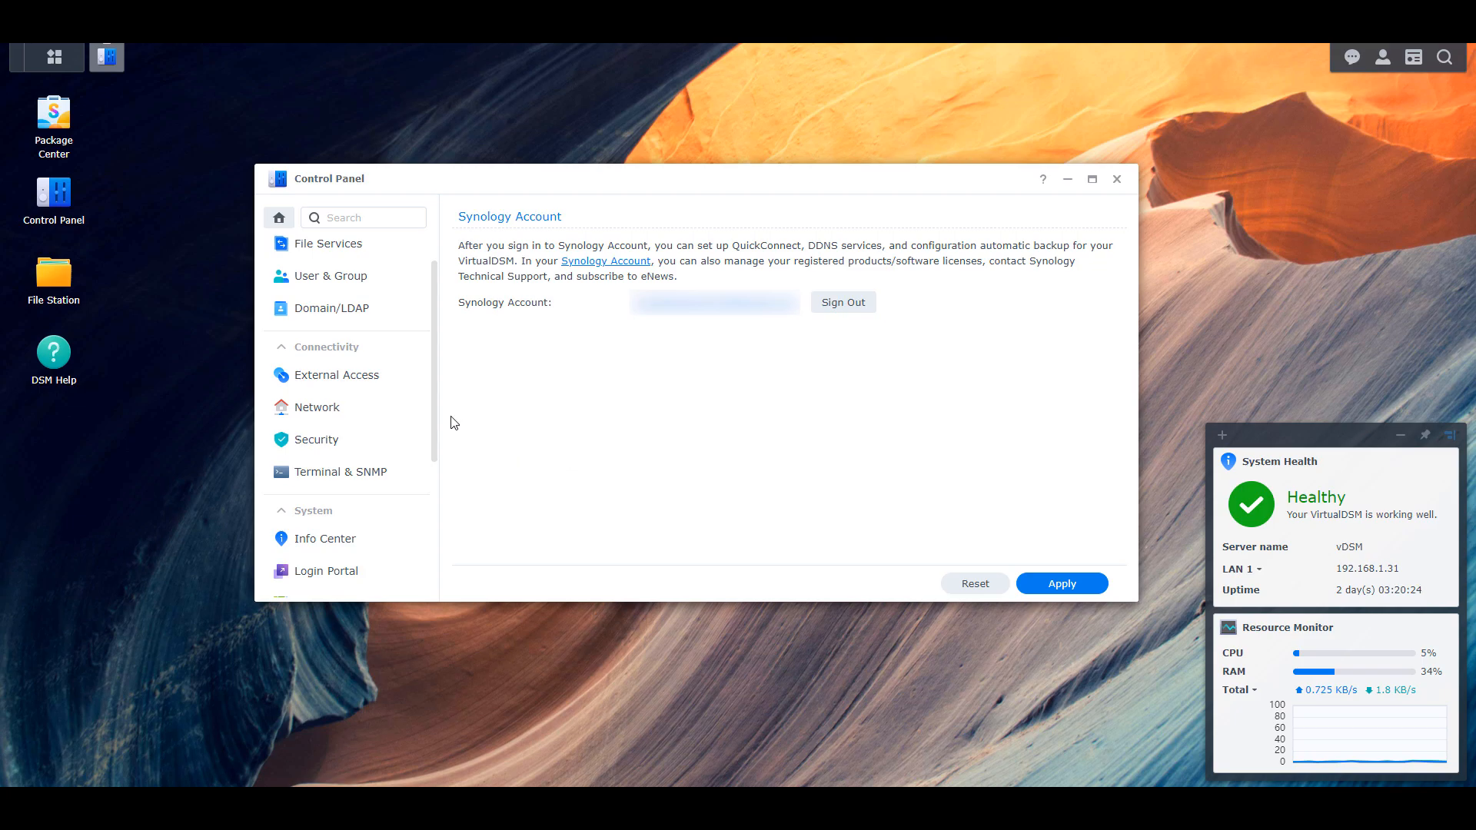
pyautogui.click(337, 376)
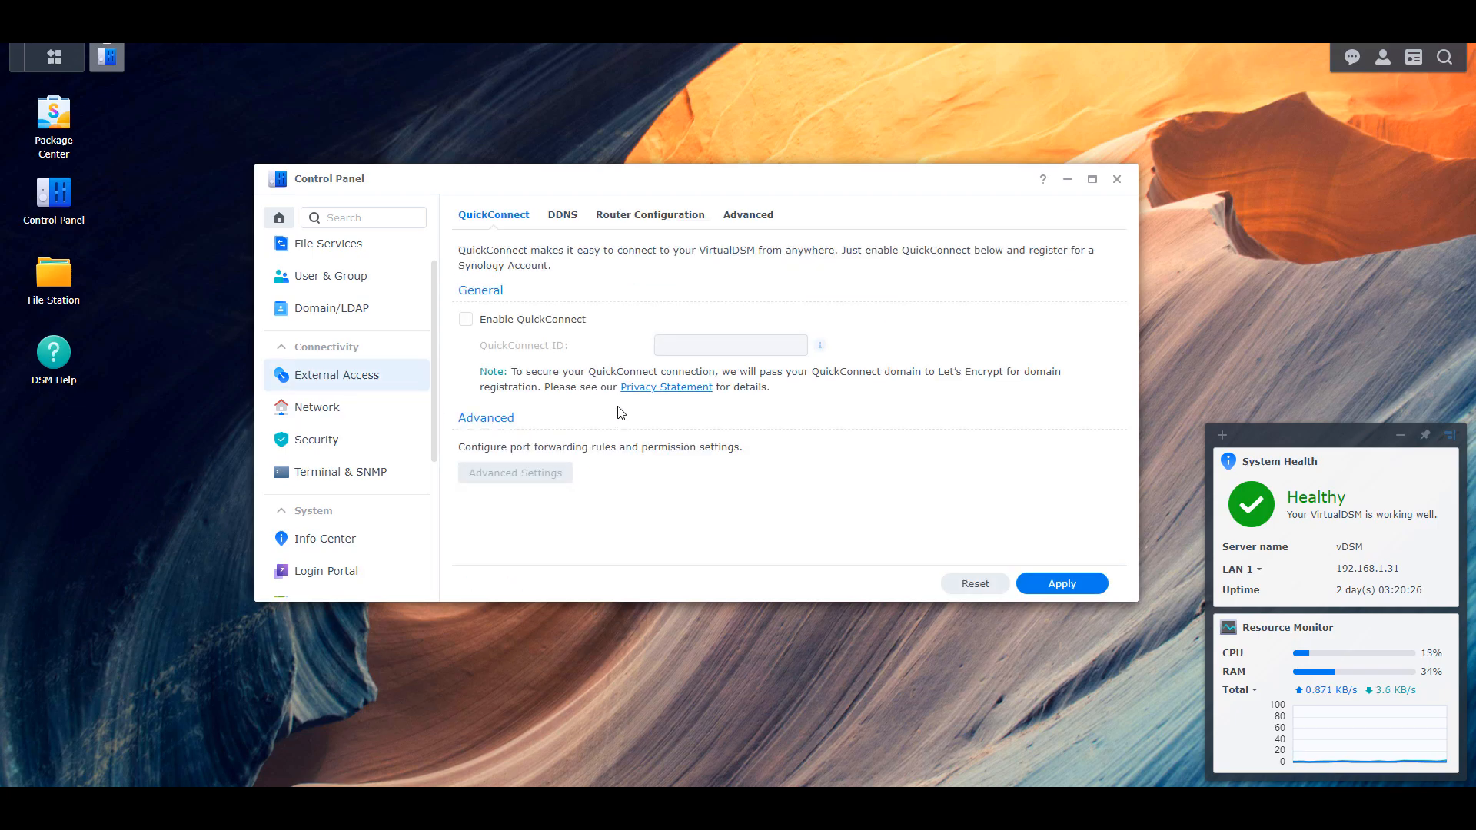
# Step: Start a new DDNS entry with Synology as provider and a synology.me hostname
pyautogui.click(563, 215)
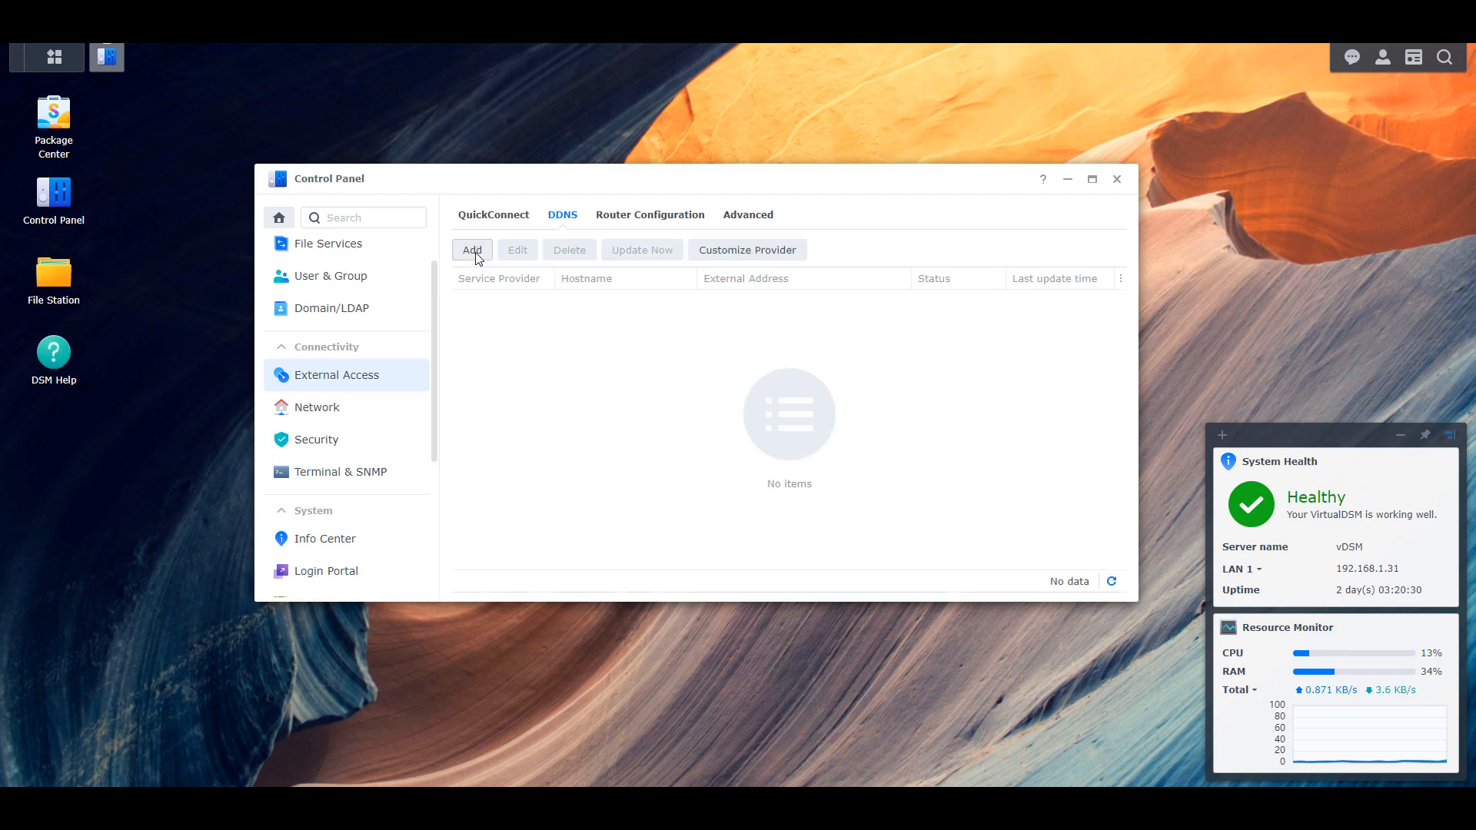
pyautogui.click(472, 249)
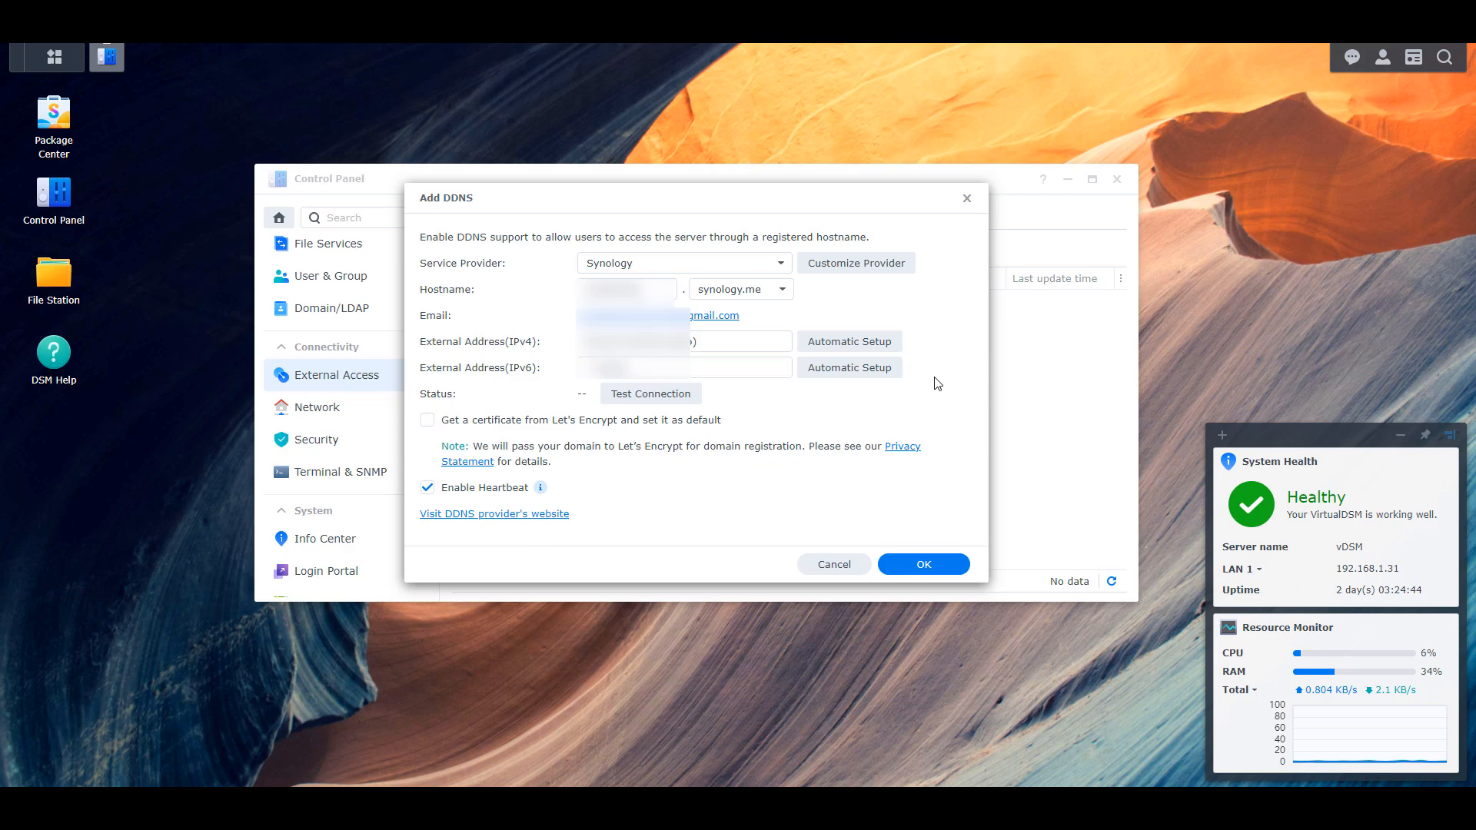
pyautogui.moveTo(851, 326)
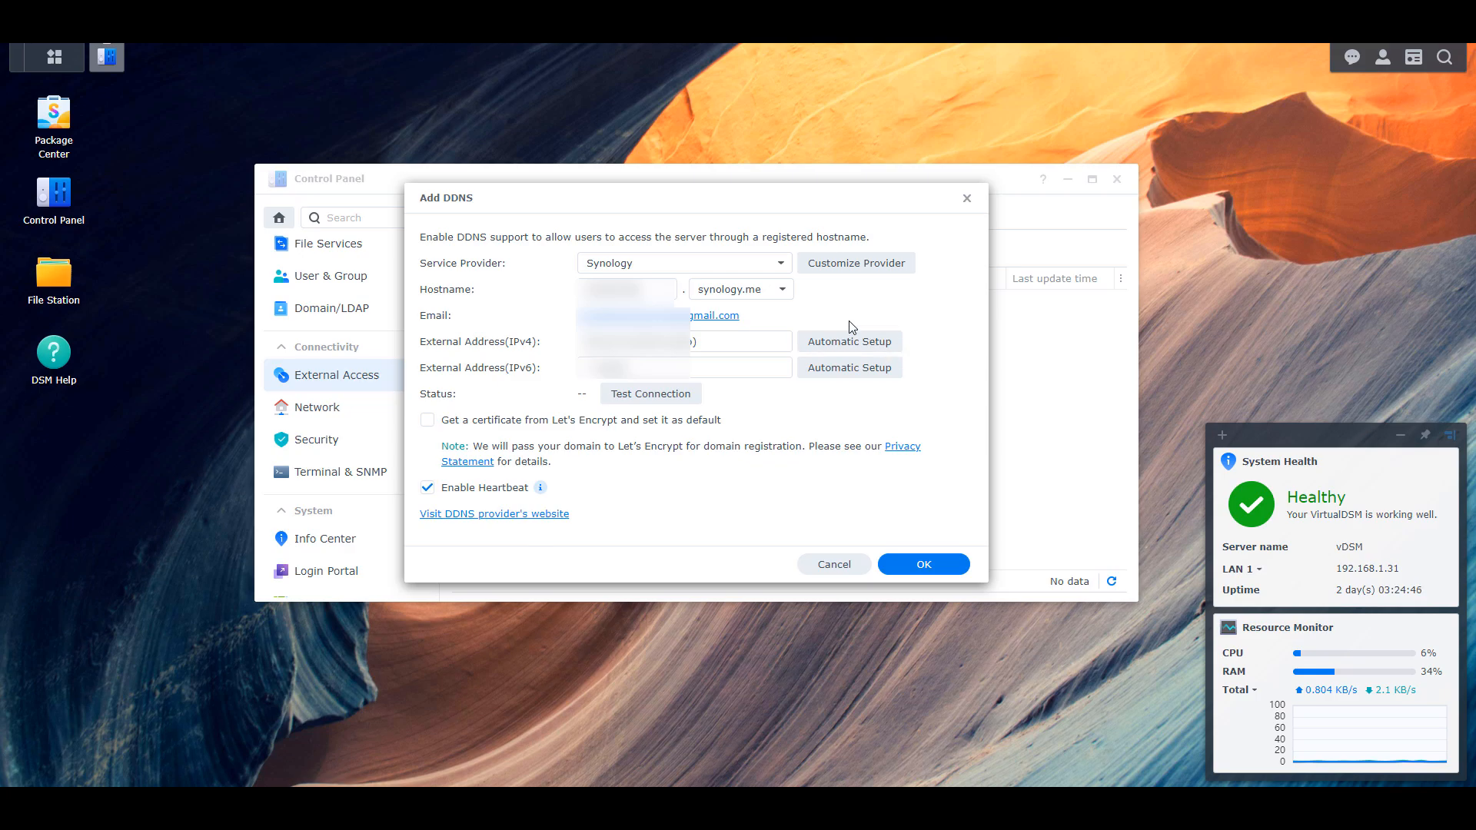
pyautogui.click(781, 290)
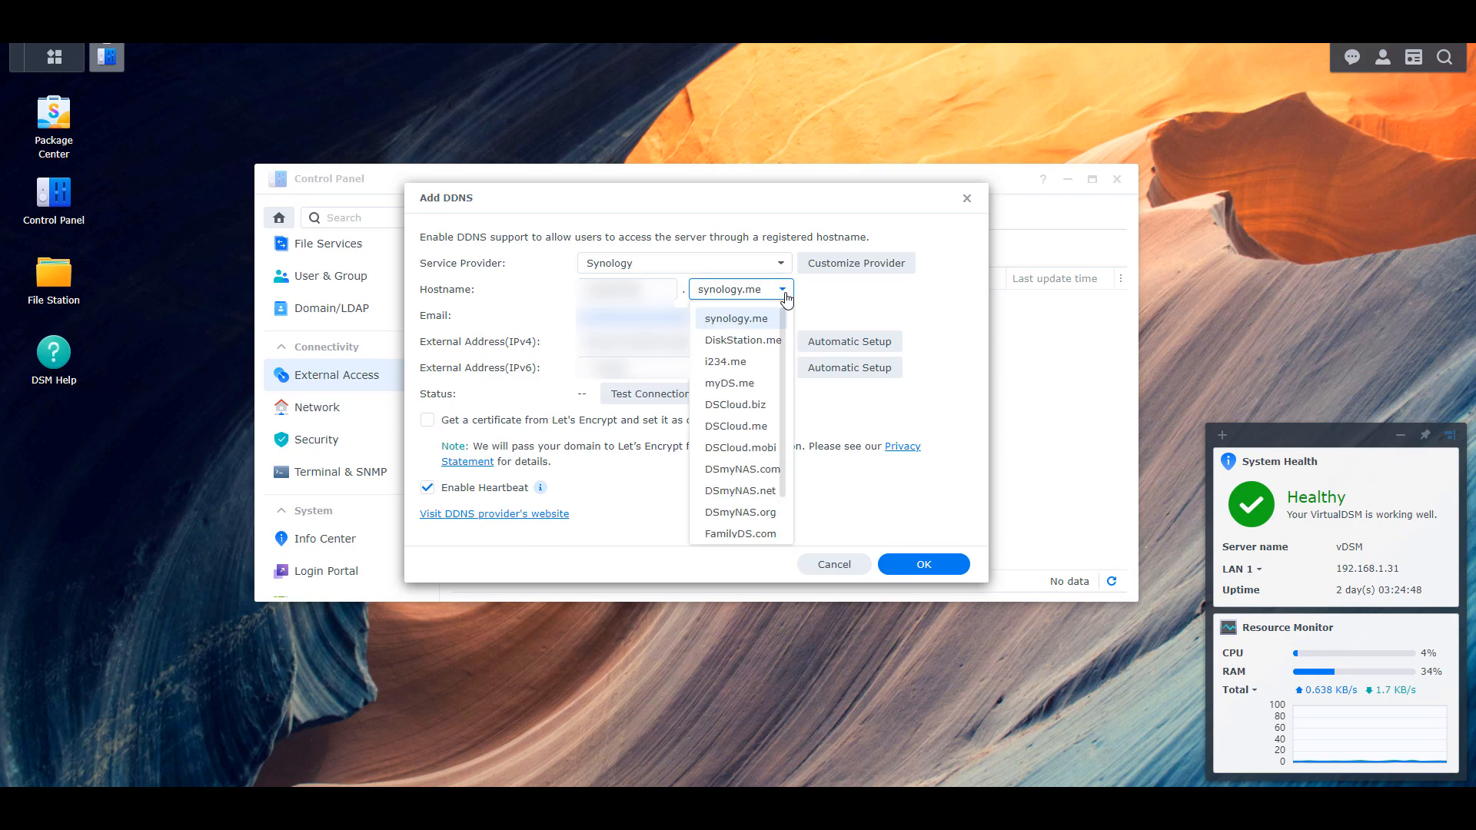
pyautogui.moveTo(740, 405)
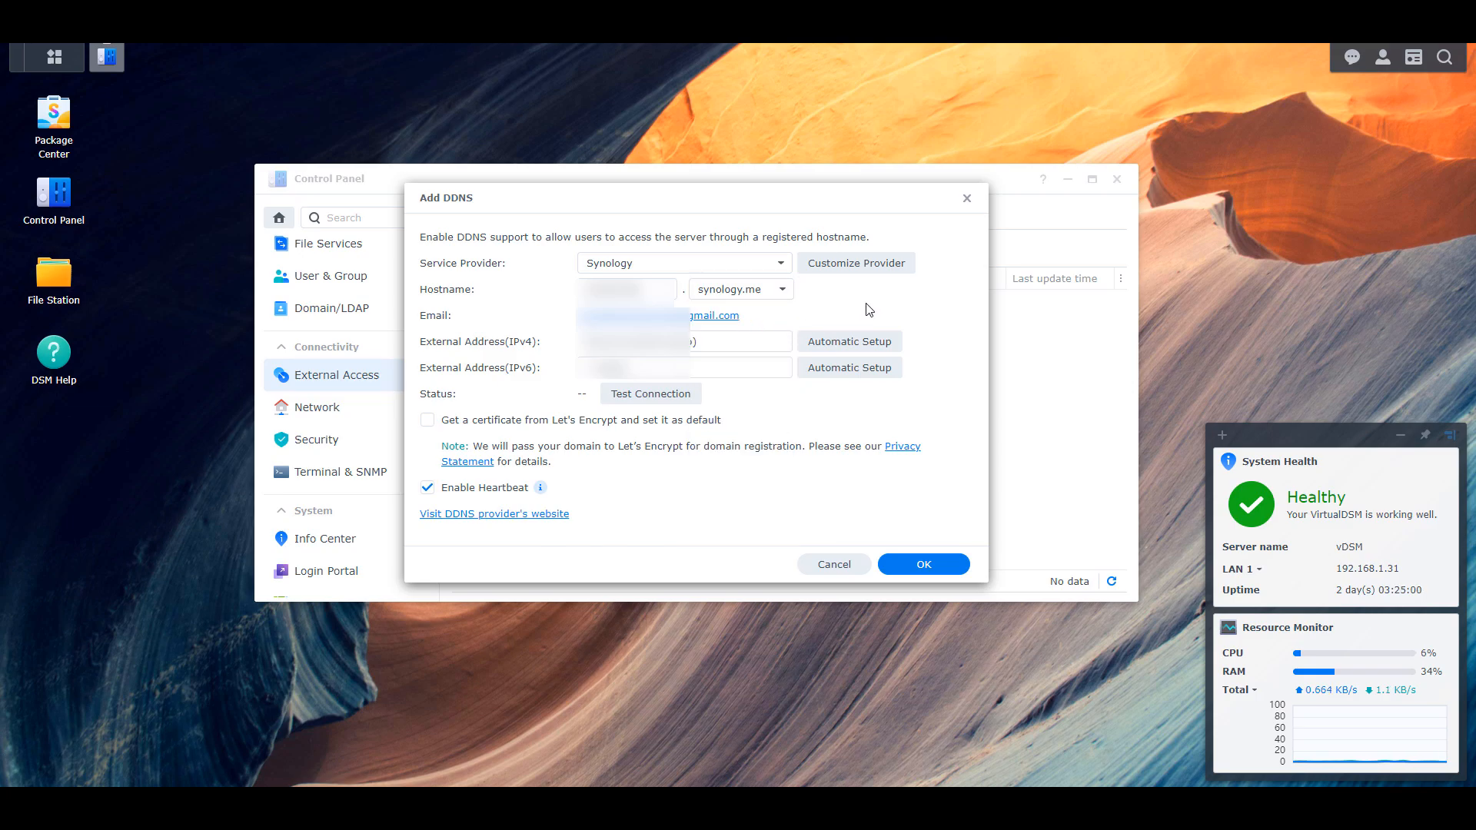
pyautogui.moveTo(764, 413)
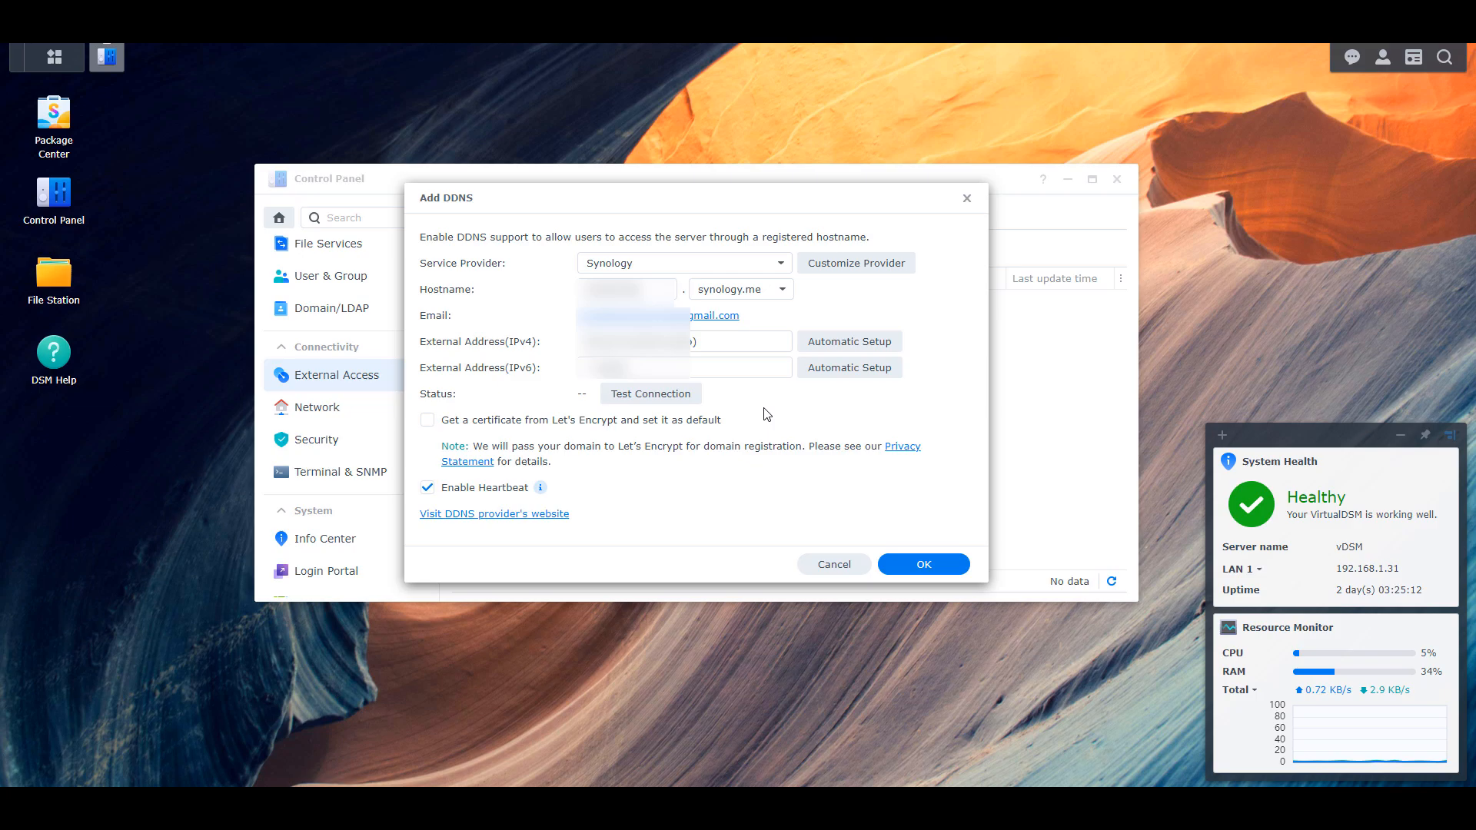
# Step: Test the DDNS connection (Normal) and request a Let's Encrypt certificate as the default
pyautogui.click(923, 565)
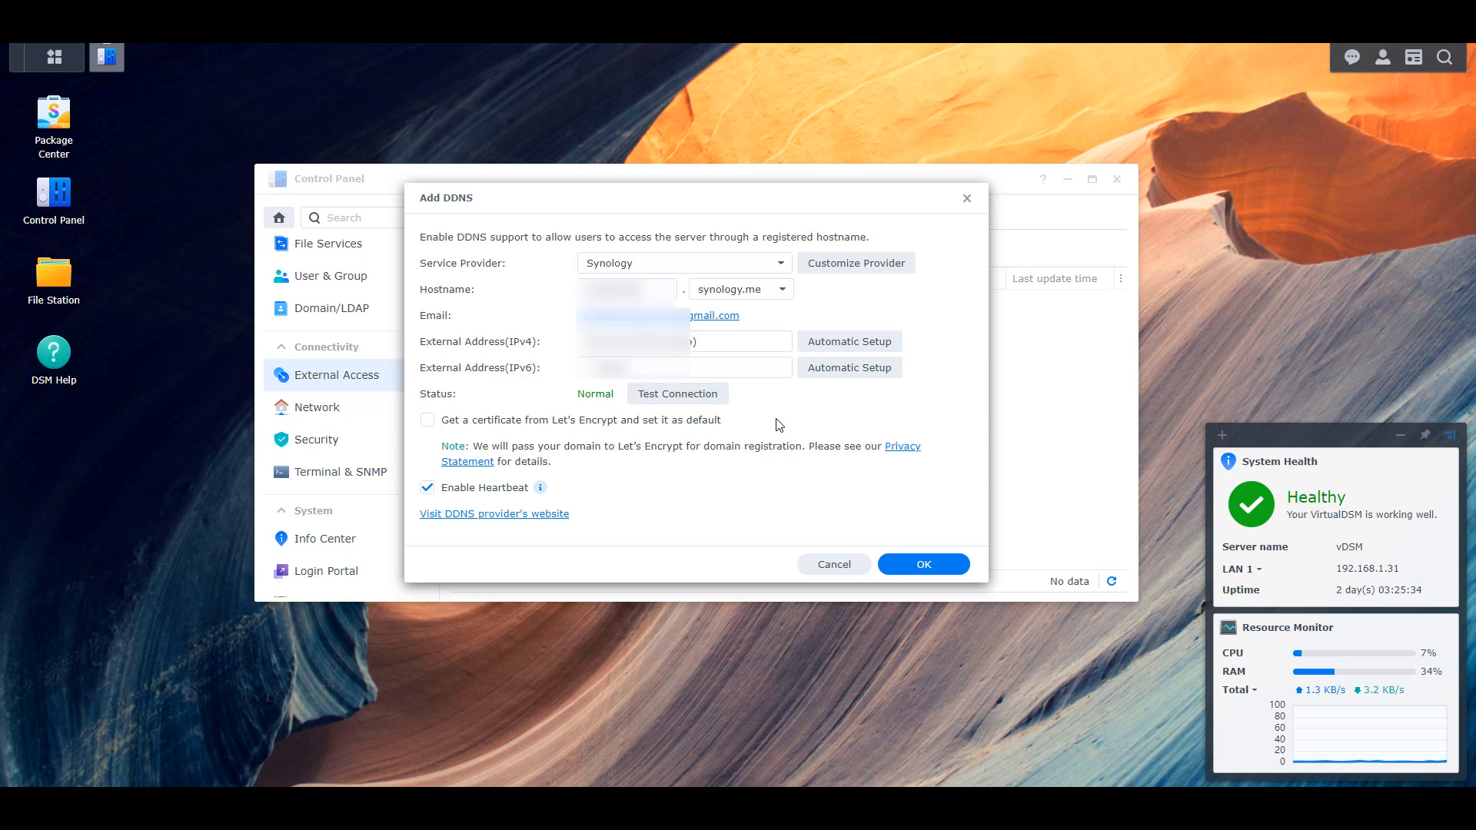
pyautogui.click(427, 420)
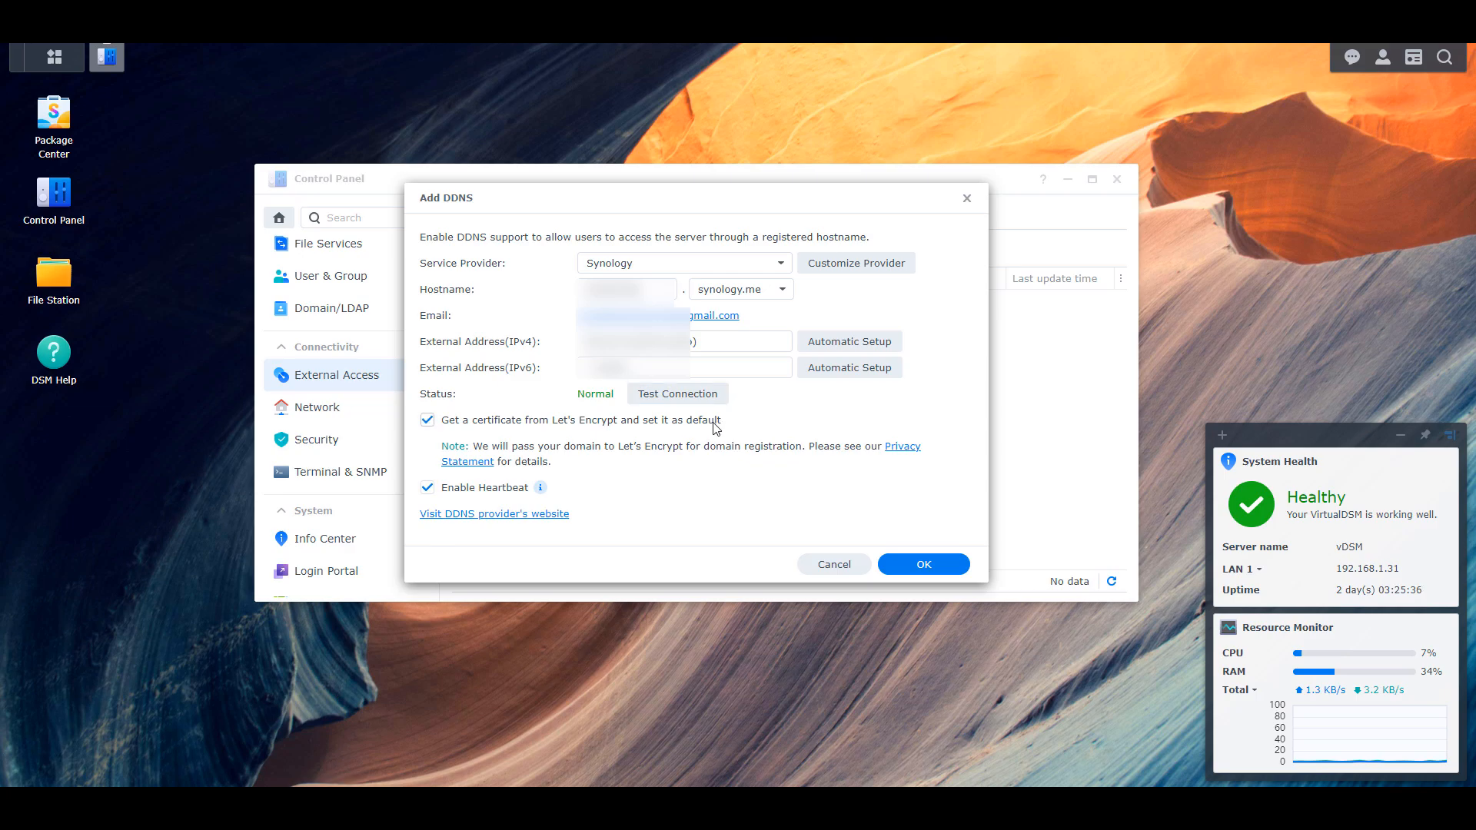
pyautogui.moveTo(798, 426)
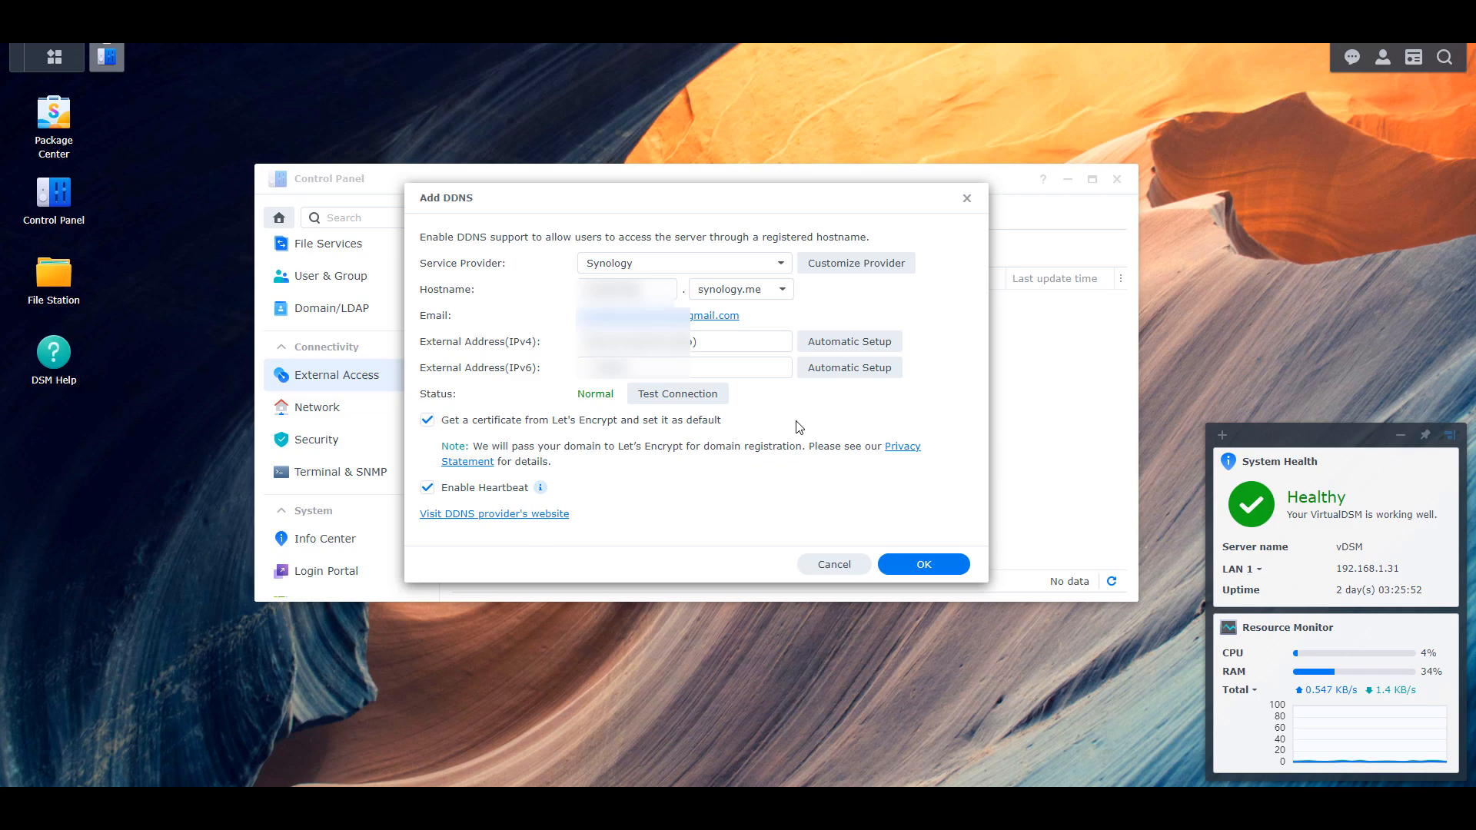
pyautogui.moveTo(833, 423)
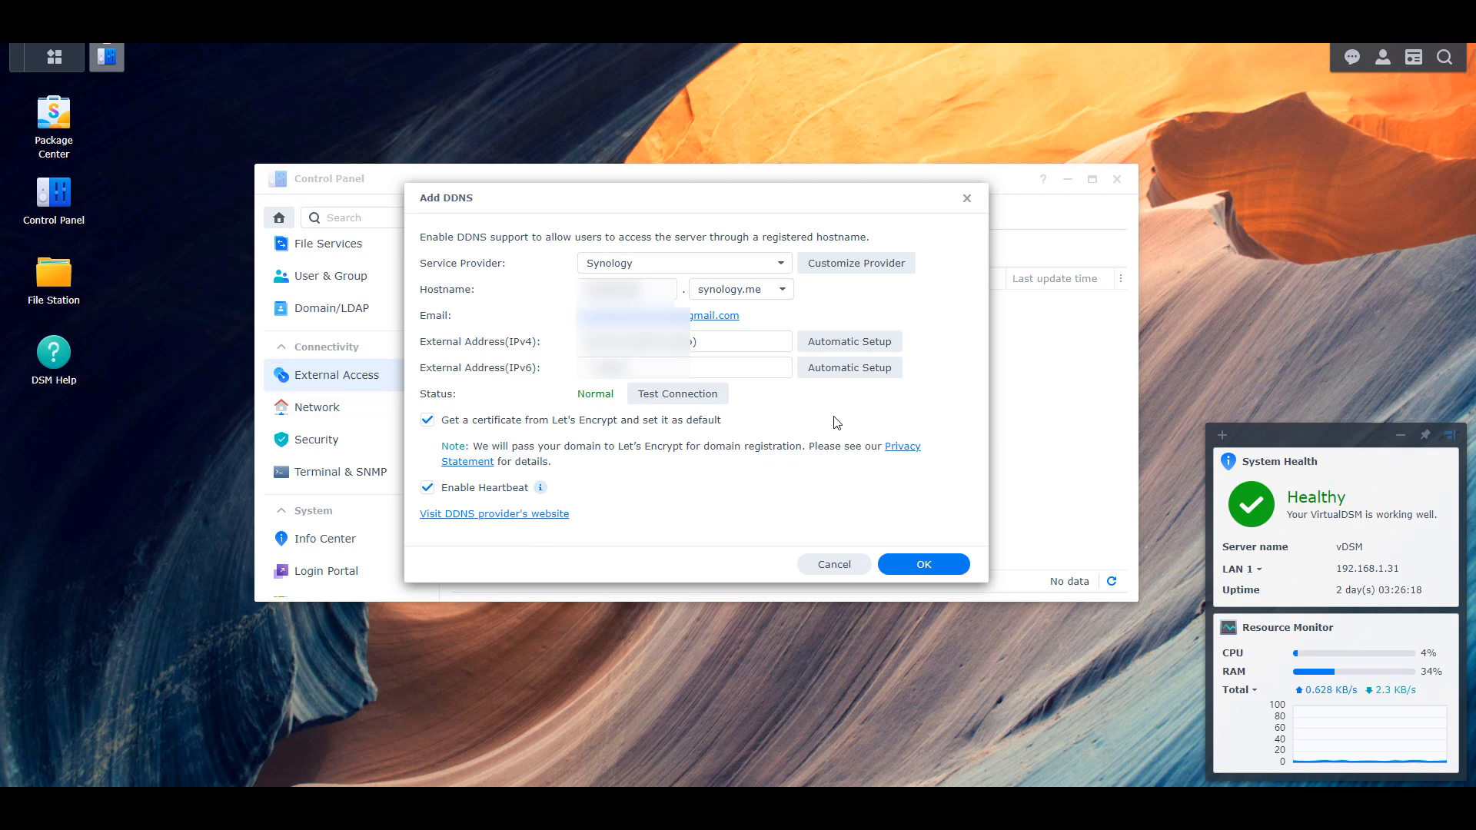
pyautogui.moveTo(743, 488)
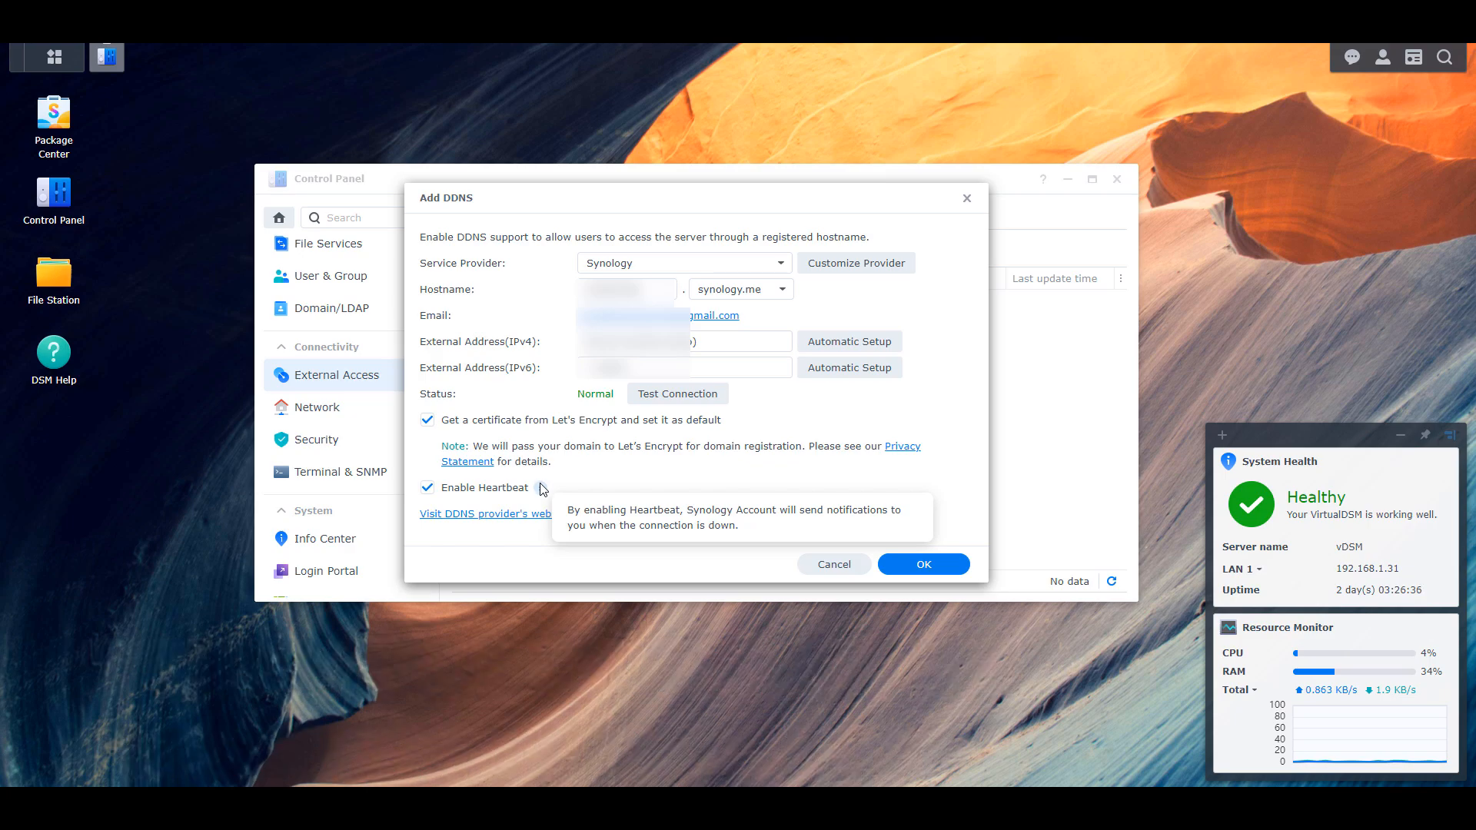
pyautogui.moveTo(701, 480)
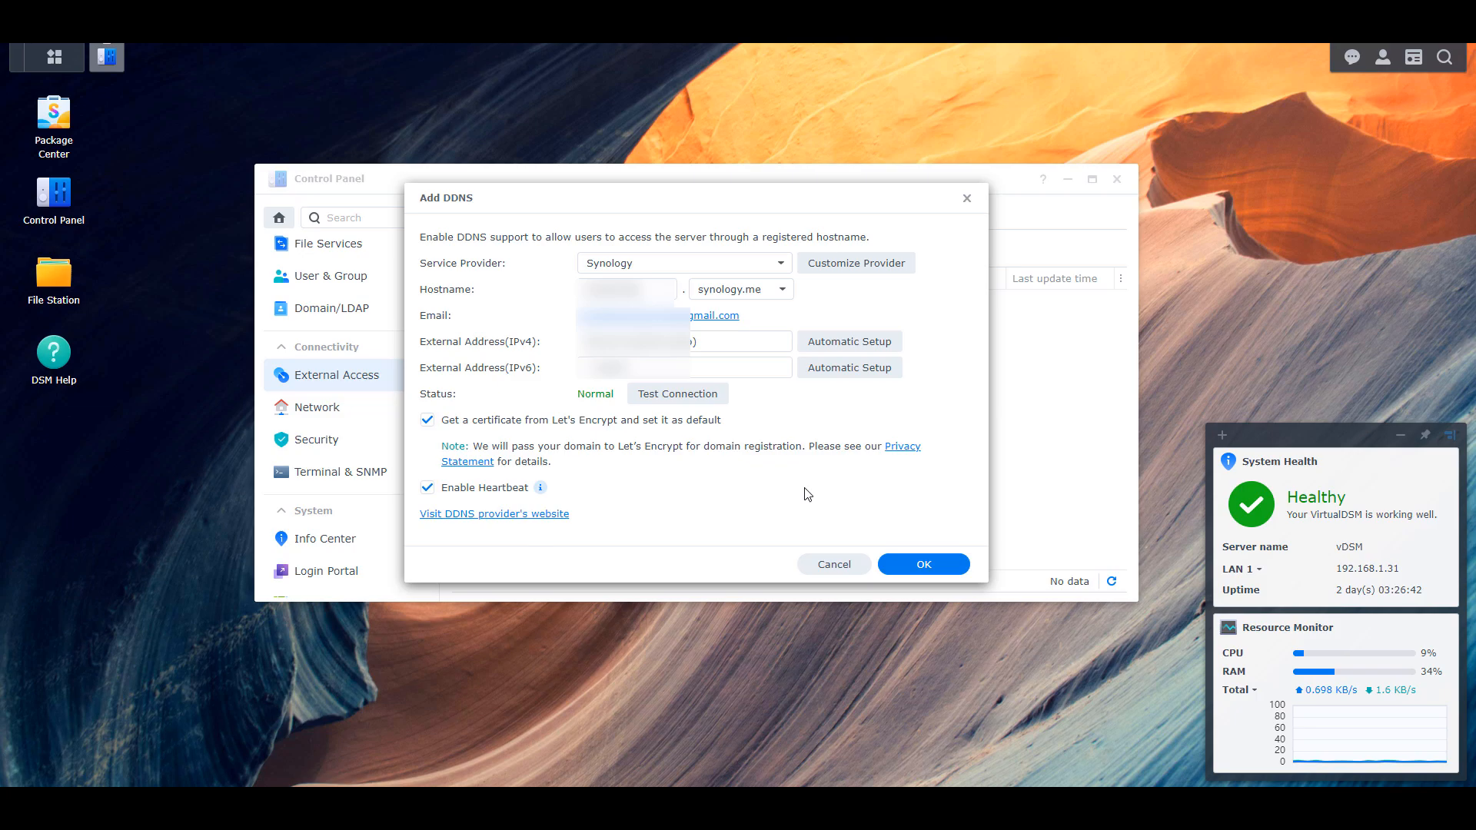
pyautogui.moveTo(886, 489)
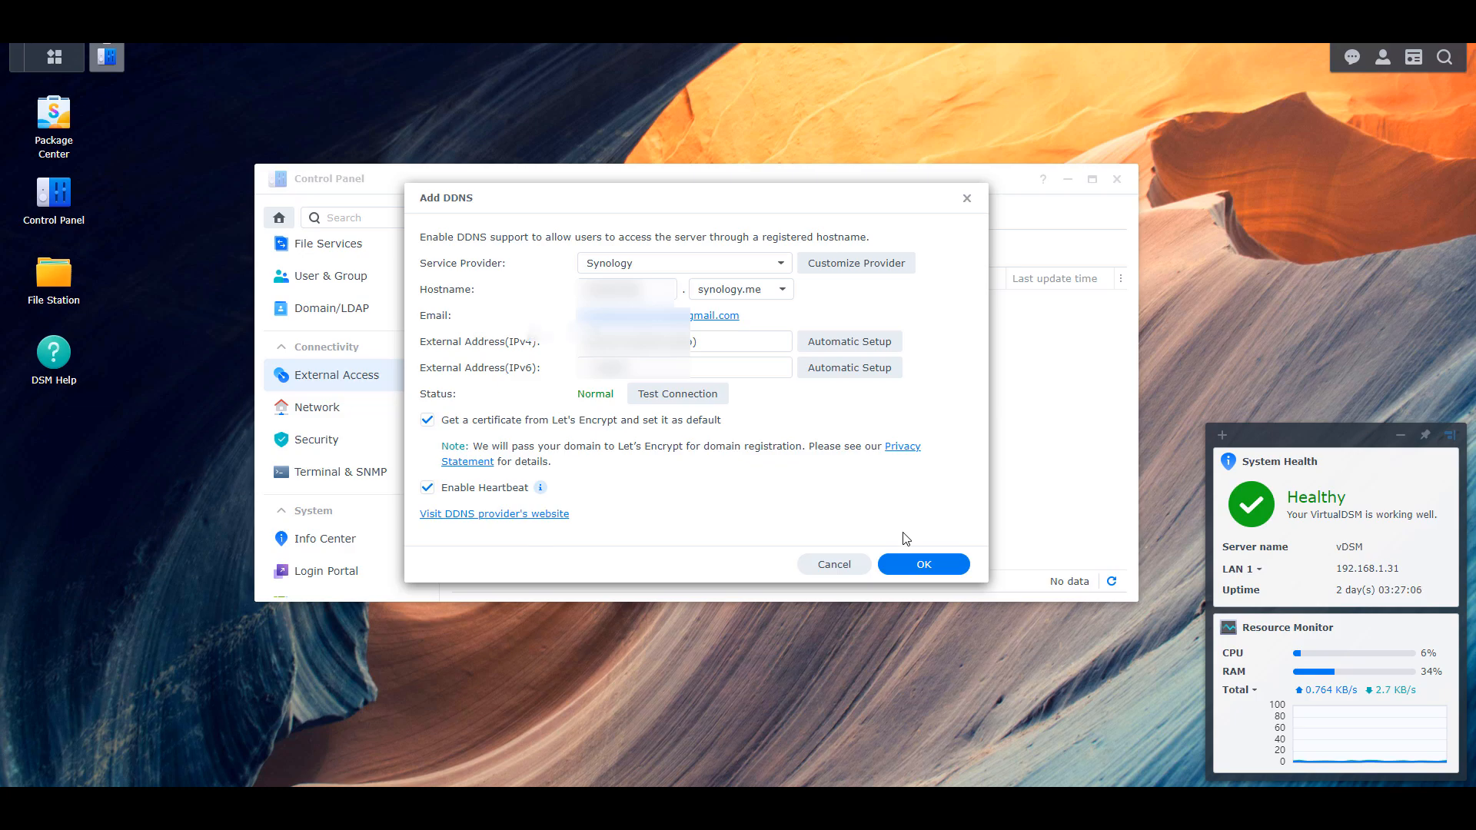
# Step: Save the DDNS entry, accepting the new certificate as default through the web server restart
pyautogui.click(922, 564)
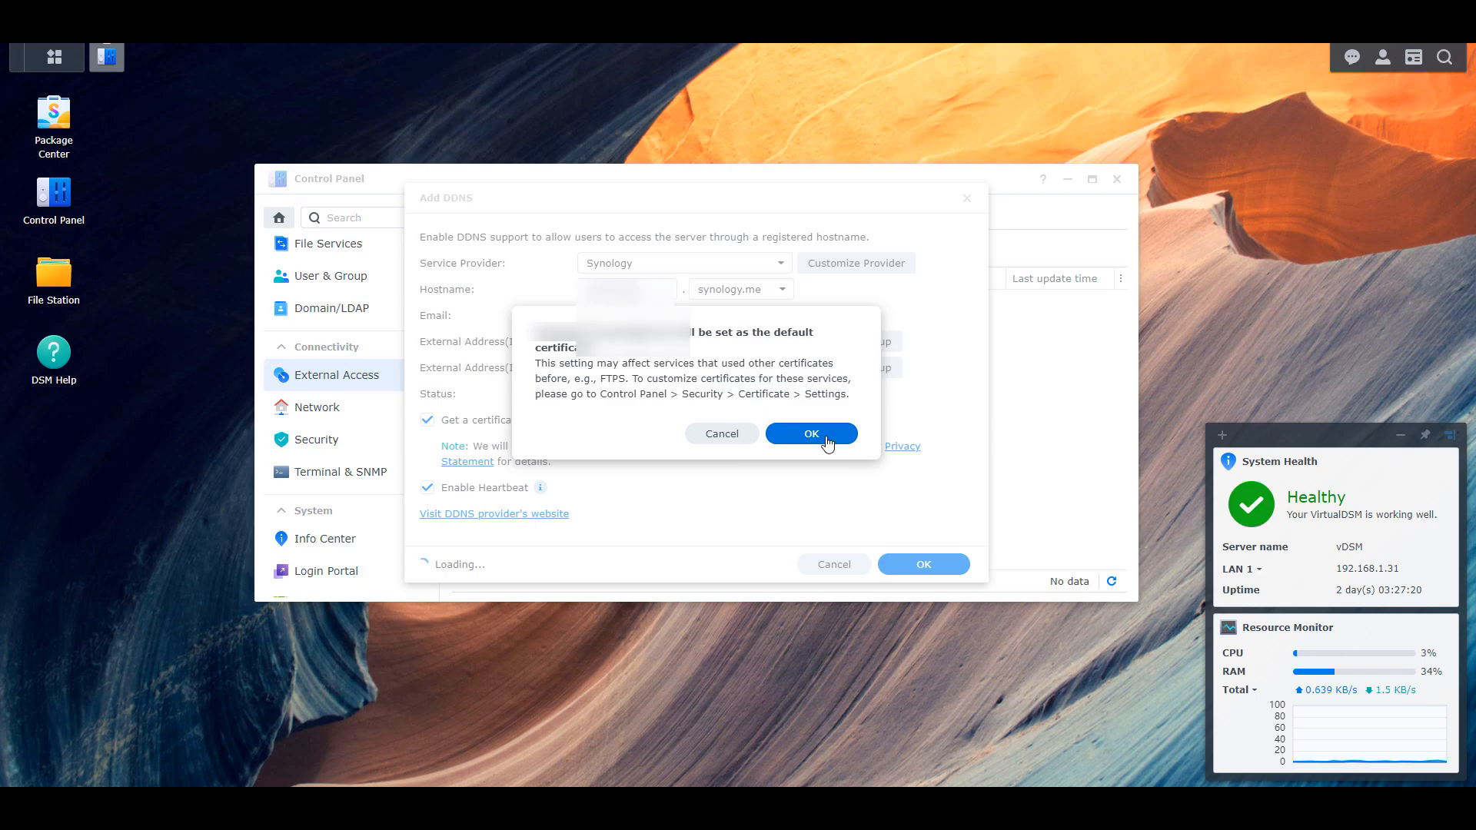
pyautogui.click(810, 434)
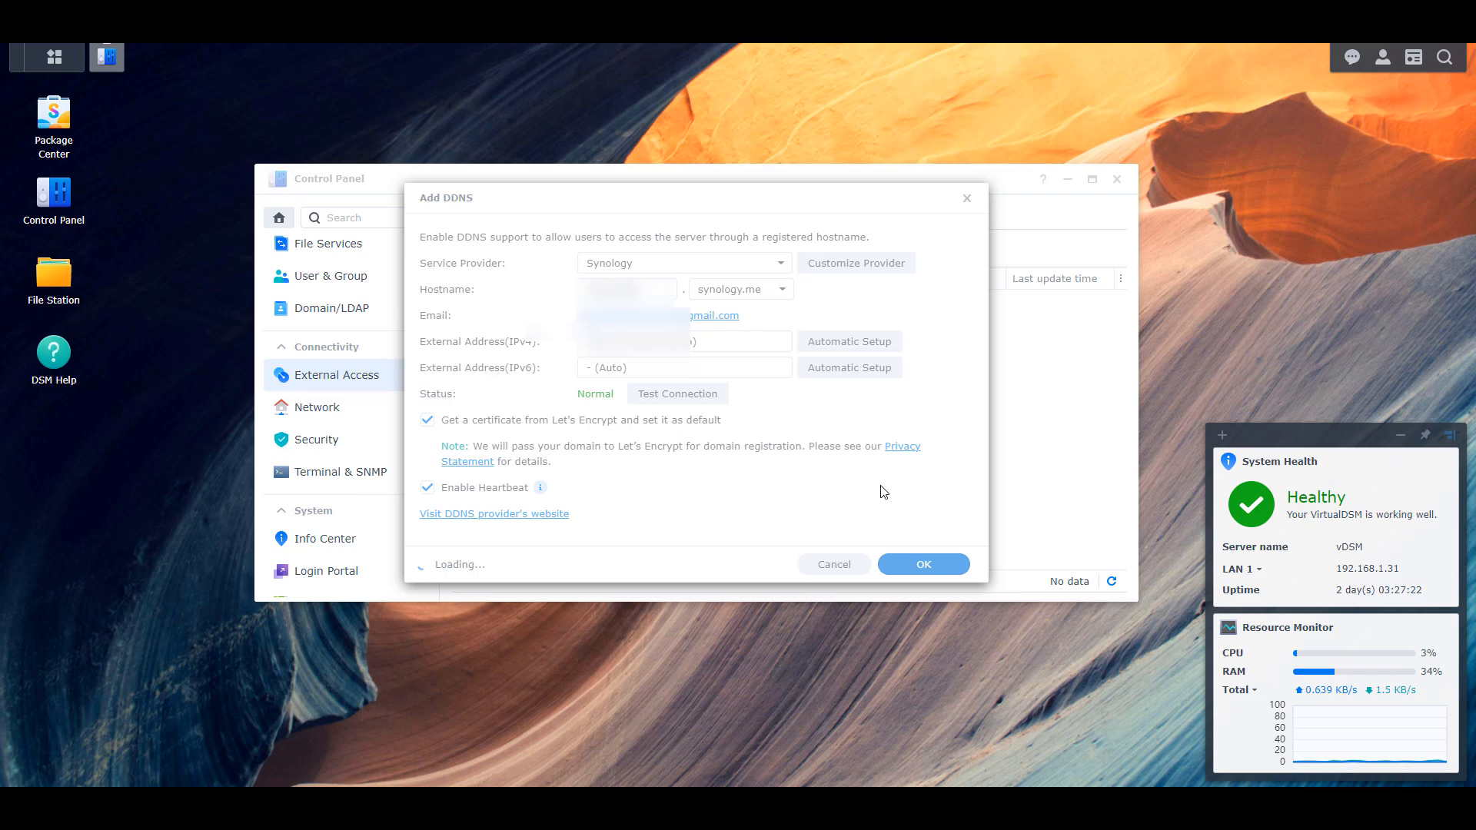
pyautogui.click(923, 564)
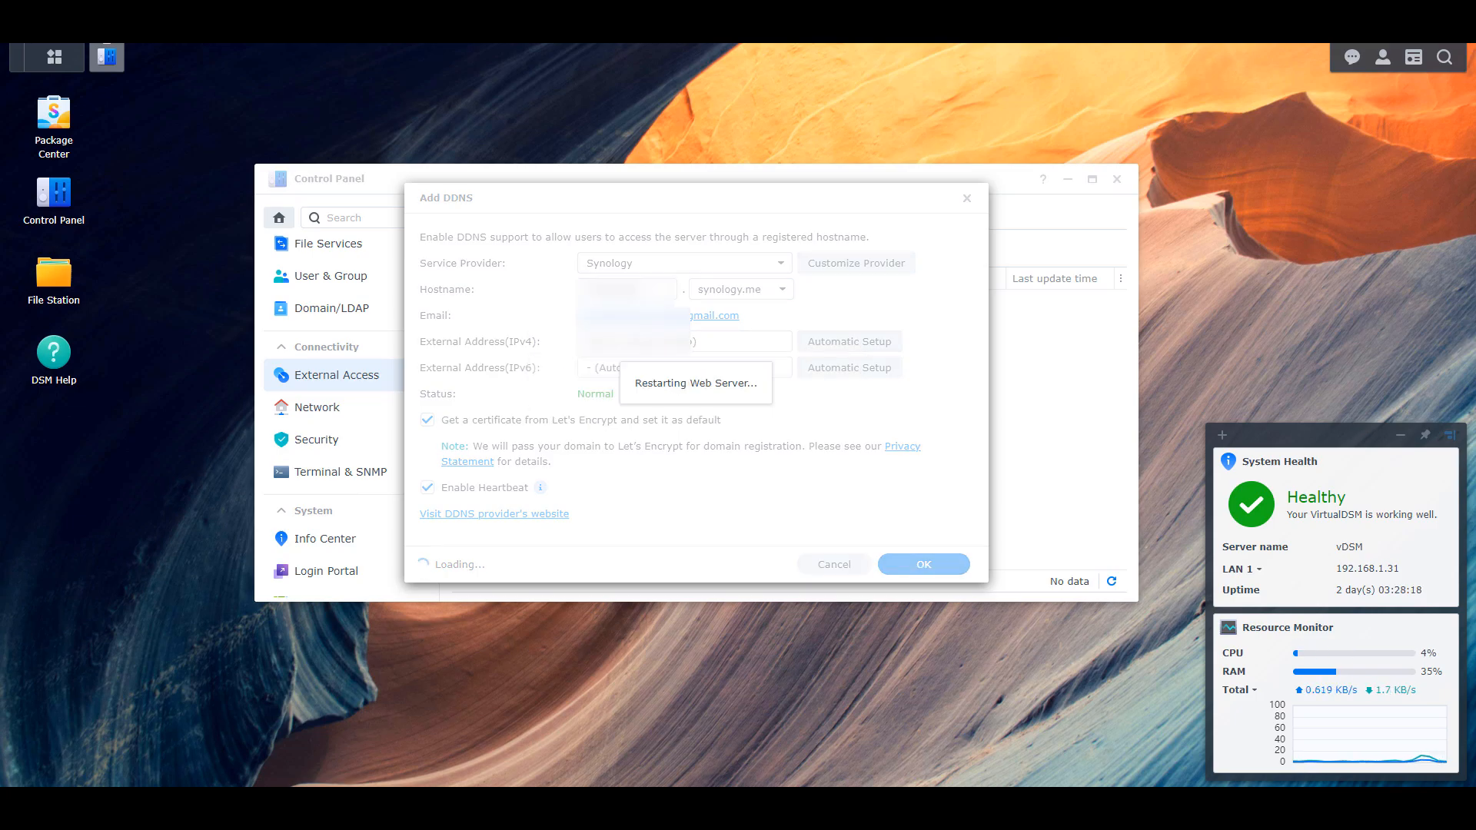
pyautogui.click(921, 564)
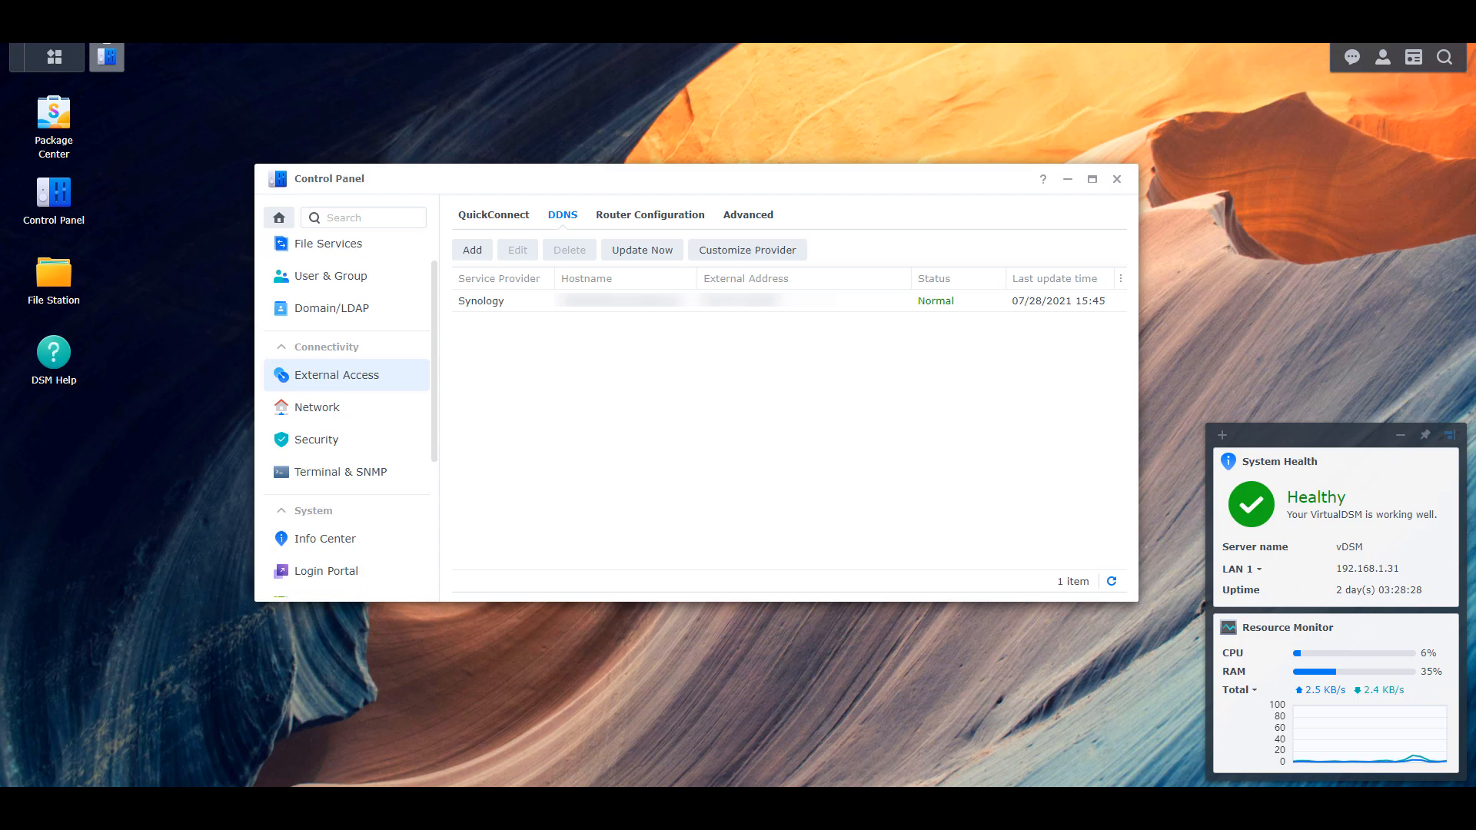
pyautogui.moveTo(715, 517)
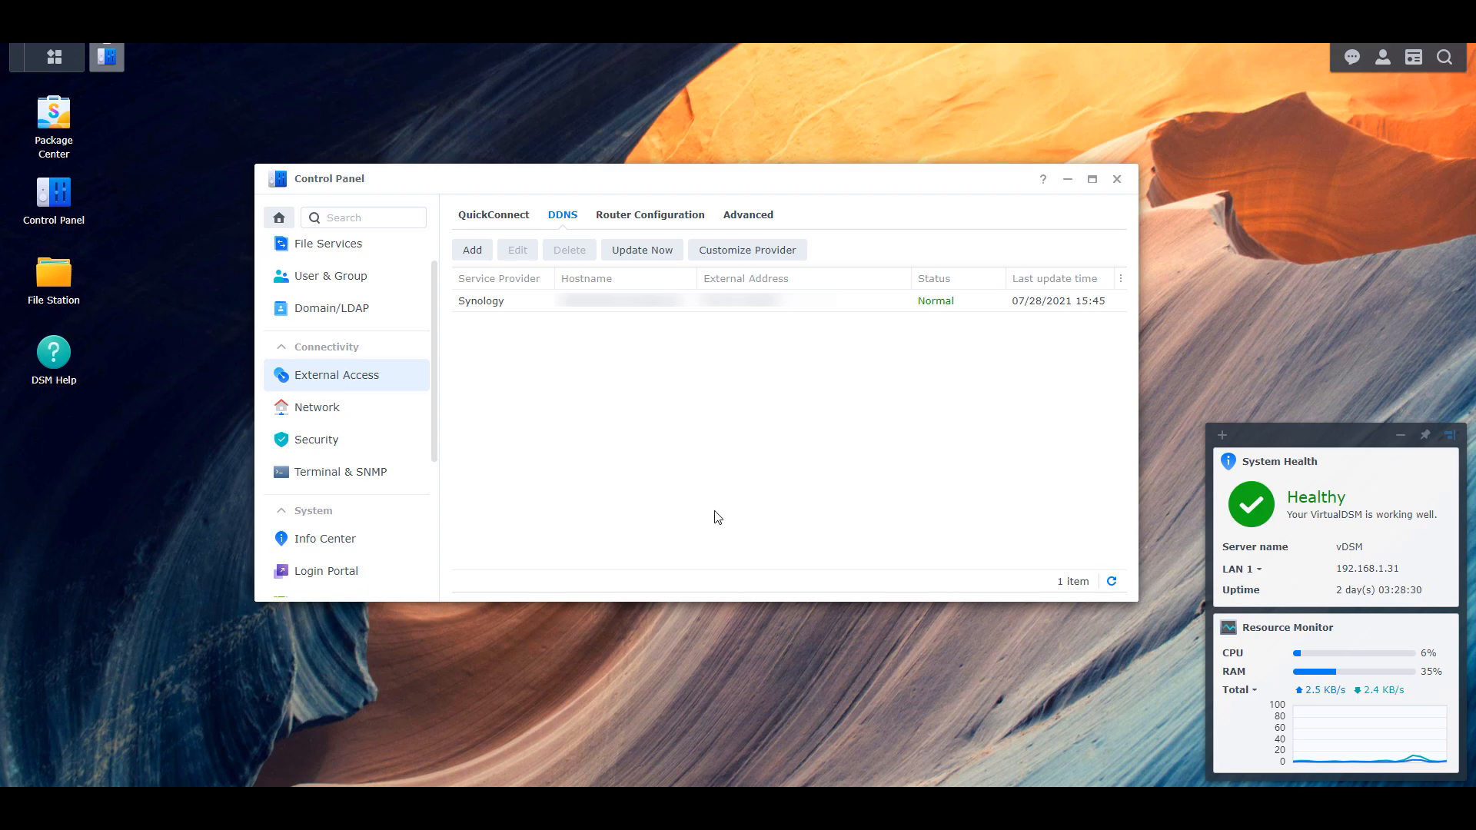
pyautogui.click(315, 439)
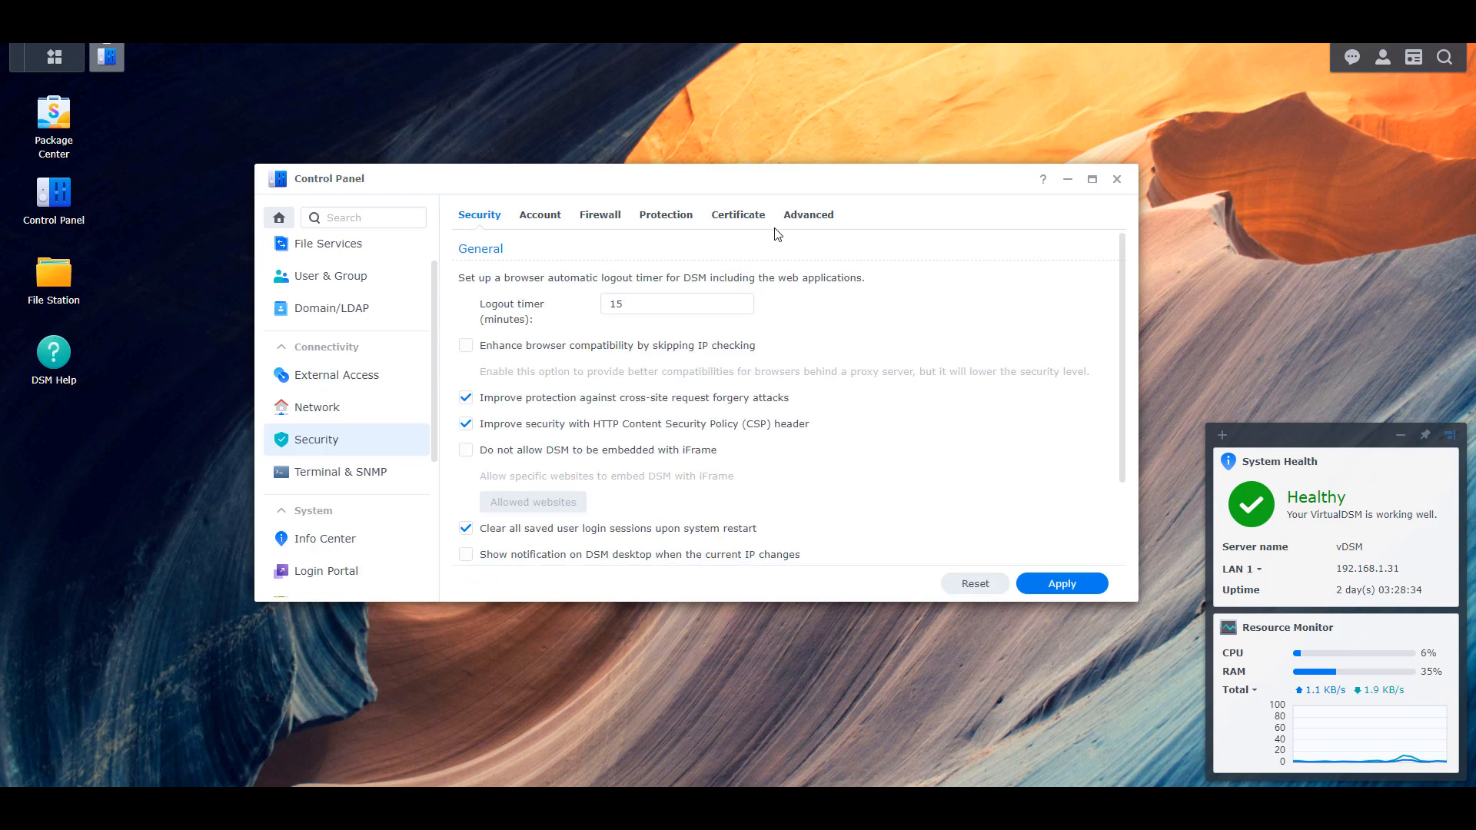
pyautogui.click(738, 213)
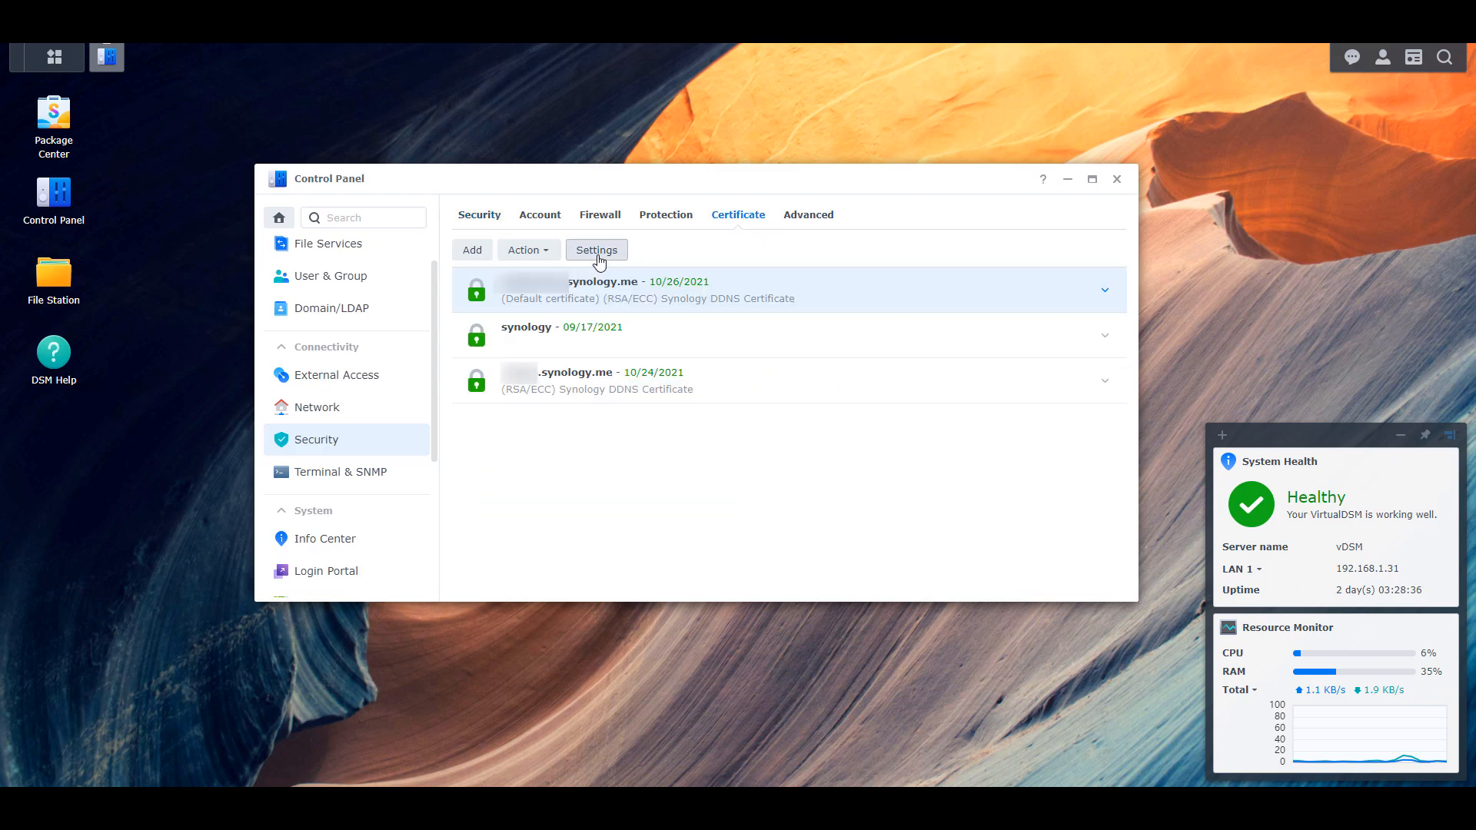
pyautogui.click(597, 249)
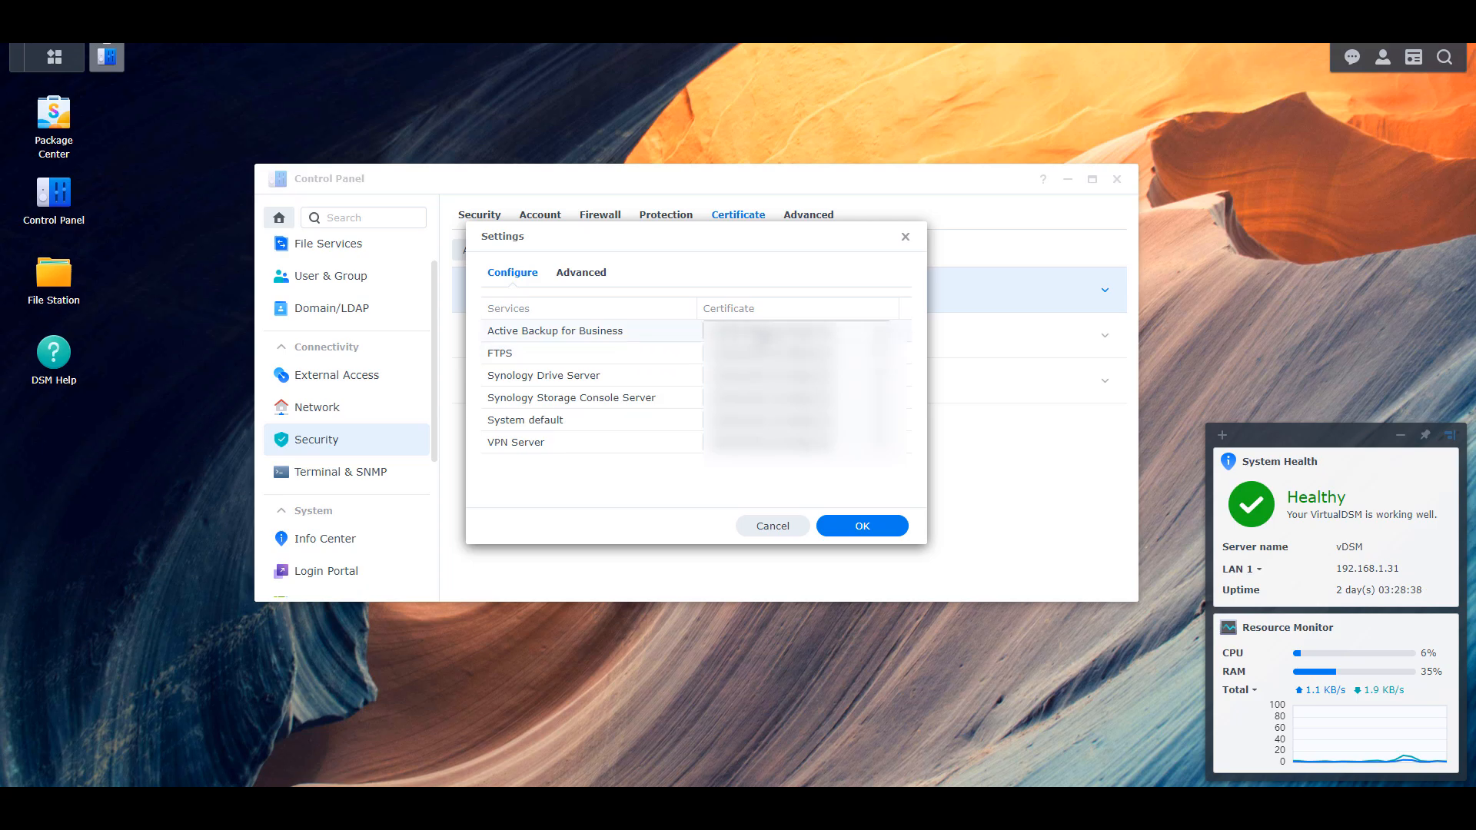
pyautogui.click(800, 330)
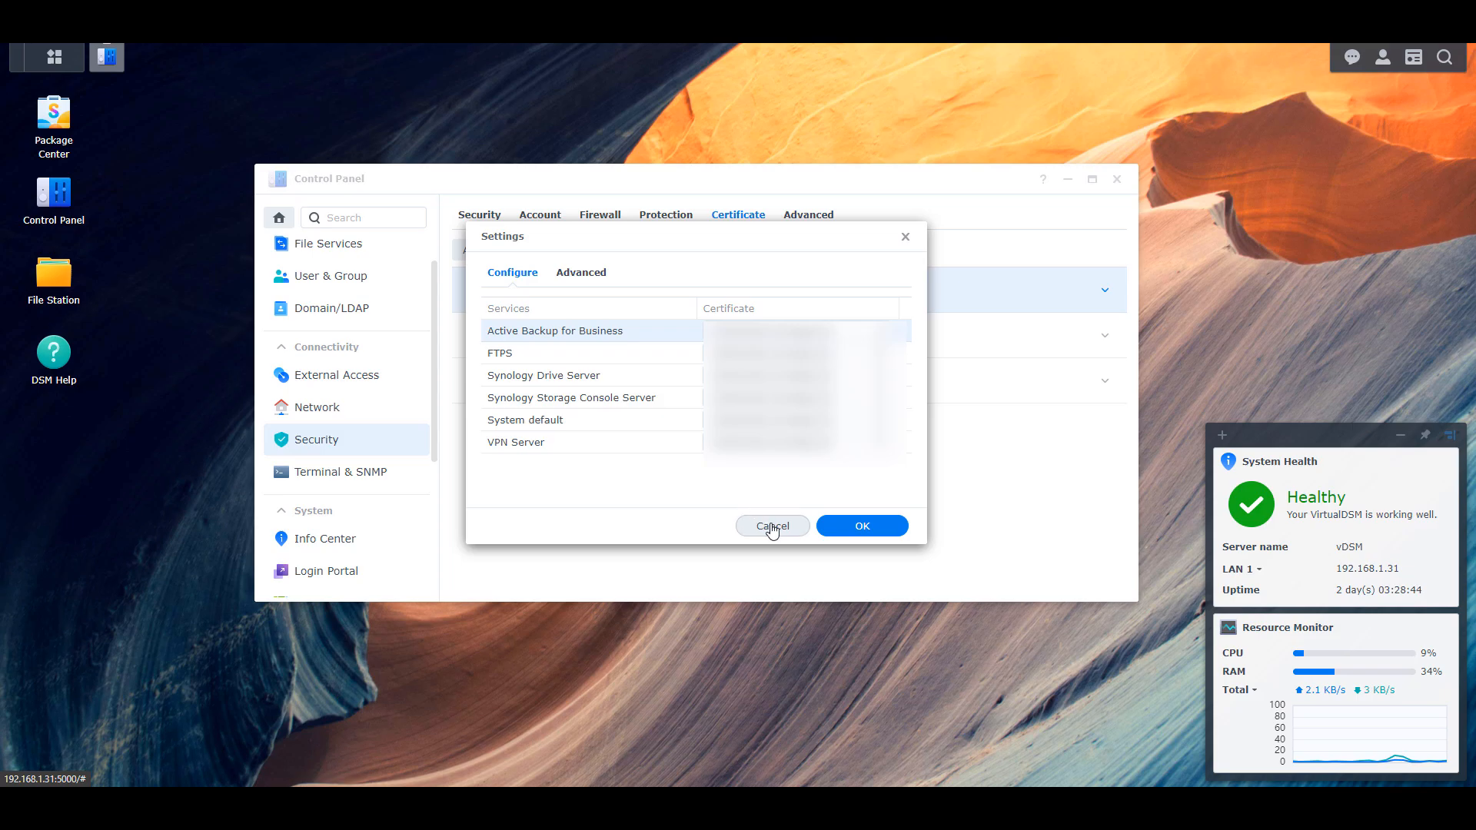
pyautogui.click(771, 526)
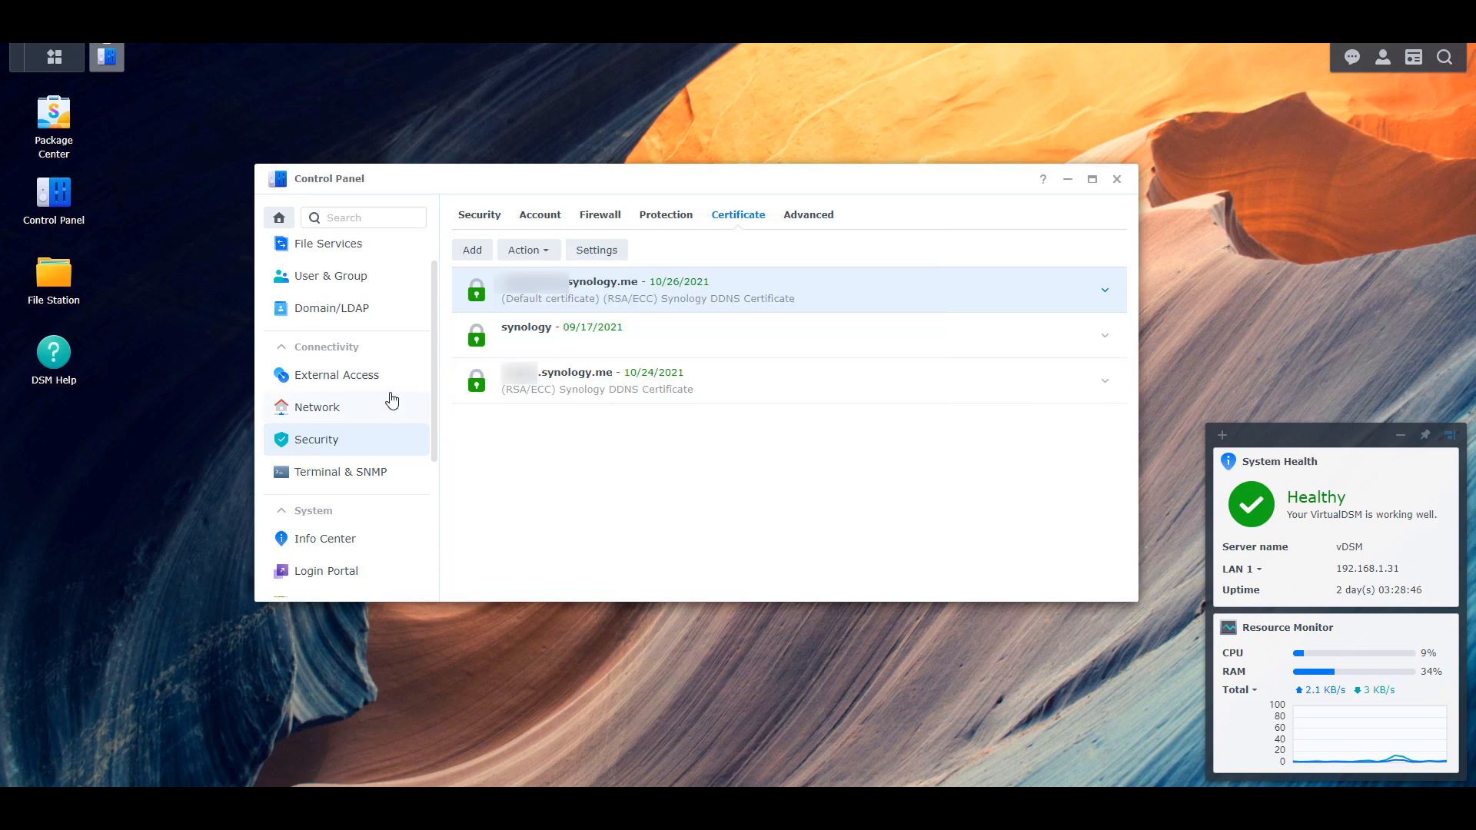
# Step: Recheck the Synology DDNS entry shows Normal status, then close Control Panel
pyautogui.click(337, 375)
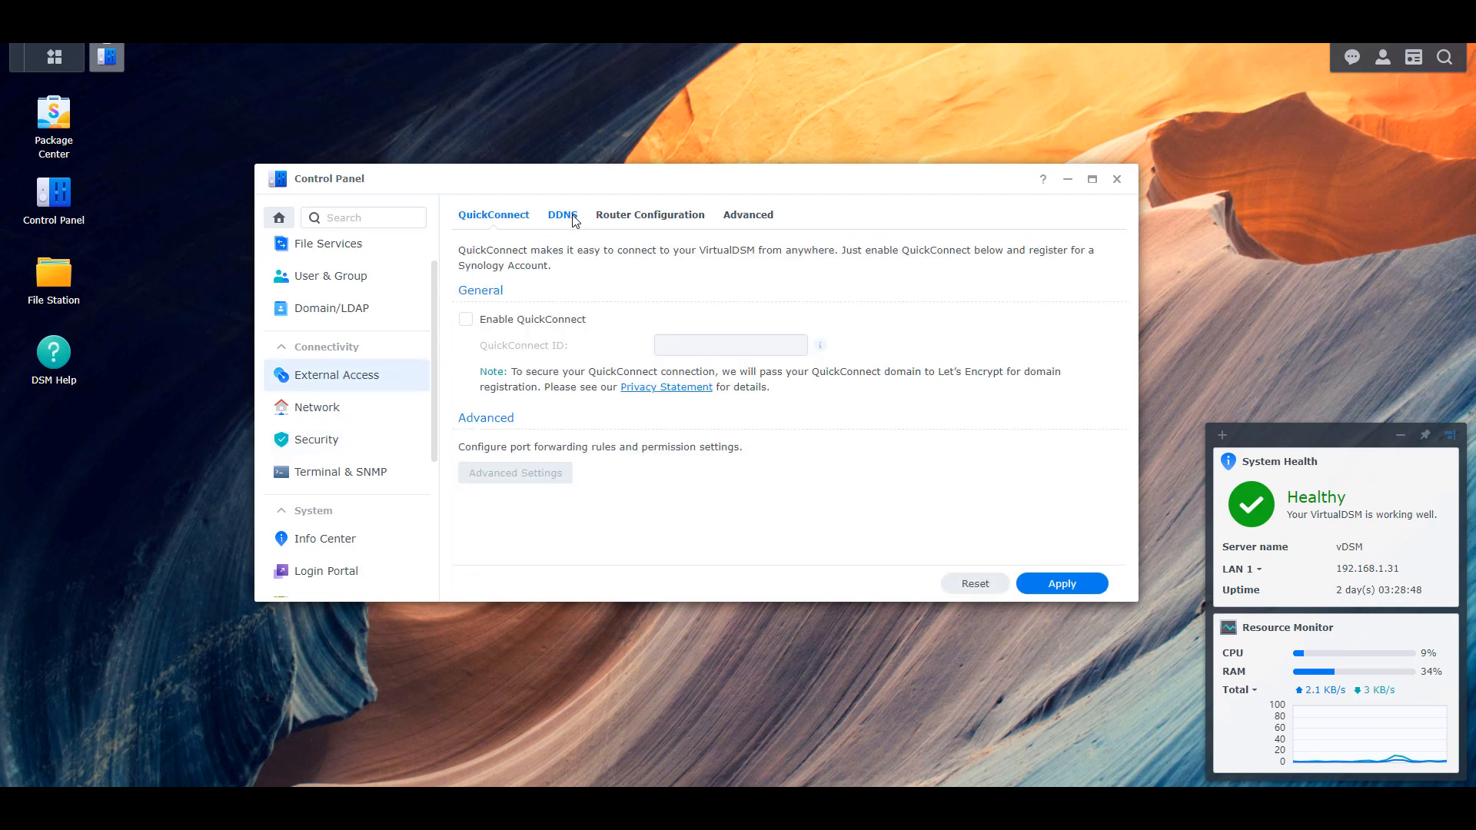
pyautogui.click(563, 213)
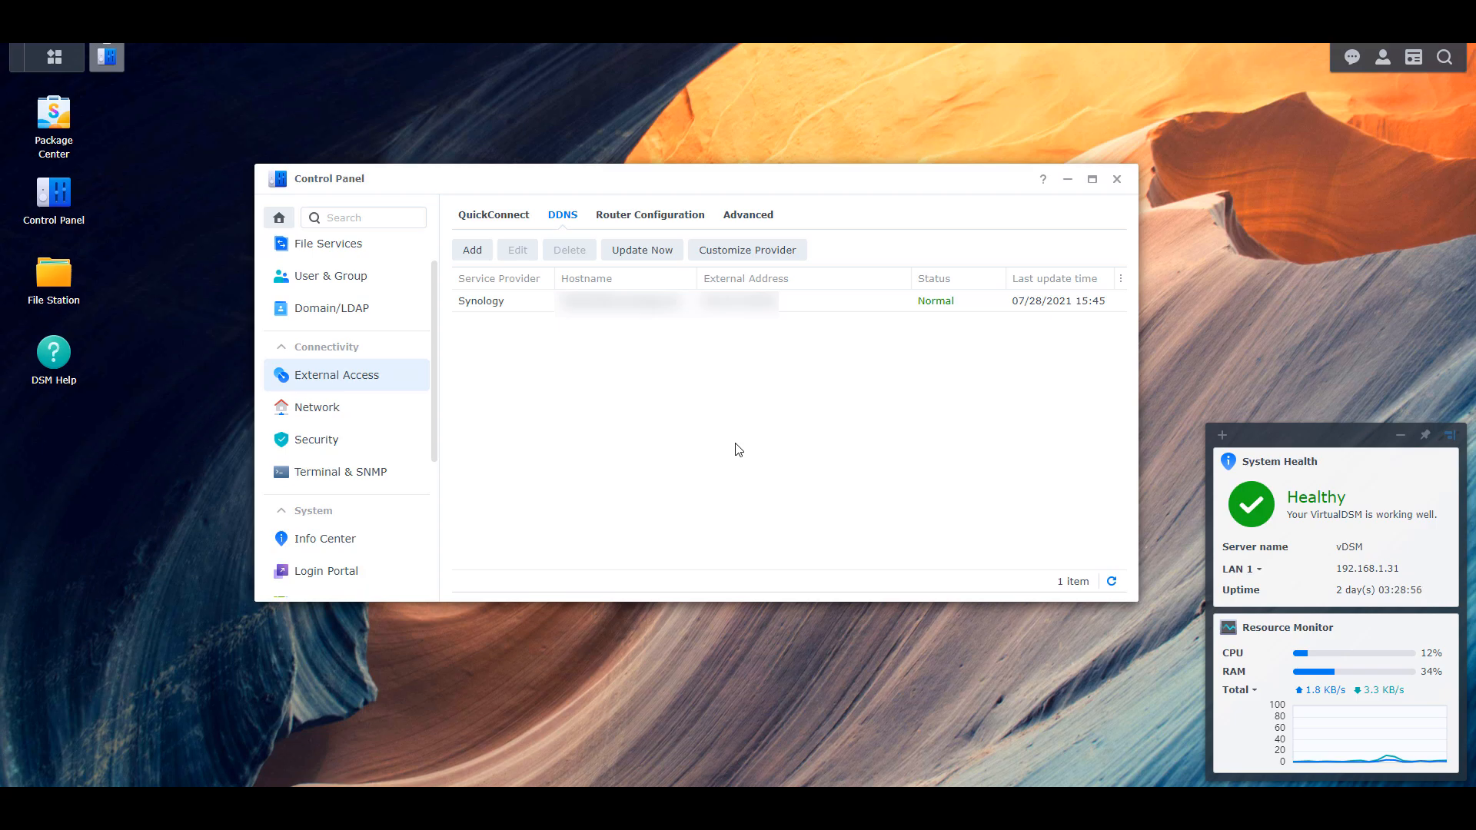
pyautogui.moveTo(736, 452)
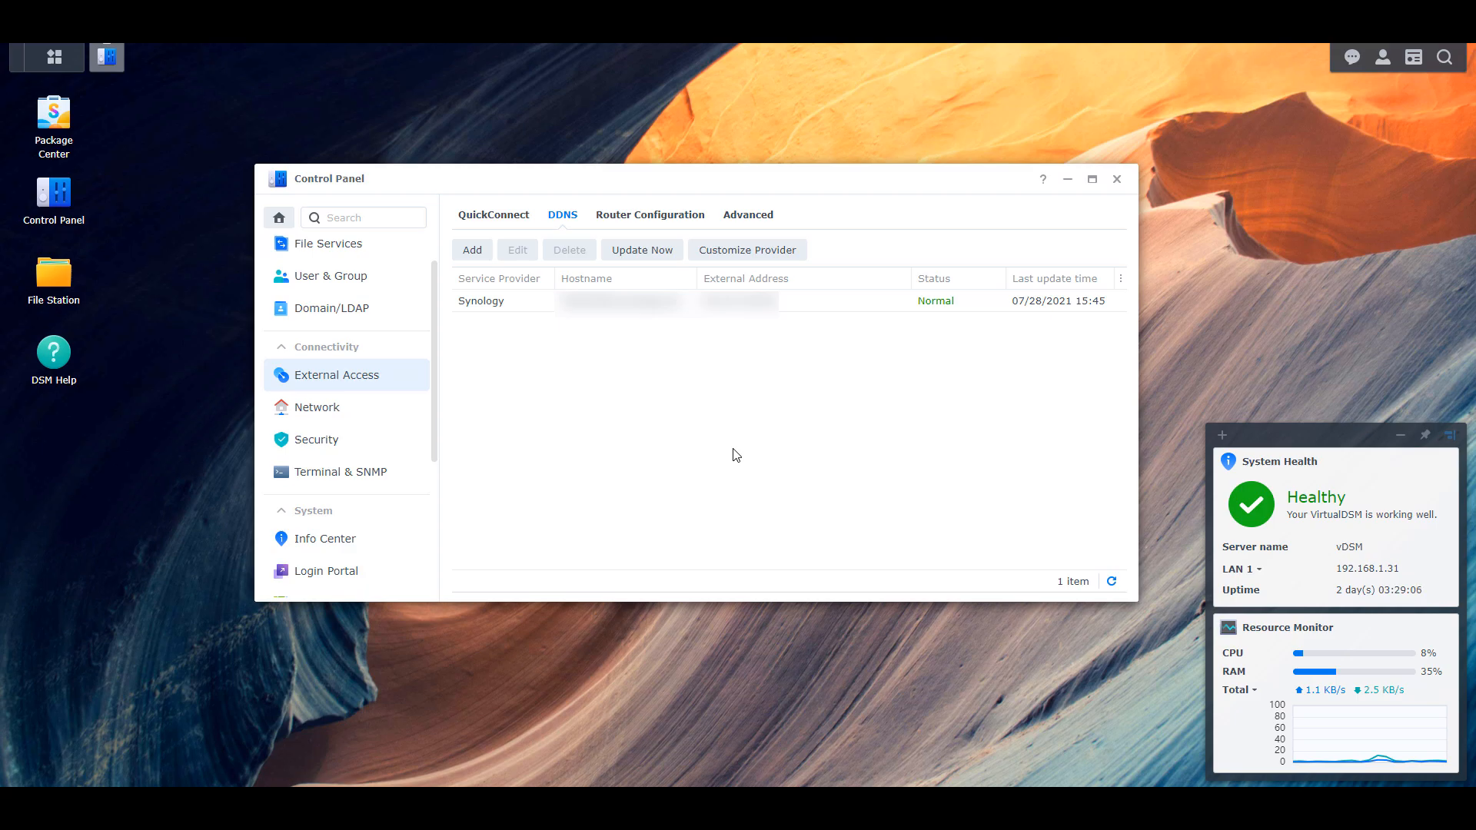
pyautogui.moveTo(1118, 185)
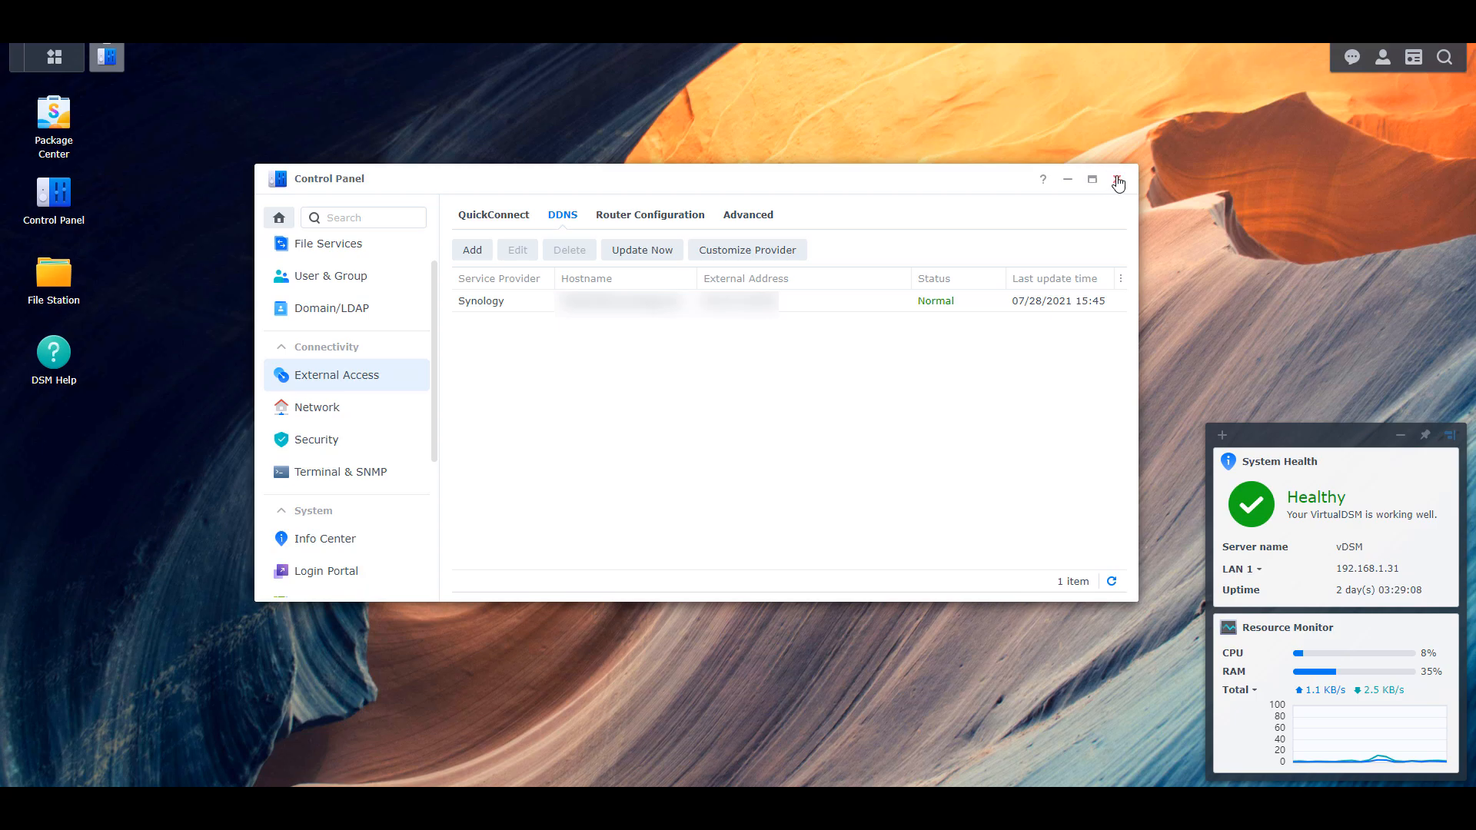
pyautogui.click(1118, 180)
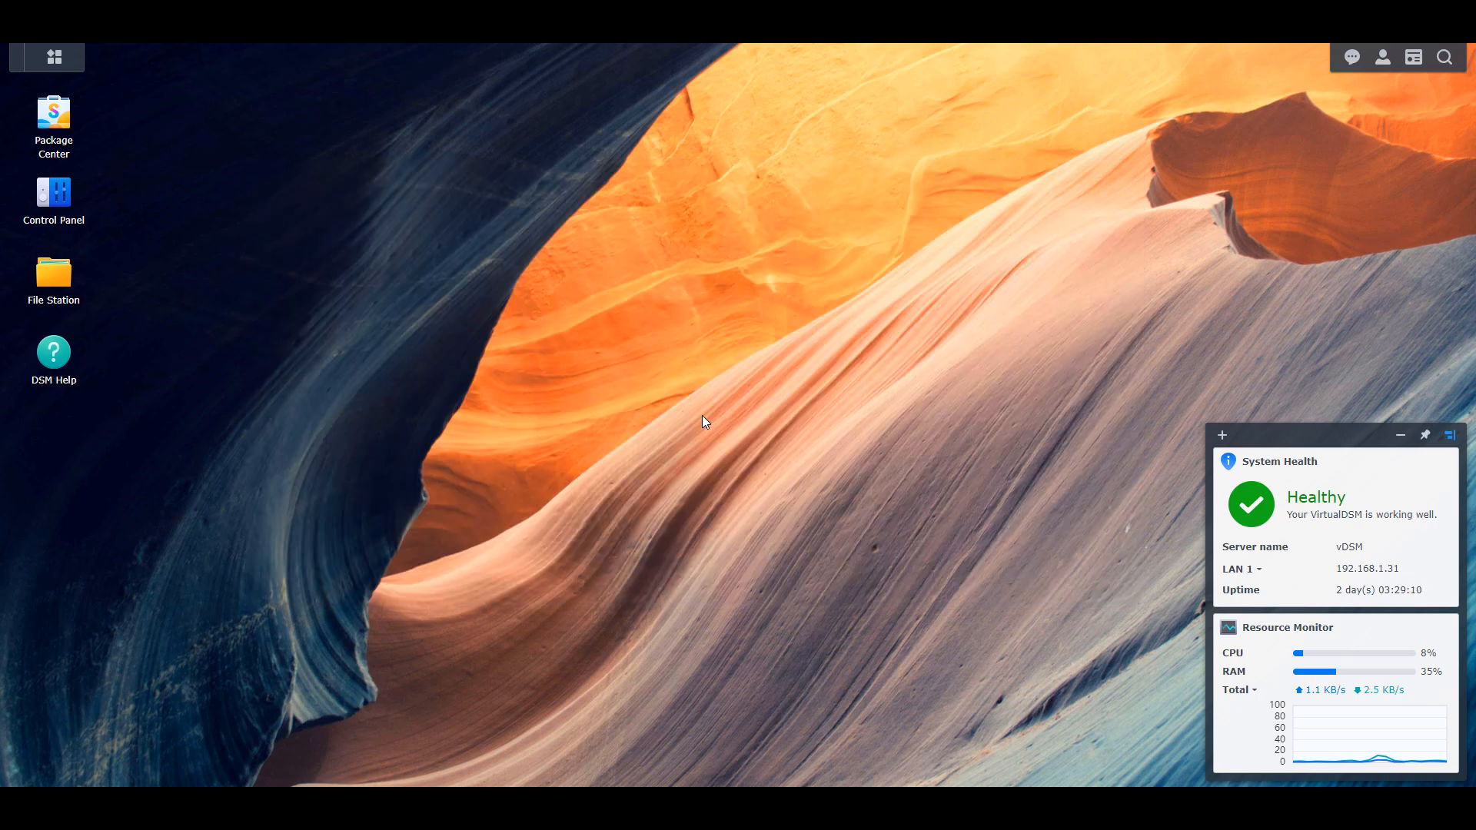
# Step: Launch VPN Server and enable the OpenVPN server with its default port 1194 over UDP
pyautogui.click(44, 56)
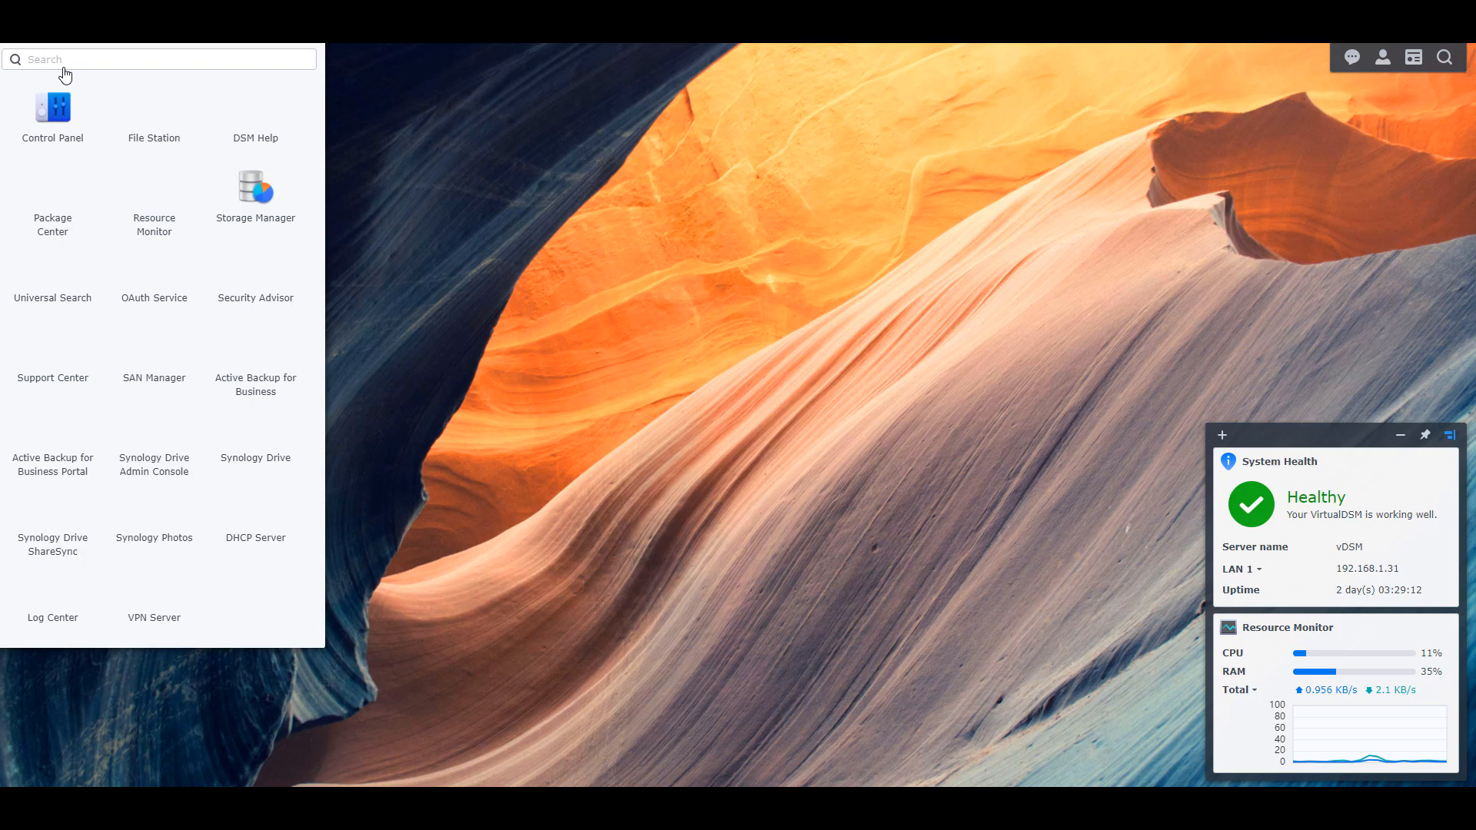
pyautogui.click(154, 618)
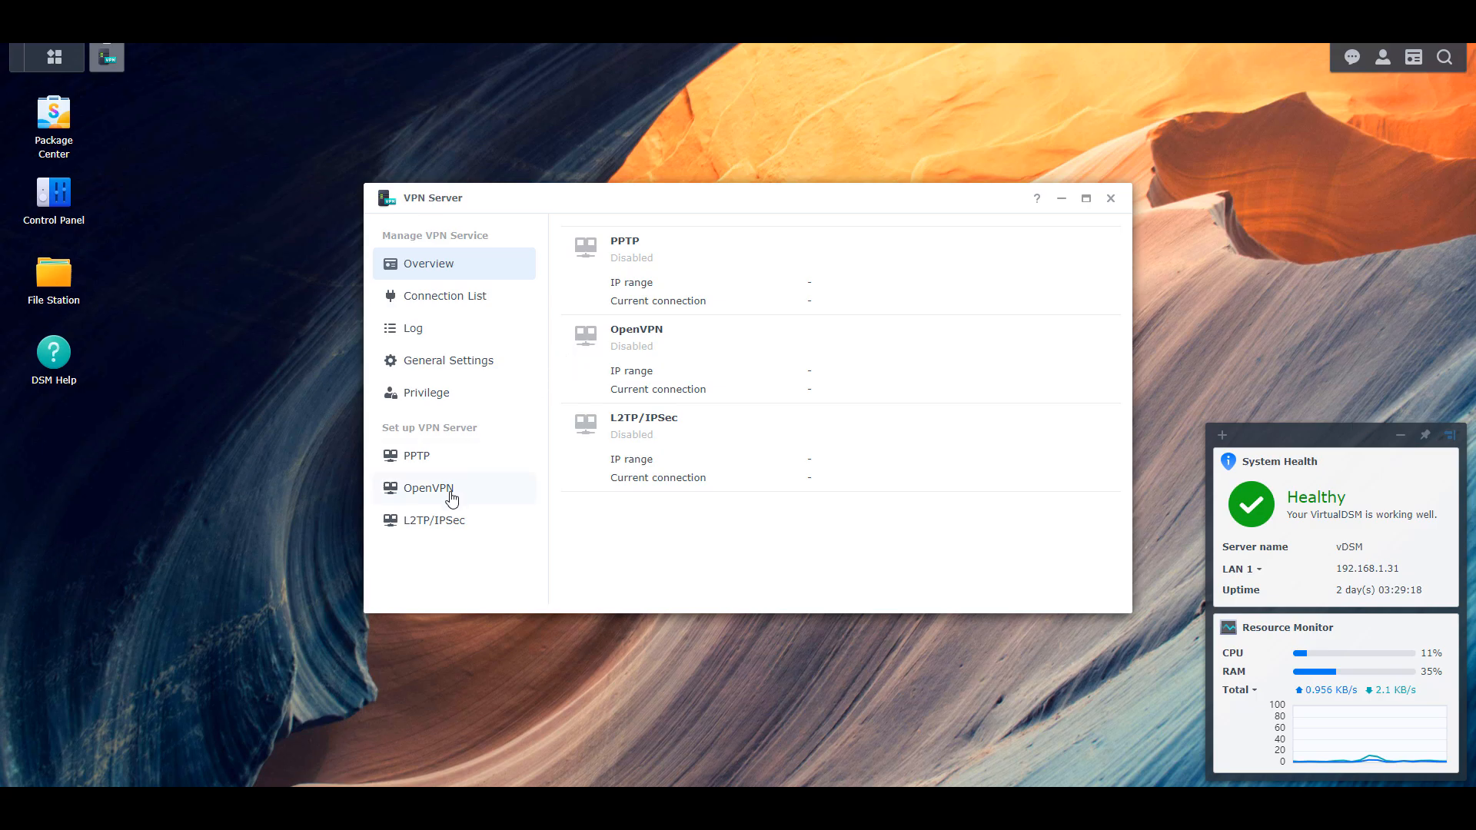
pyautogui.click(427, 487)
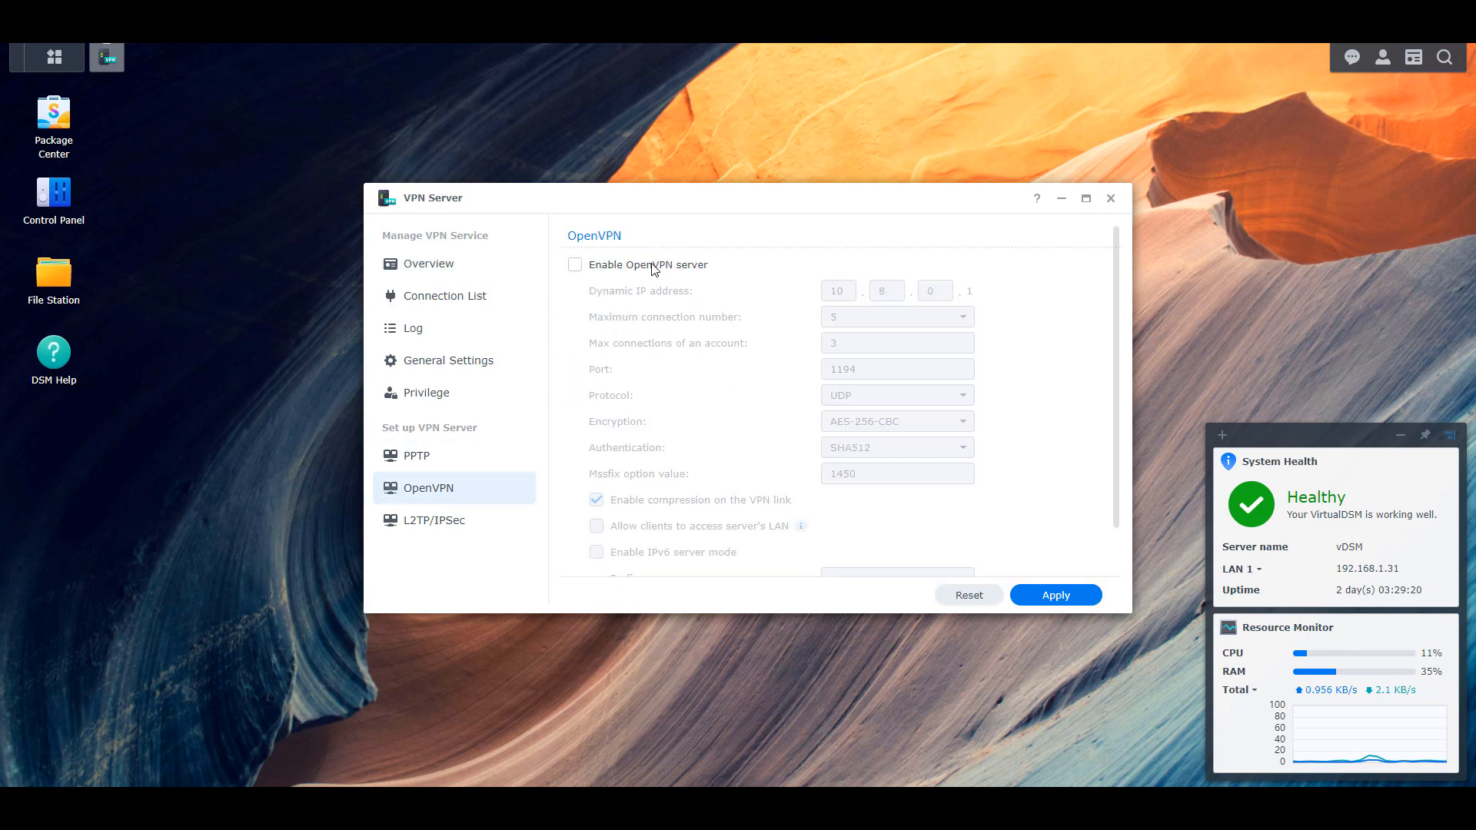
pyautogui.moveTo(760, 260)
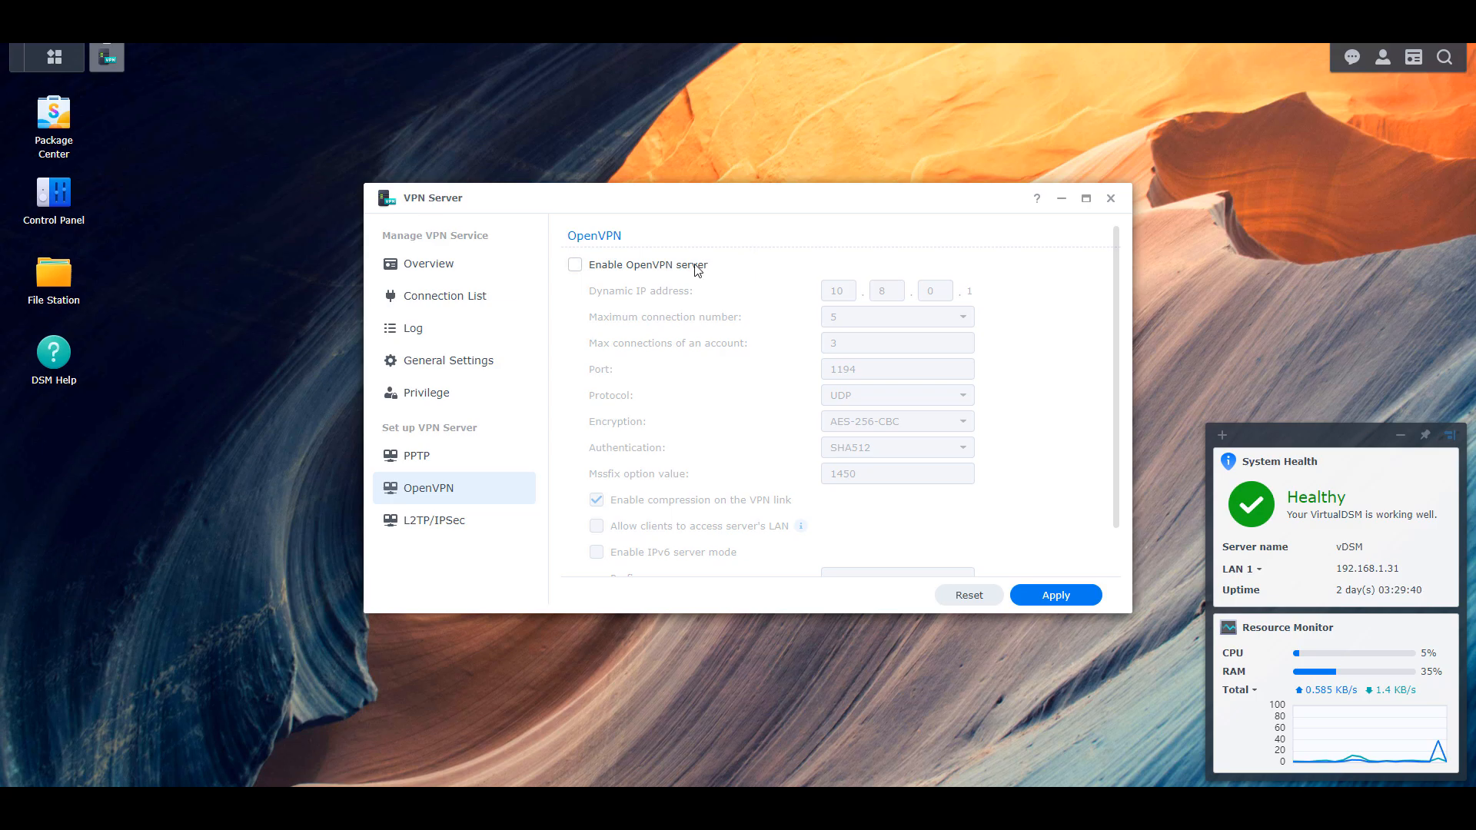
pyautogui.click(575, 264)
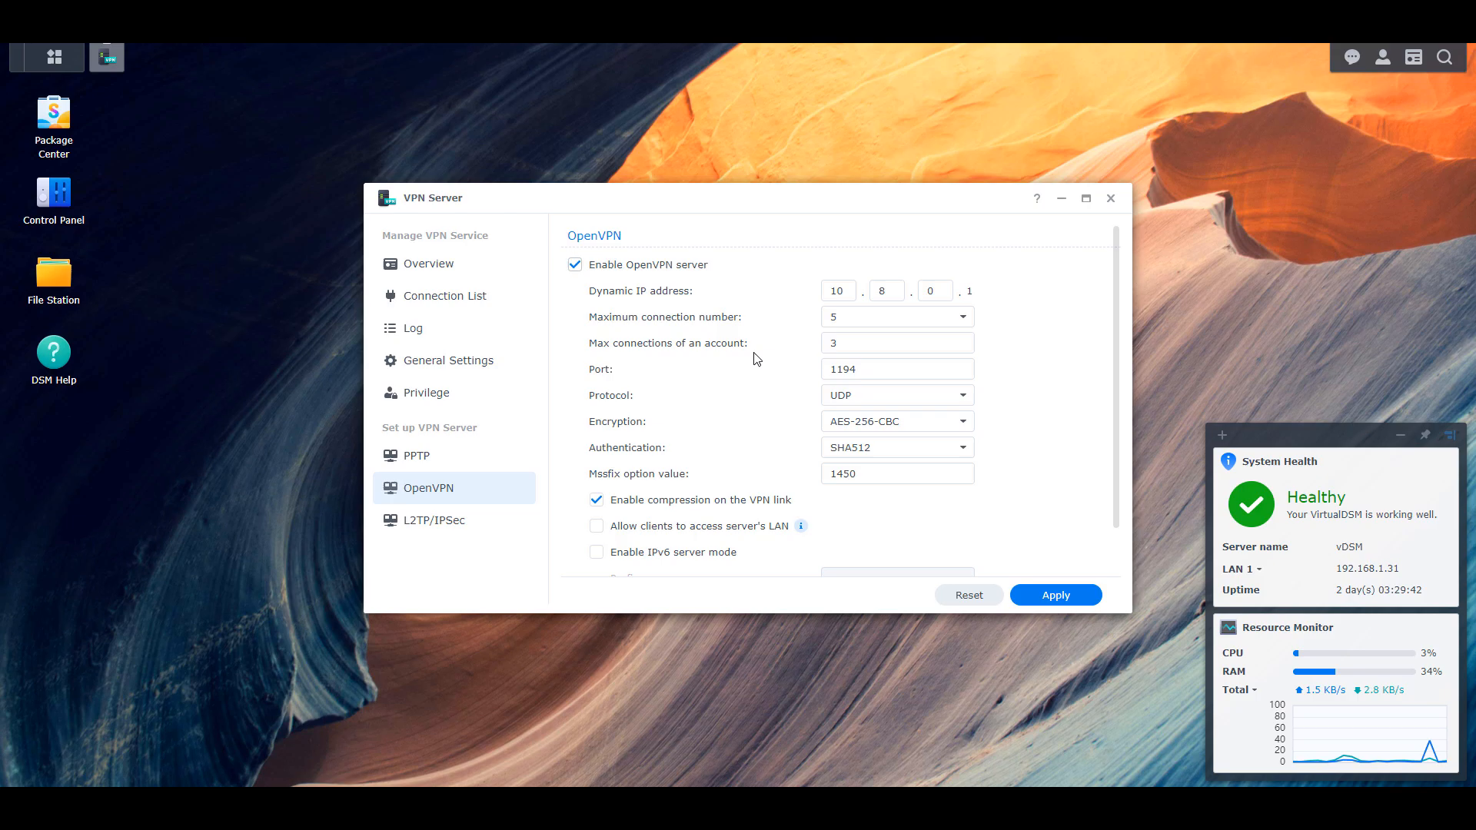
pyautogui.scroll(-3)
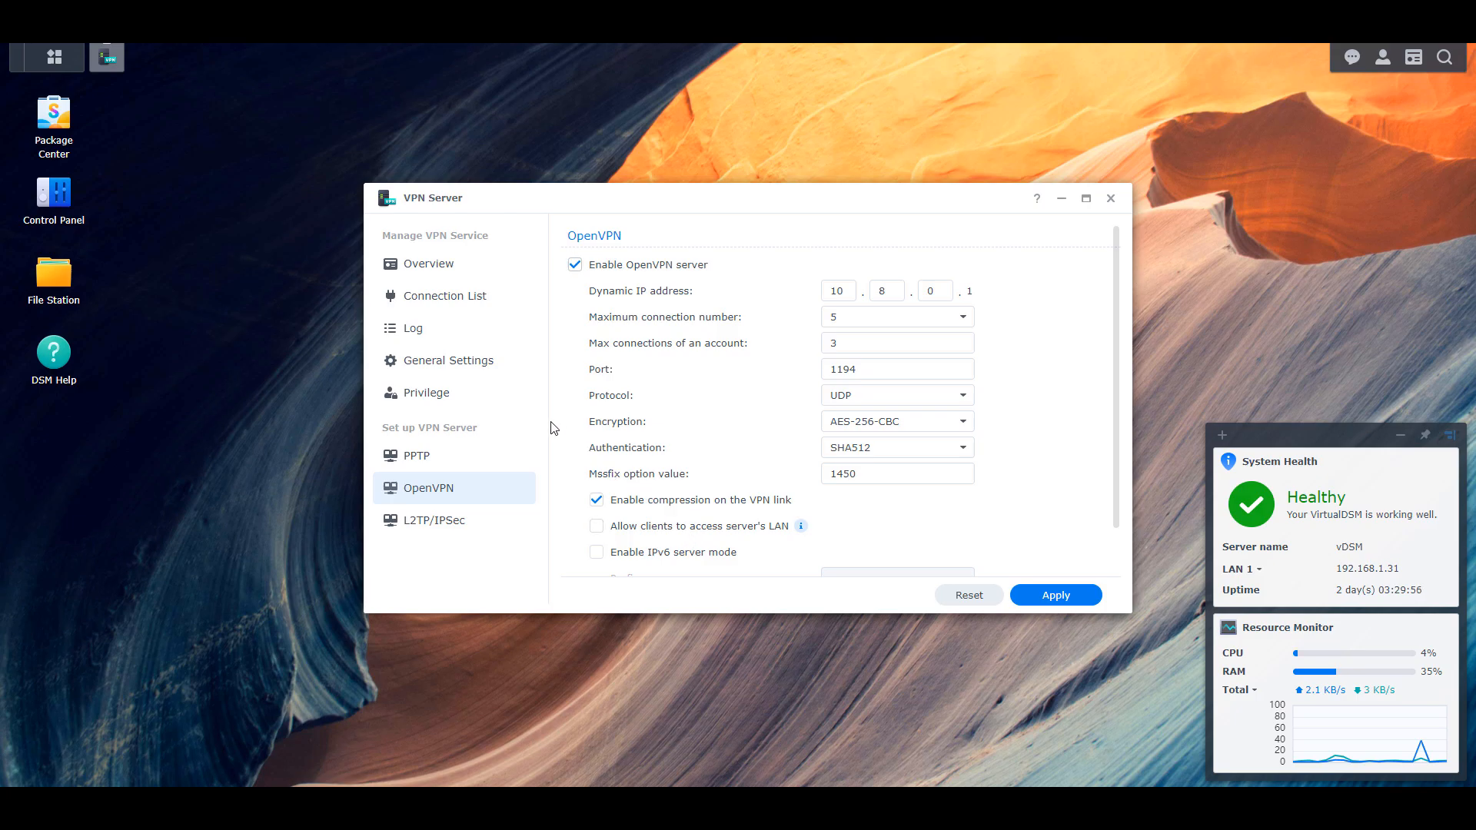
# Step: Review the VPN user privileges, discarding the OpenVPN changes, then close VPN Server
pyautogui.click(426, 393)
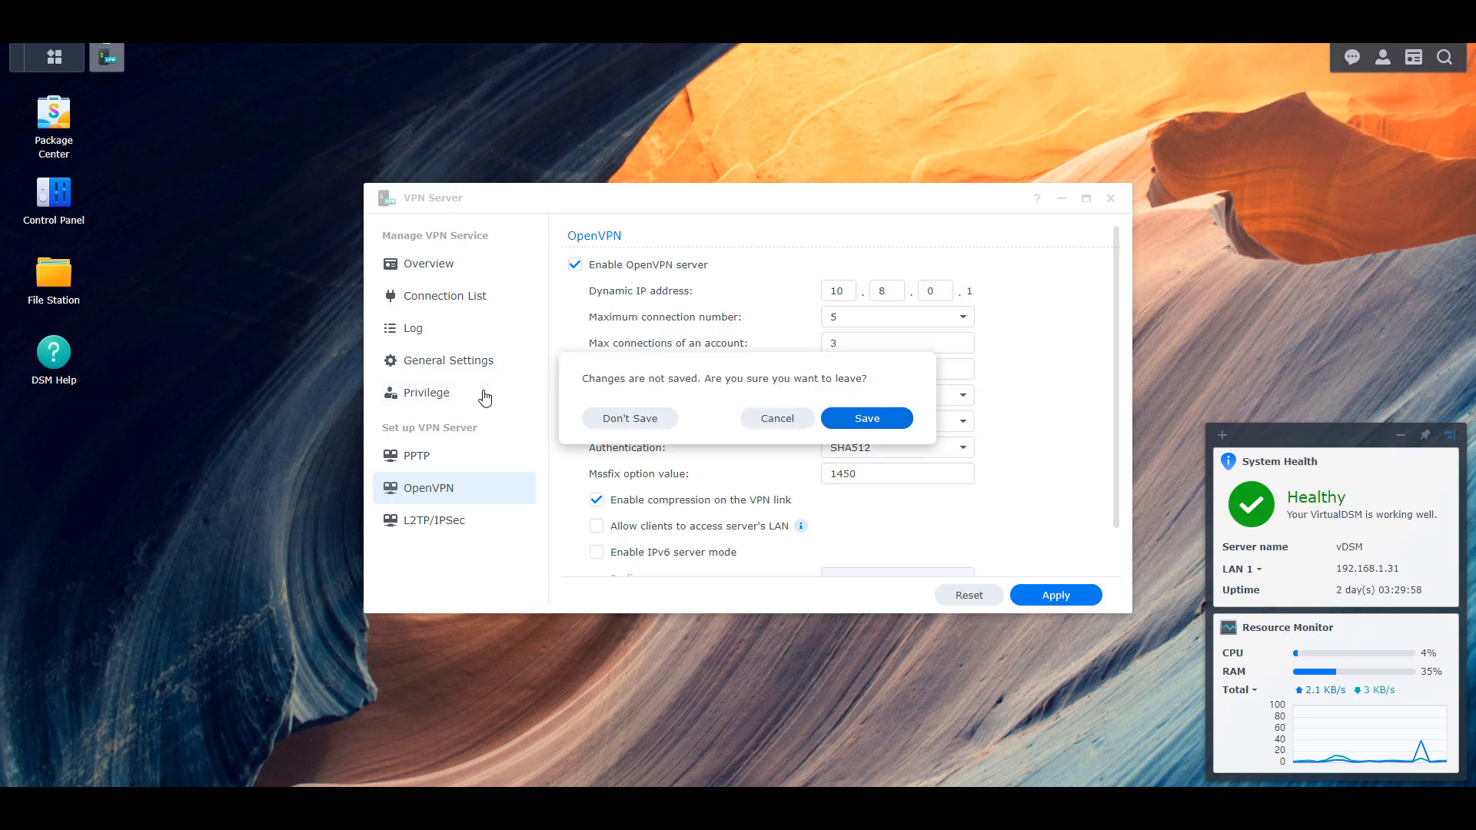
pyautogui.click(629, 418)
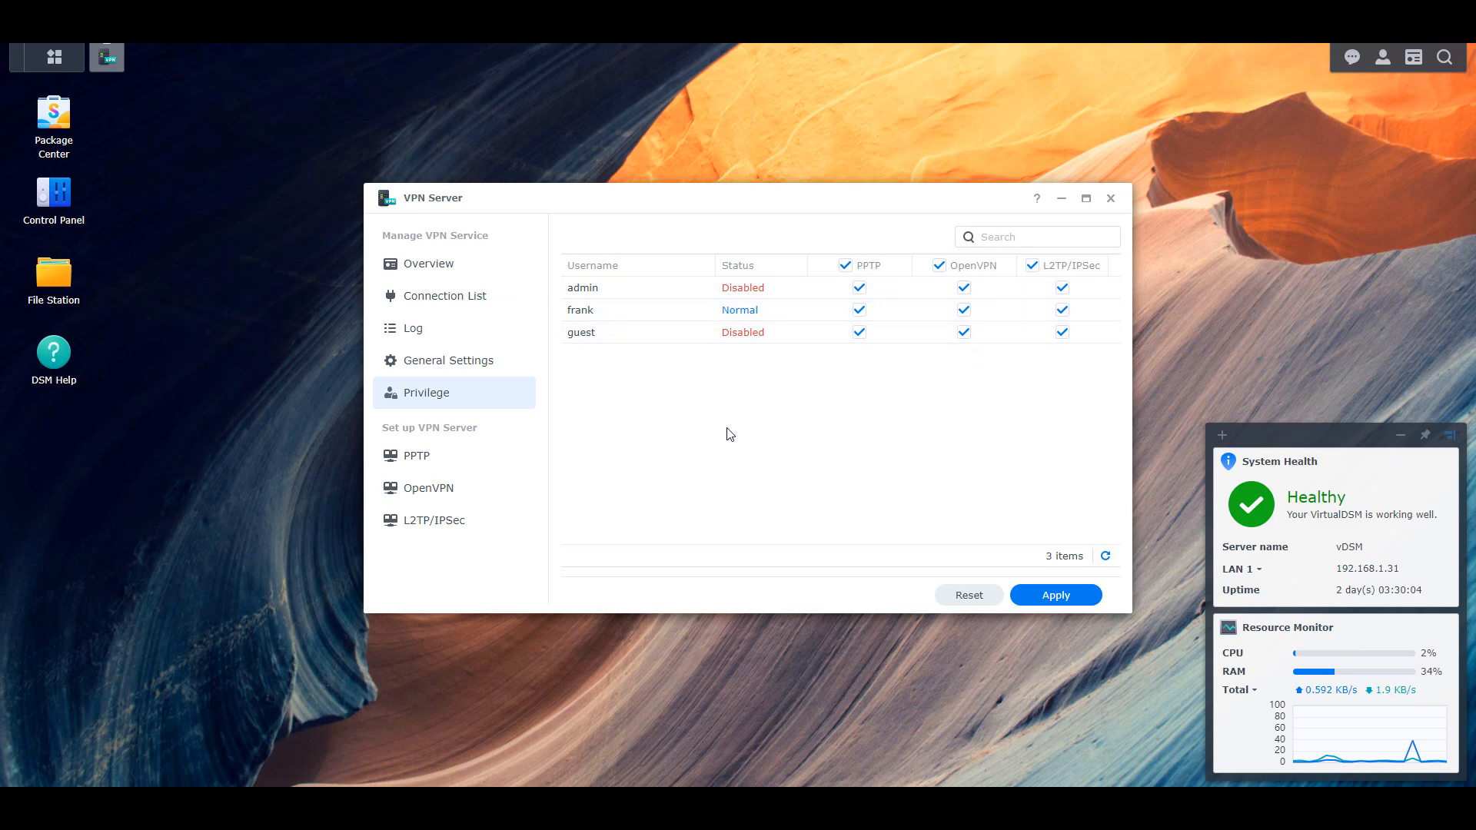
pyautogui.moveTo(647, 459)
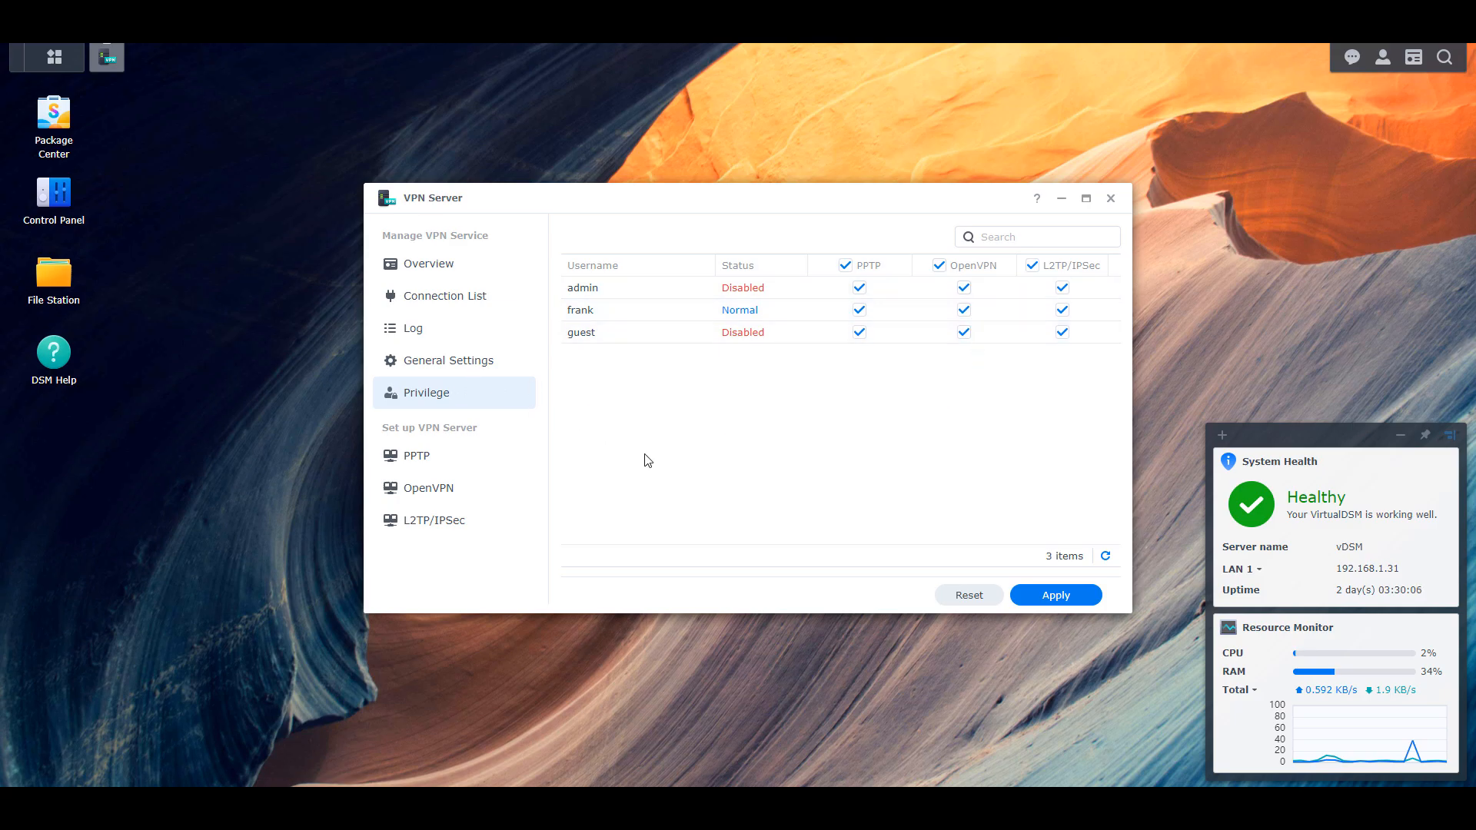
pyautogui.moveTo(669, 462)
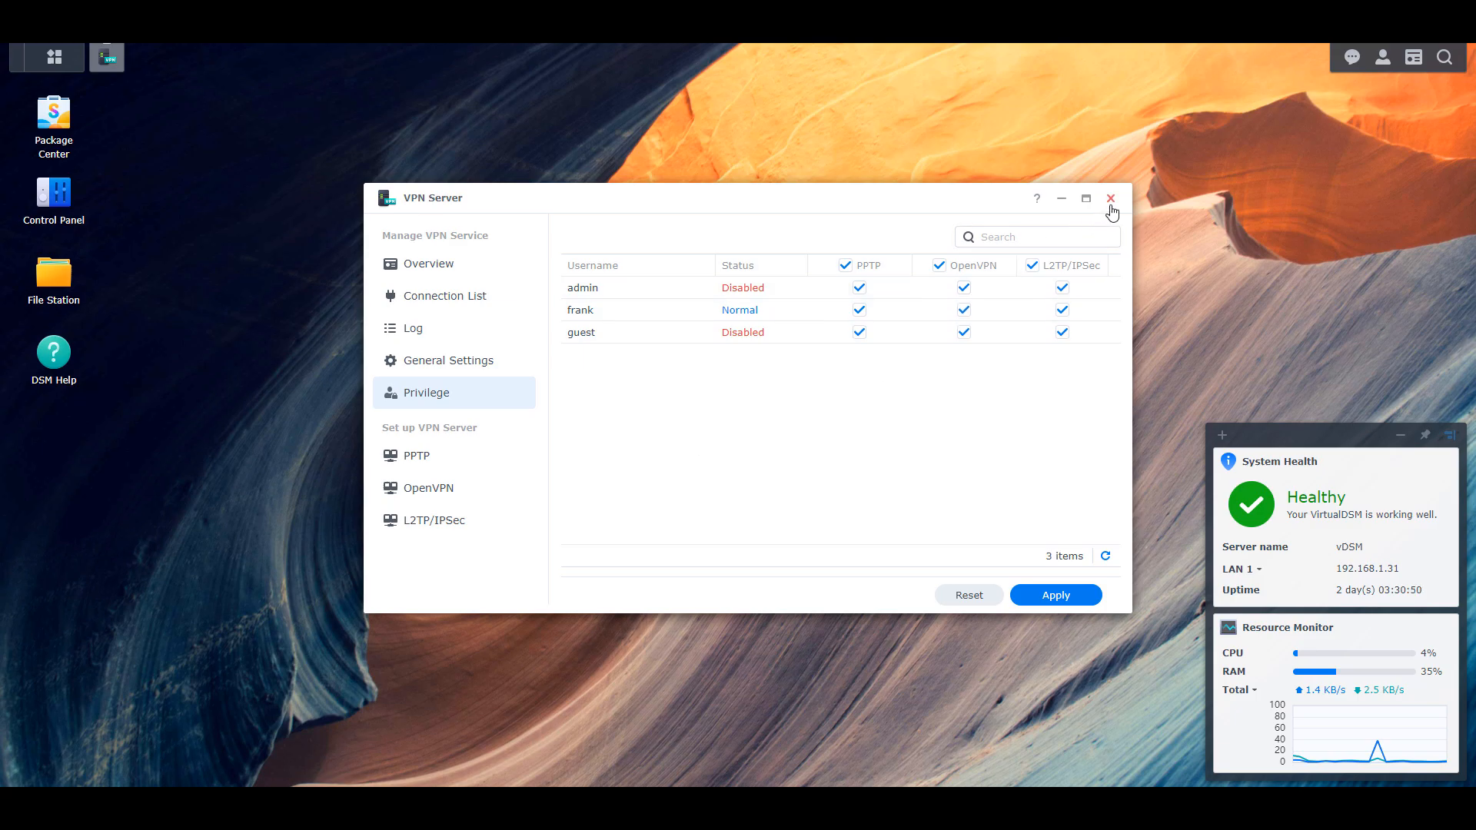
pyautogui.moveTo(951, 481)
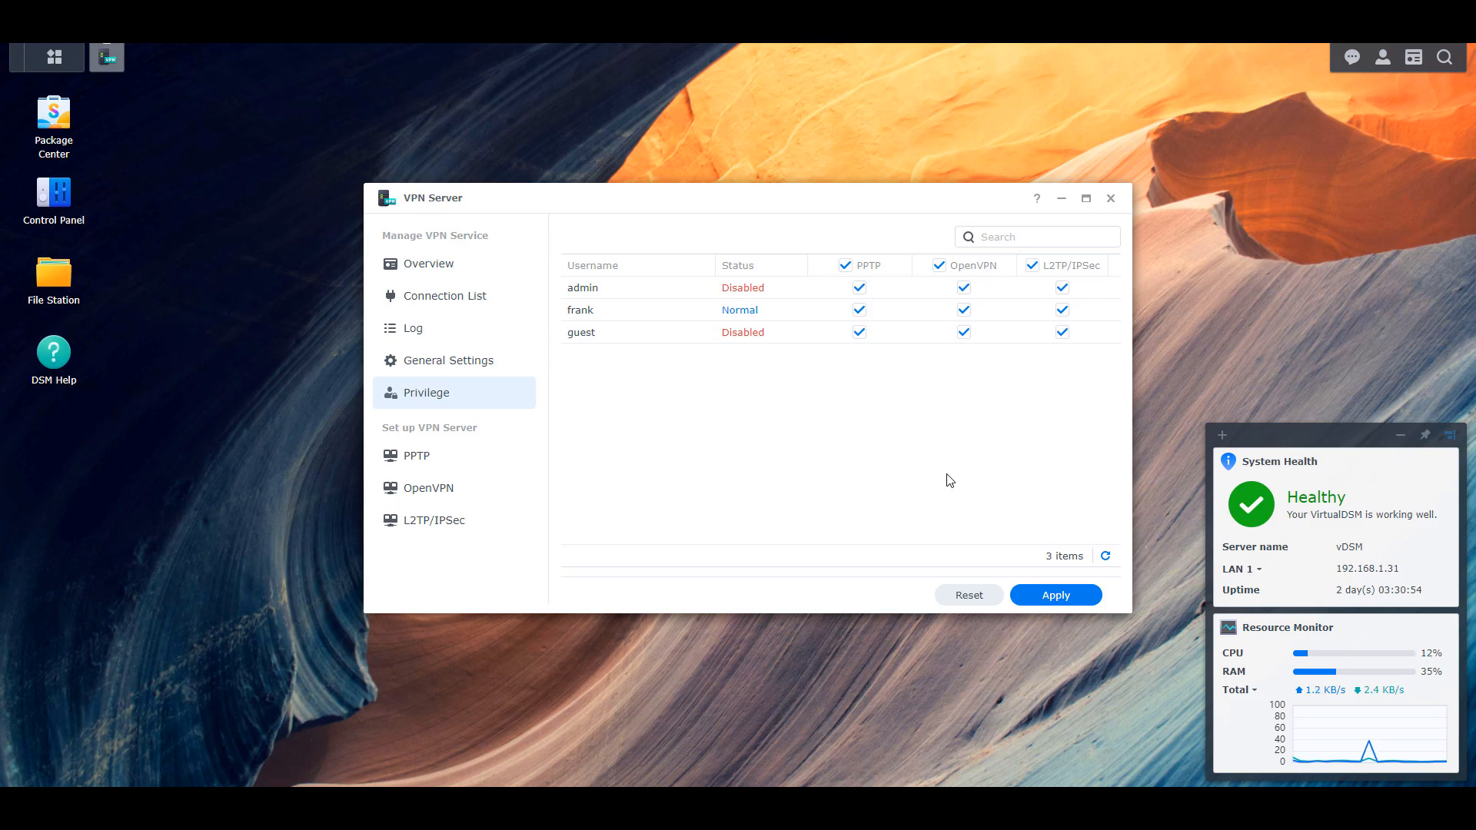
pyautogui.click(1110, 198)
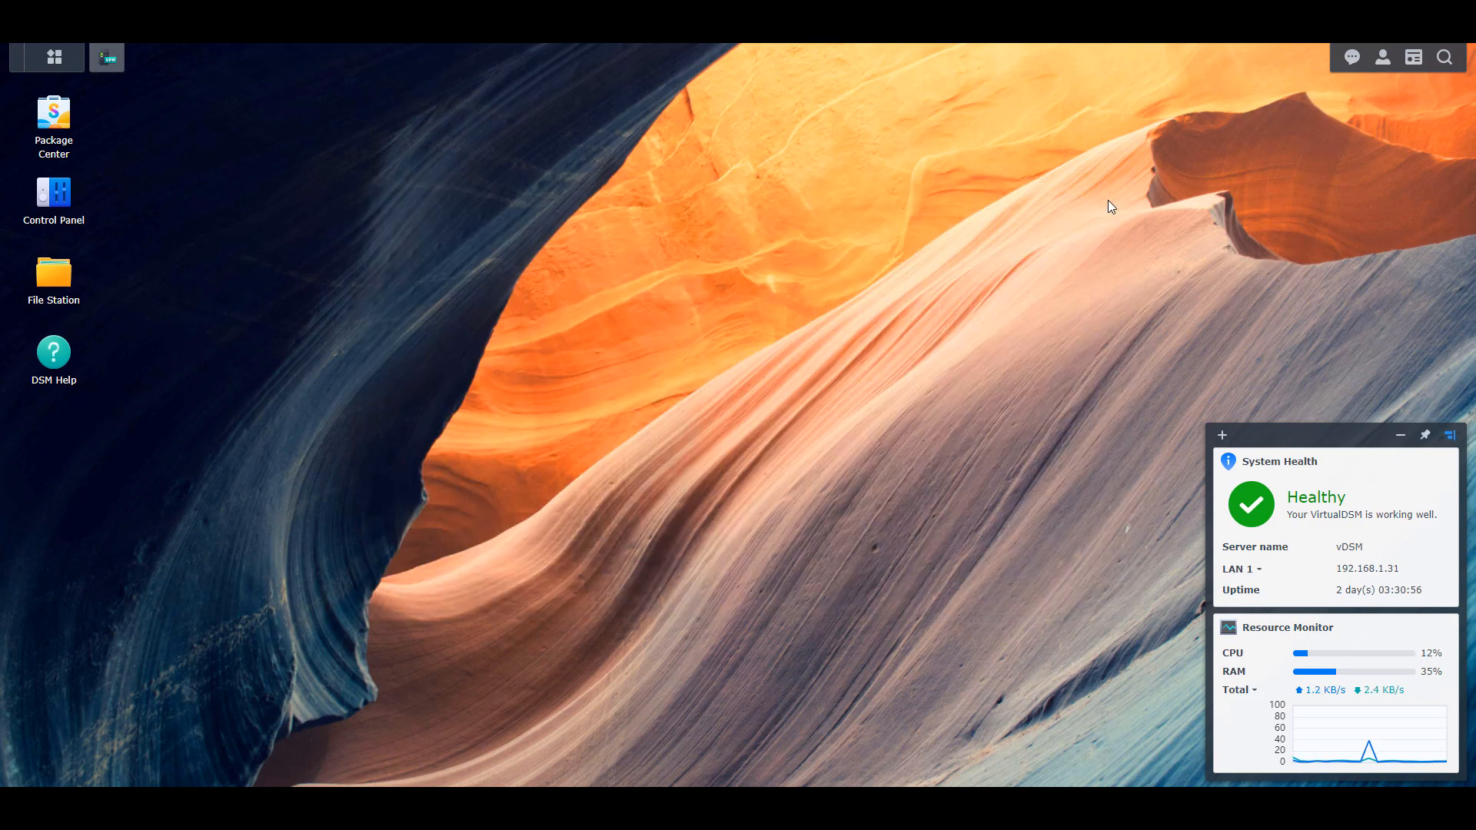
# Step: Show Login Portal's empty Reverse Proxy list, starting and cancelling a new rule
pyautogui.click(53, 200)
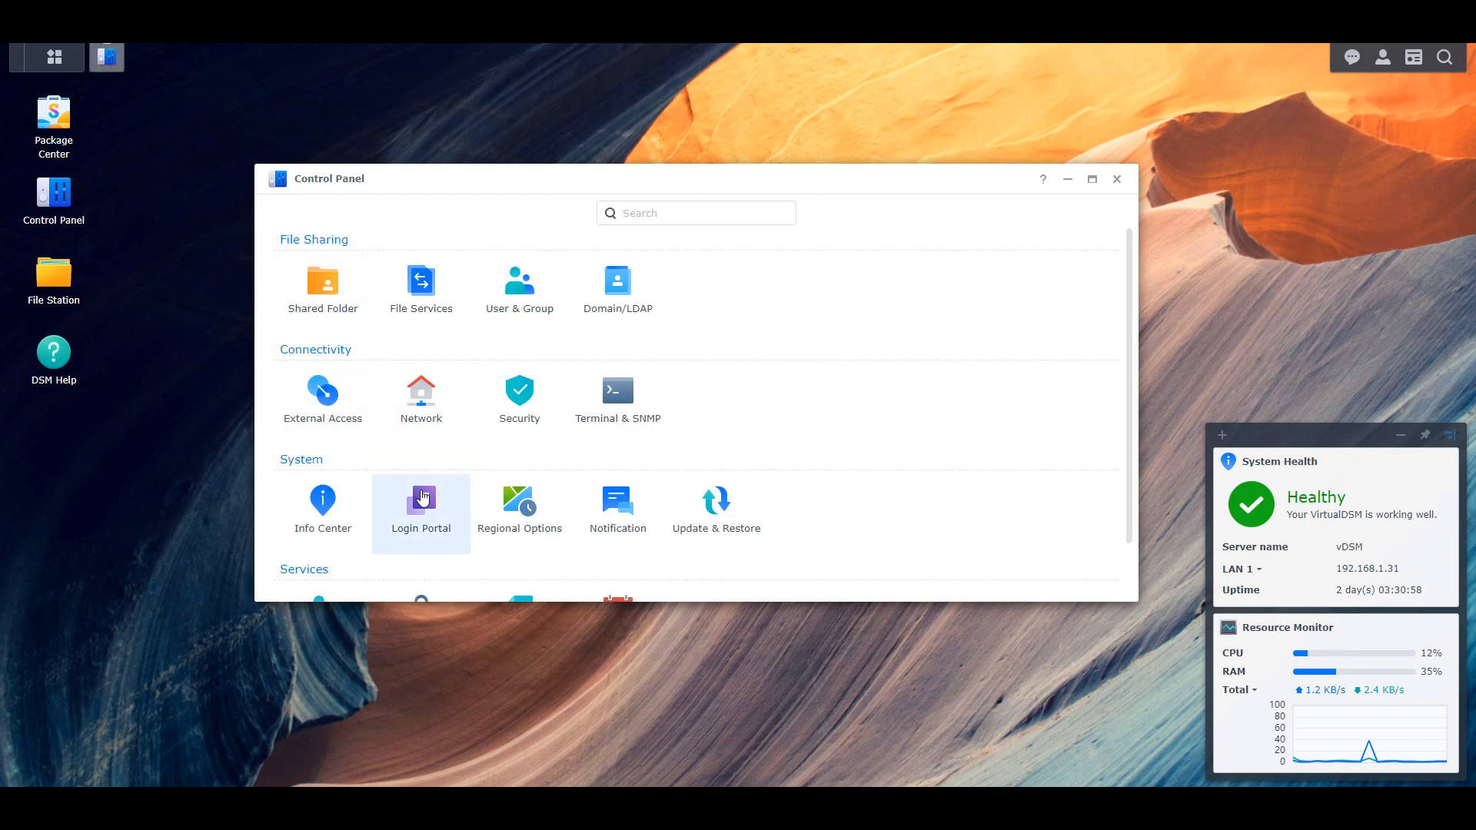
pyautogui.click(421, 501)
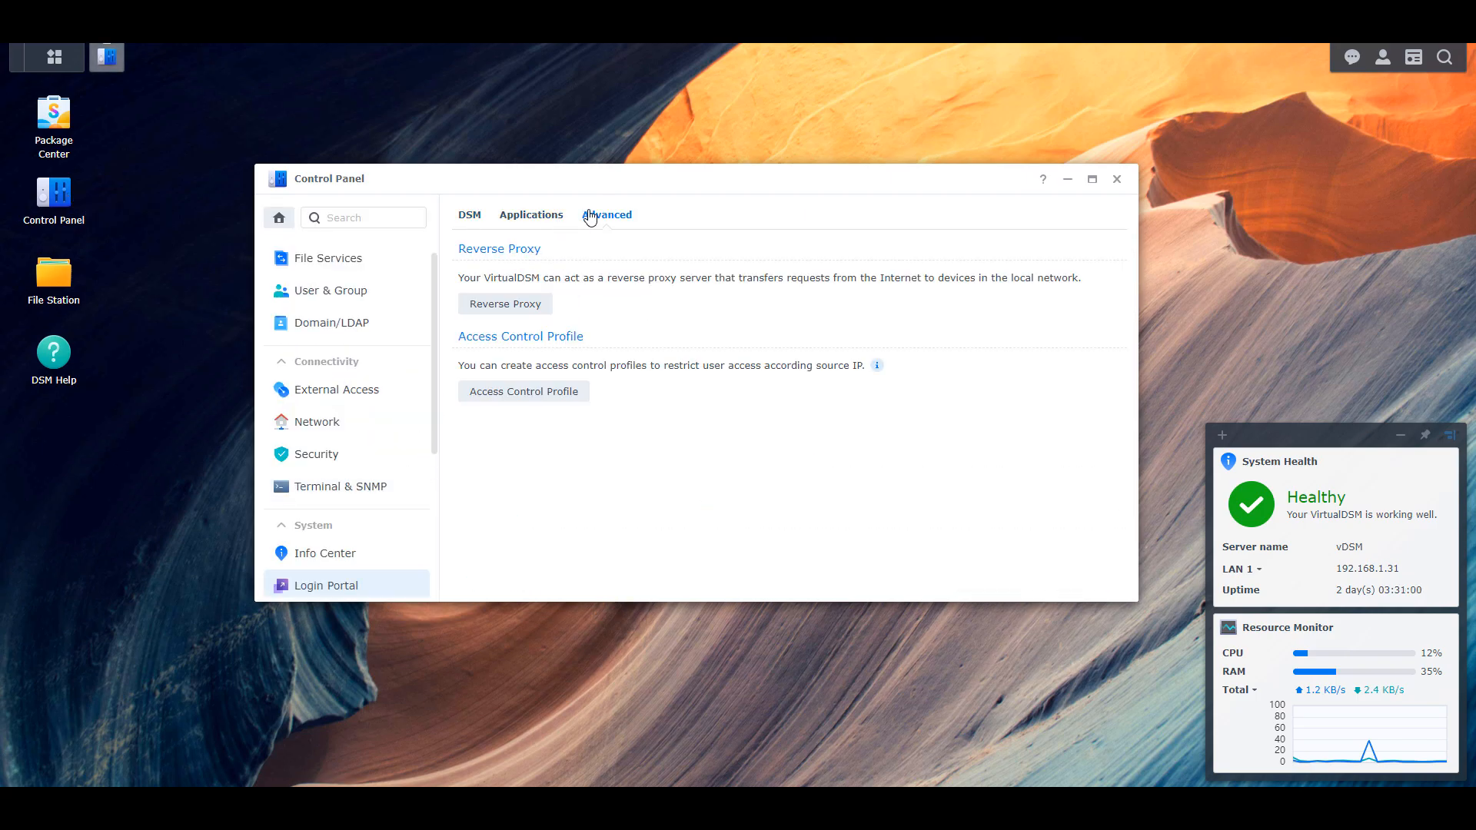
pyautogui.click(505, 303)
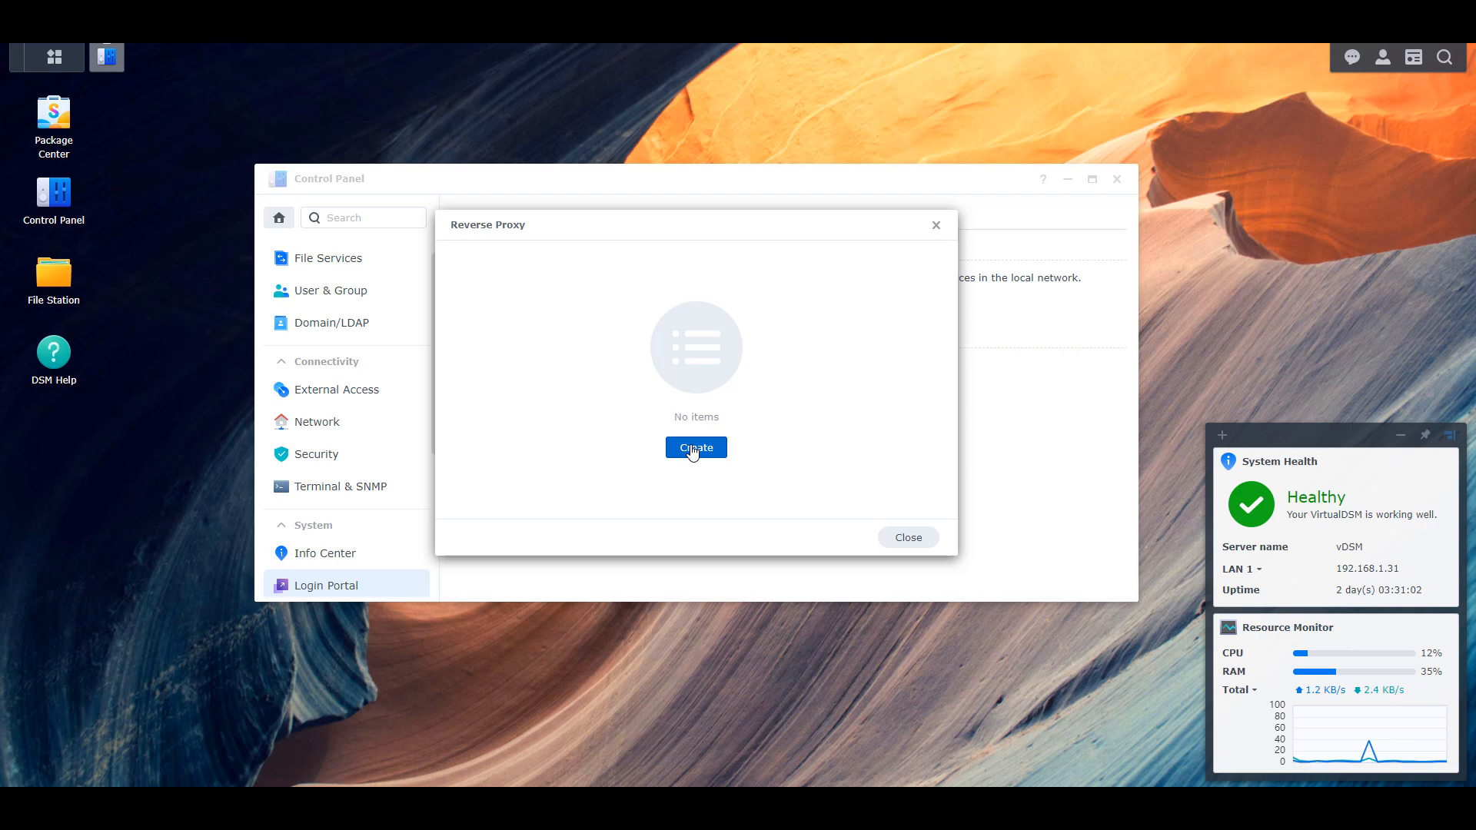
pyautogui.click(695, 447)
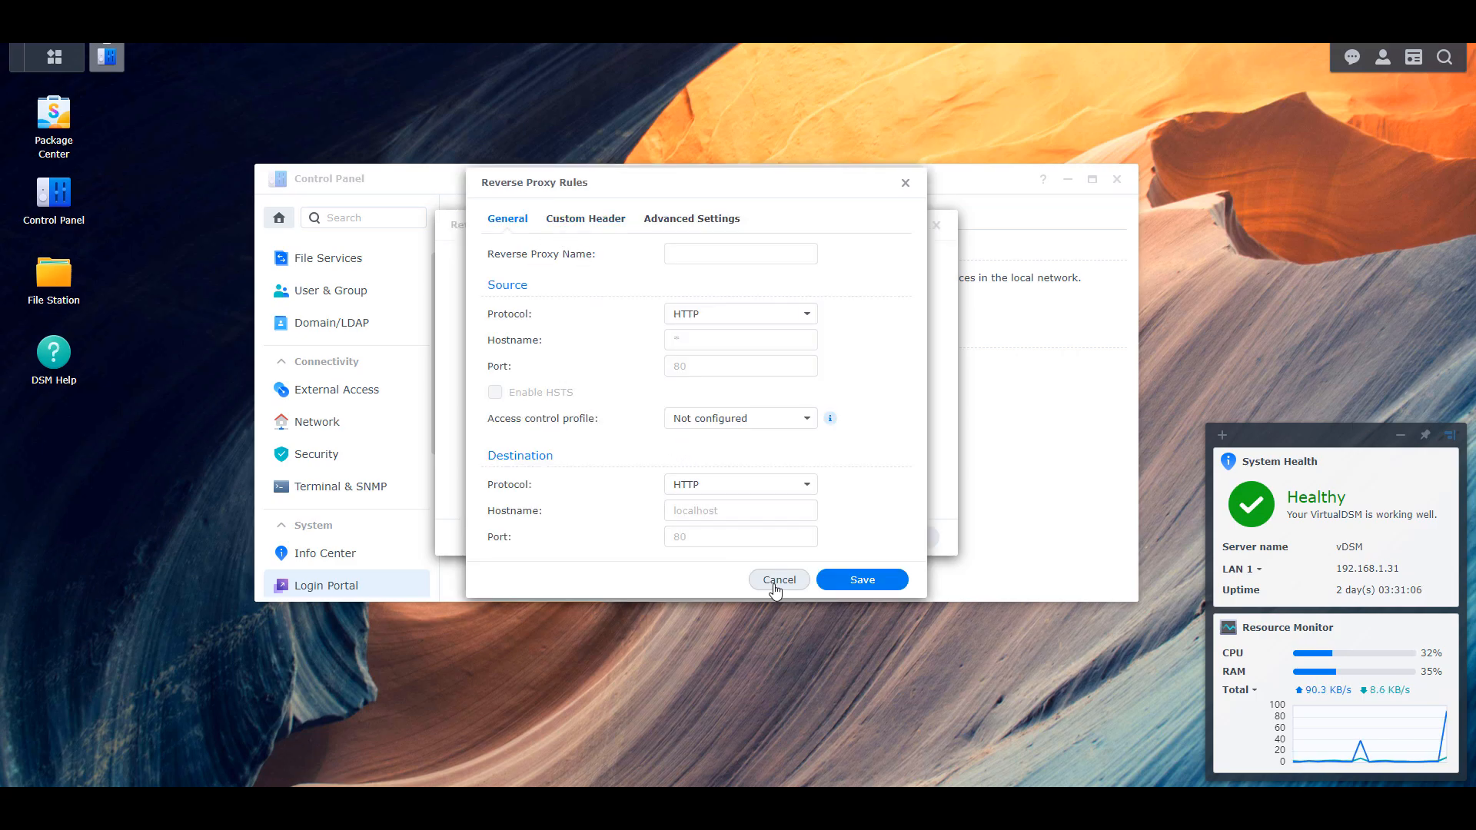
pyautogui.click(778, 579)
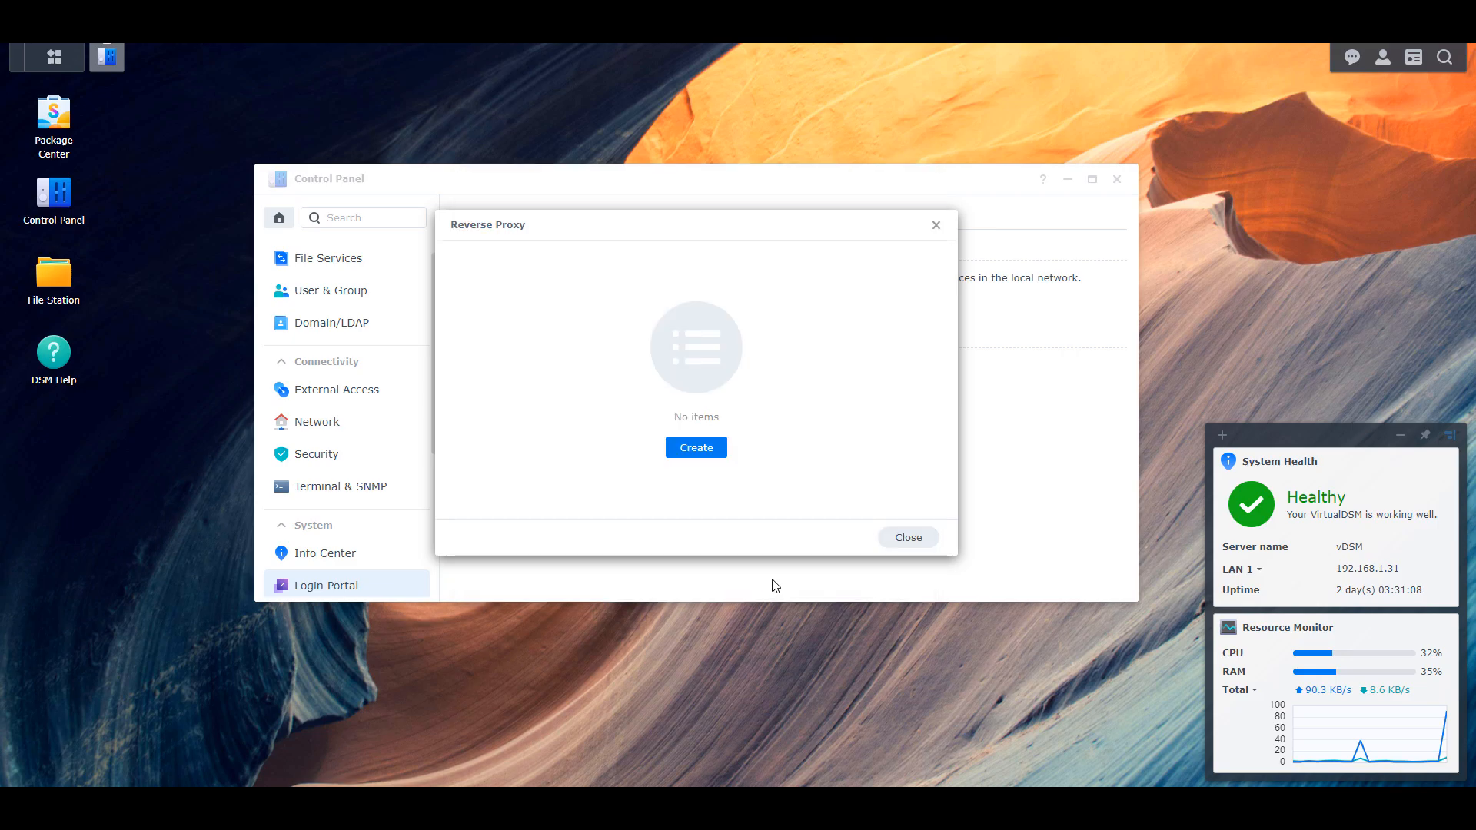
pyautogui.click(935, 224)
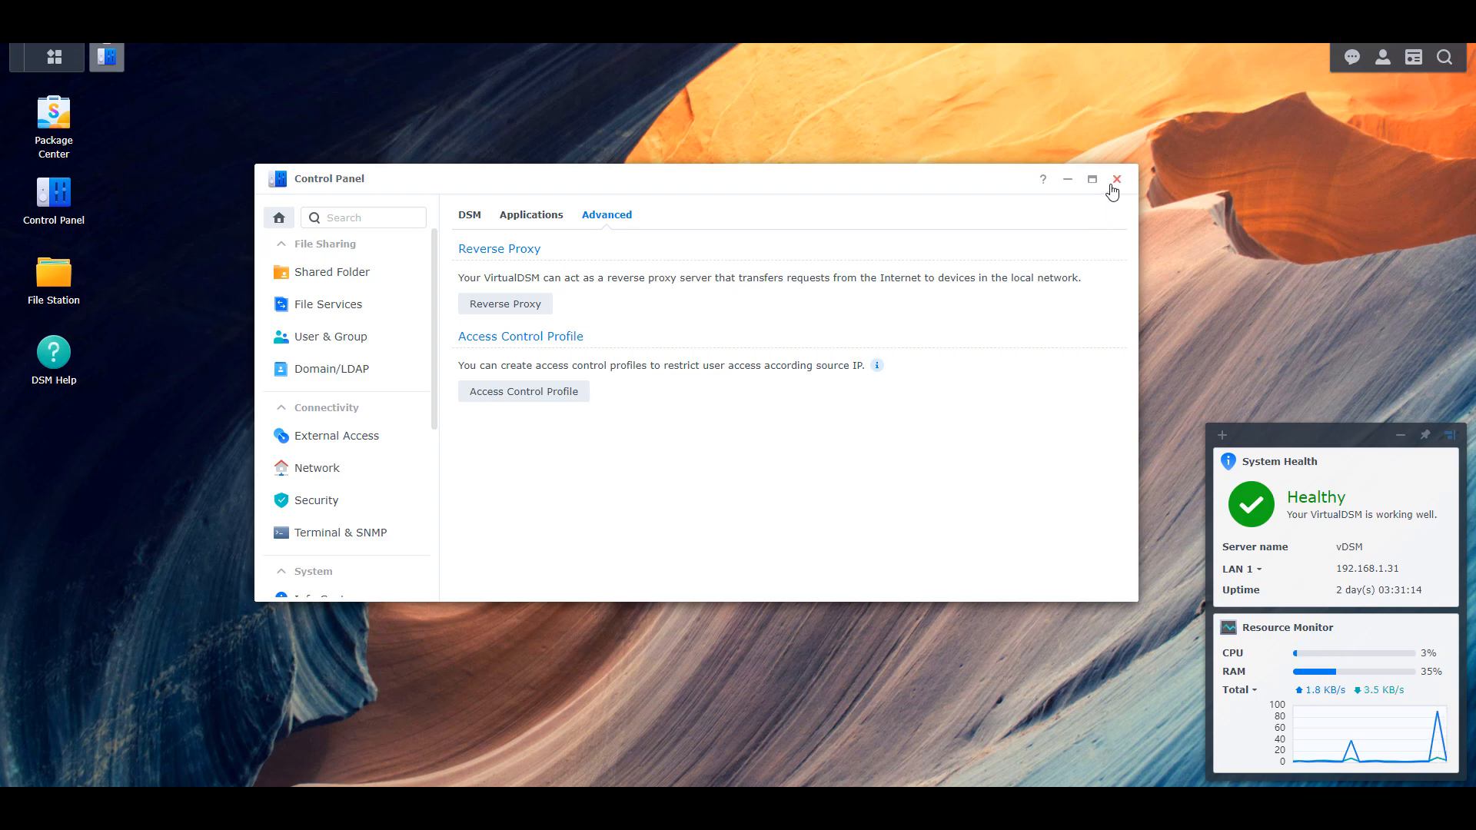
pyautogui.moveTo(1136, 263)
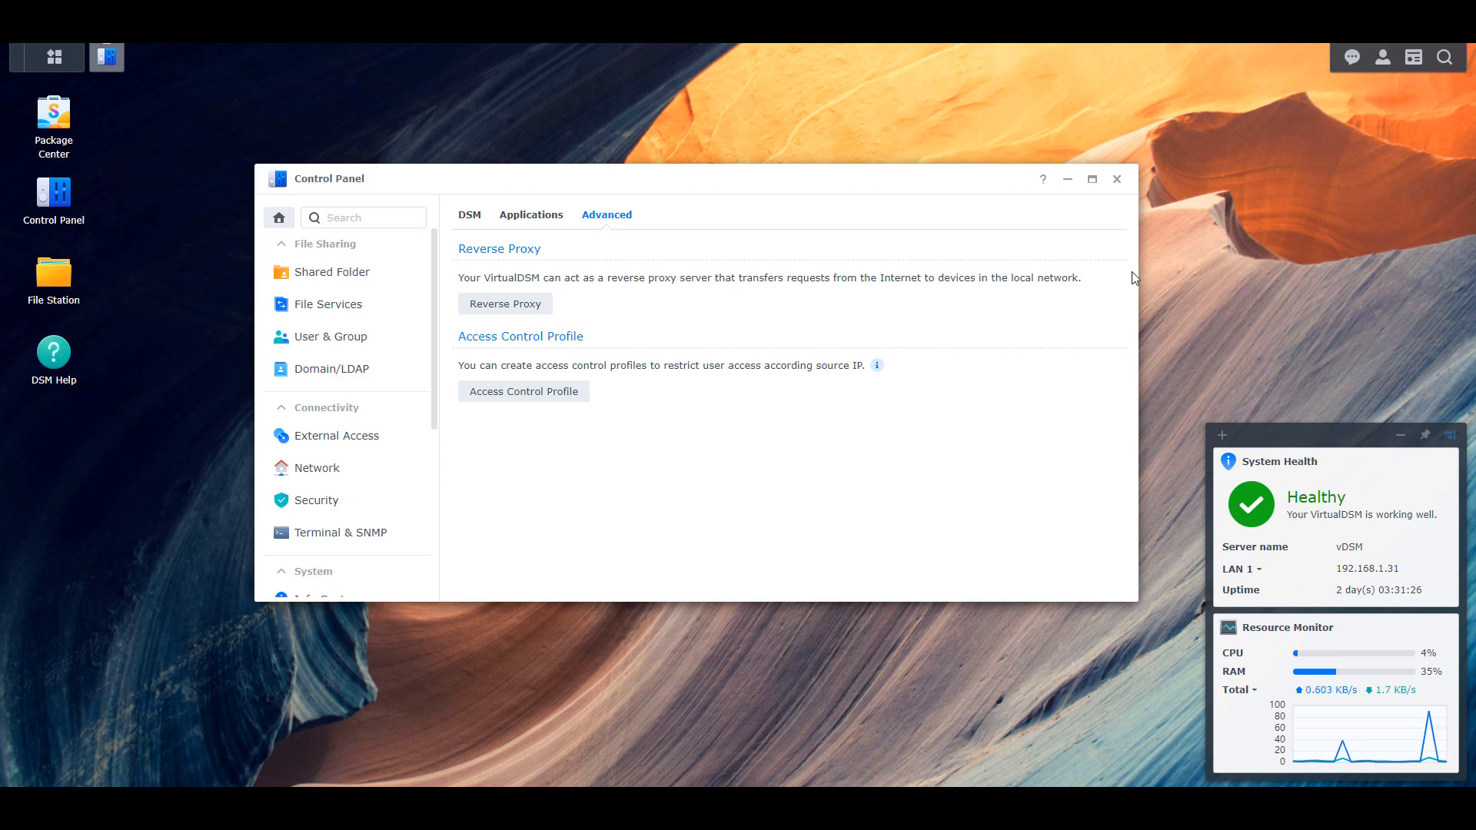
pyautogui.moveTo(1130, 322)
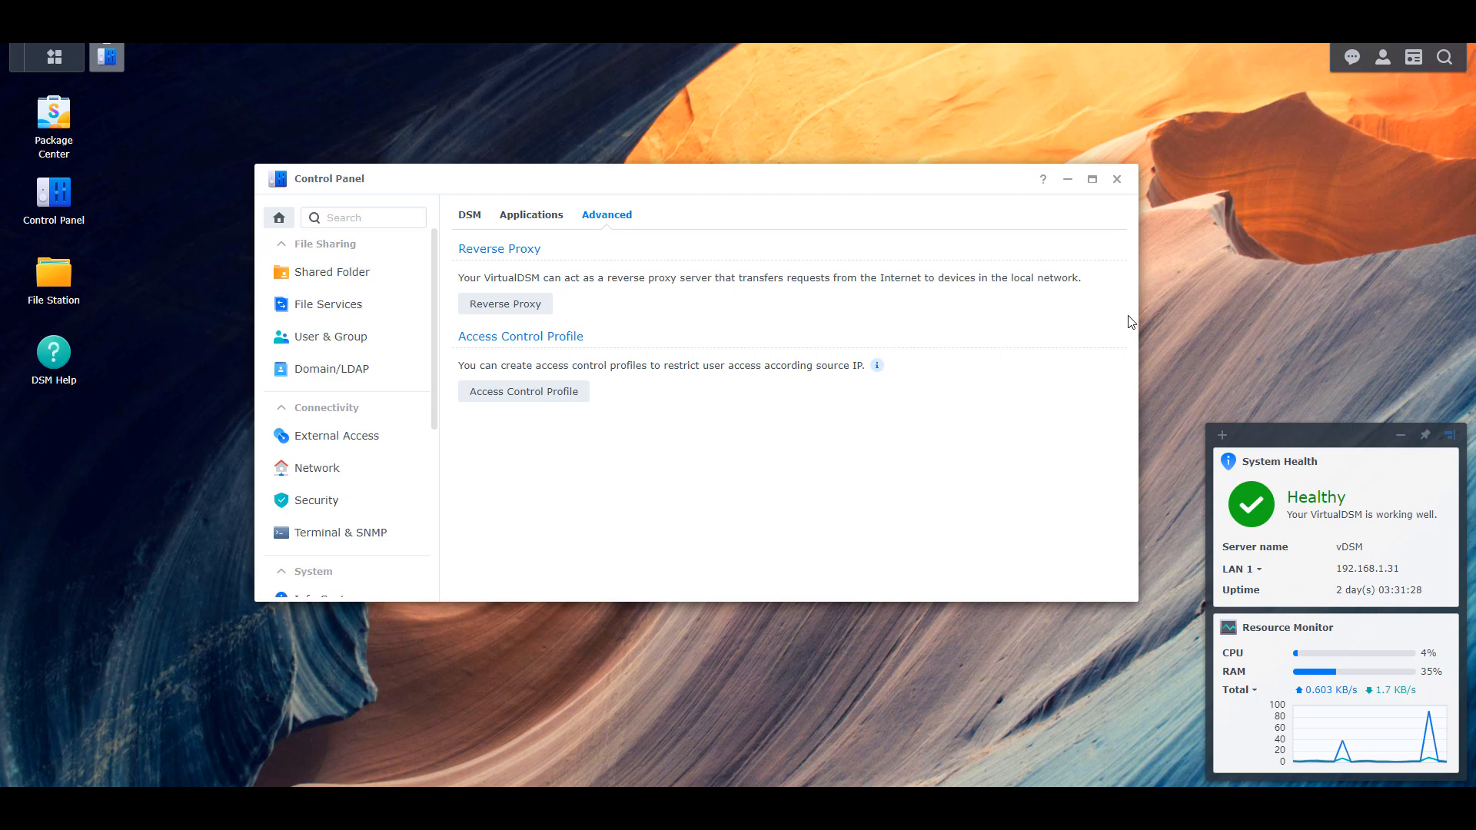
pyautogui.moveTo(1118, 331)
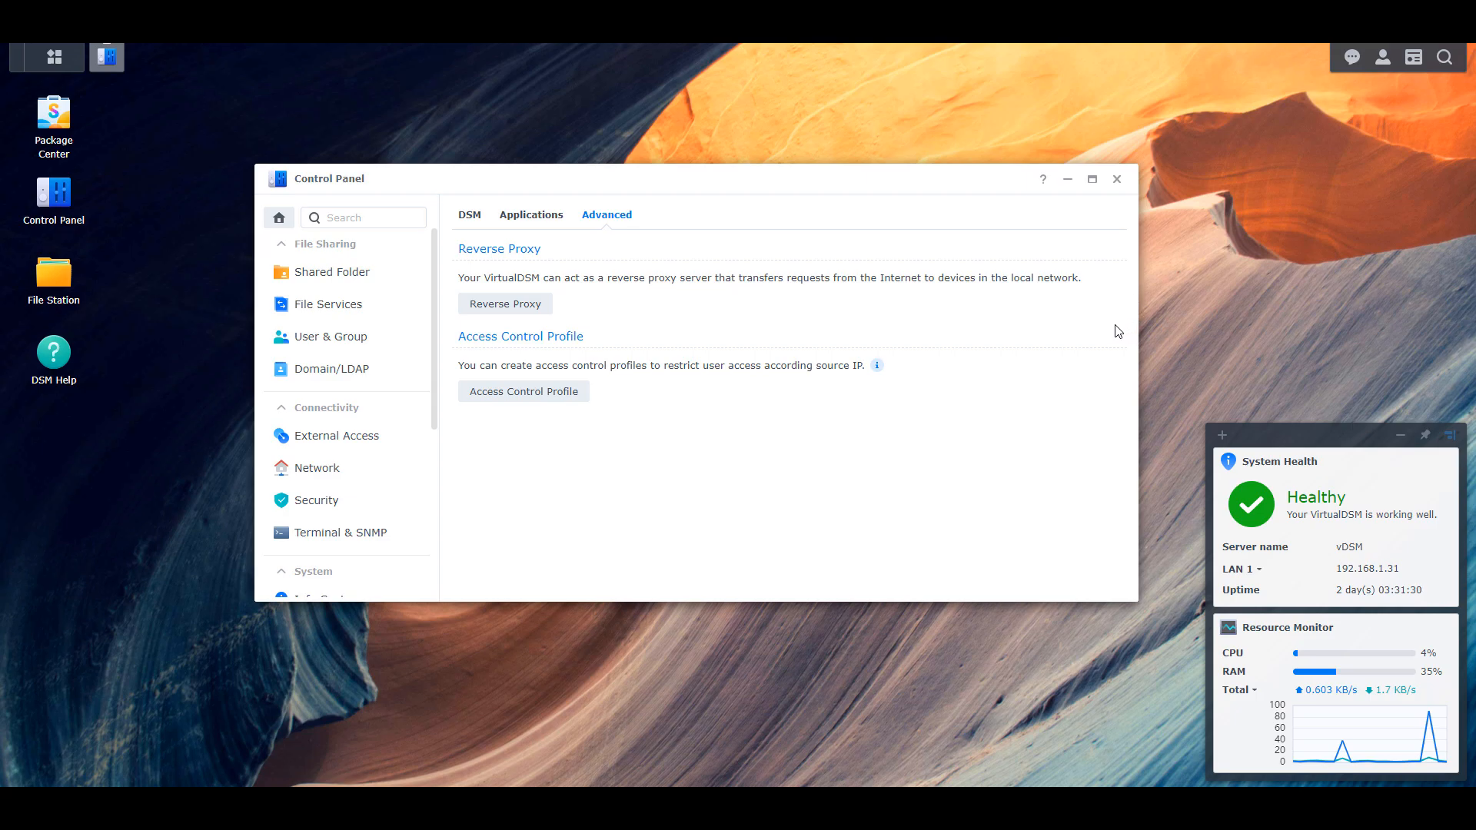